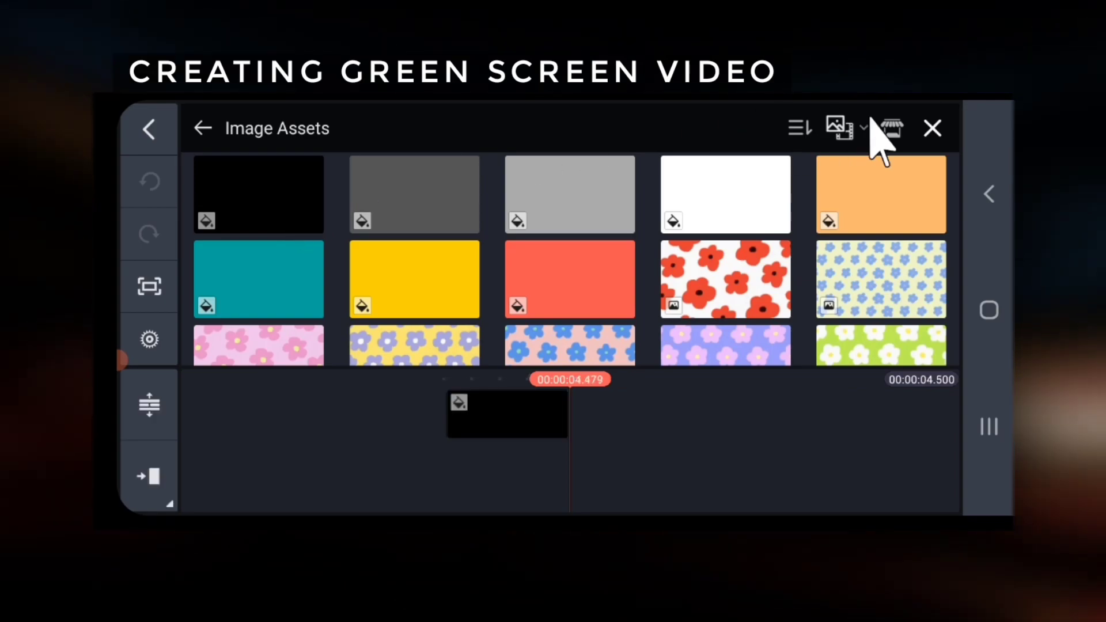
# - Close Image Assets and add a Handwriting layer above the black background clip
pyautogui.click(932, 128)
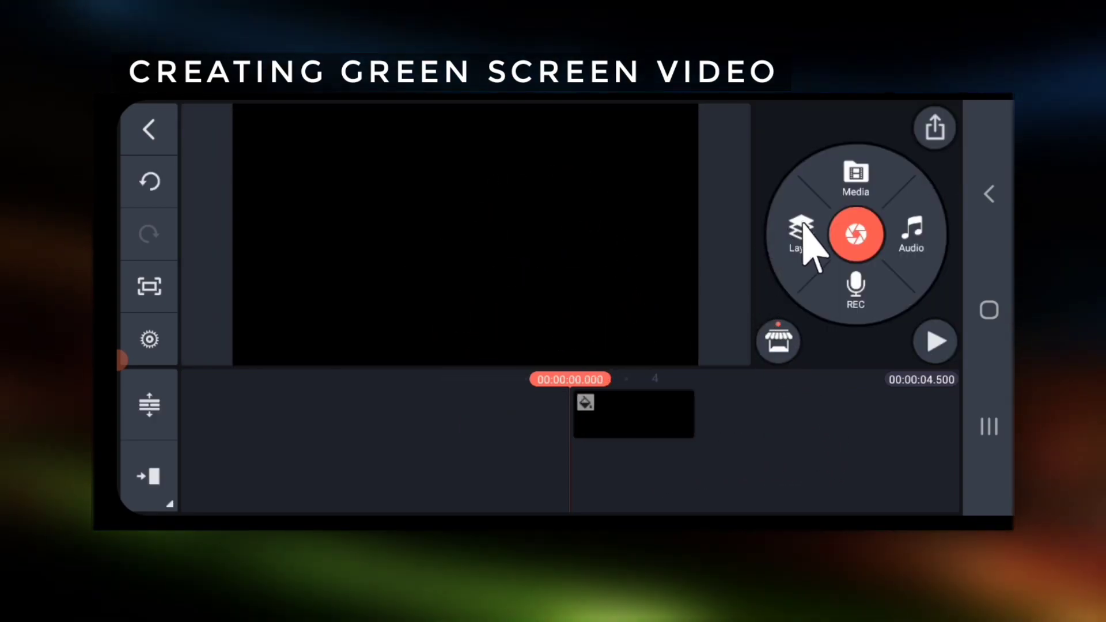
pyautogui.click(797, 234)
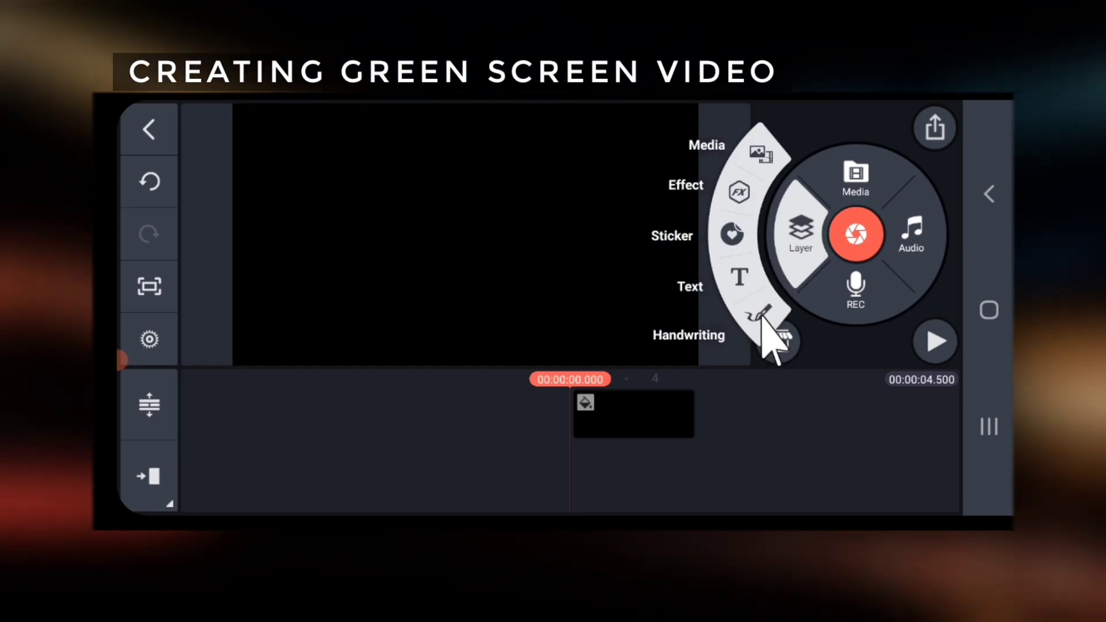
pyautogui.click(760, 318)
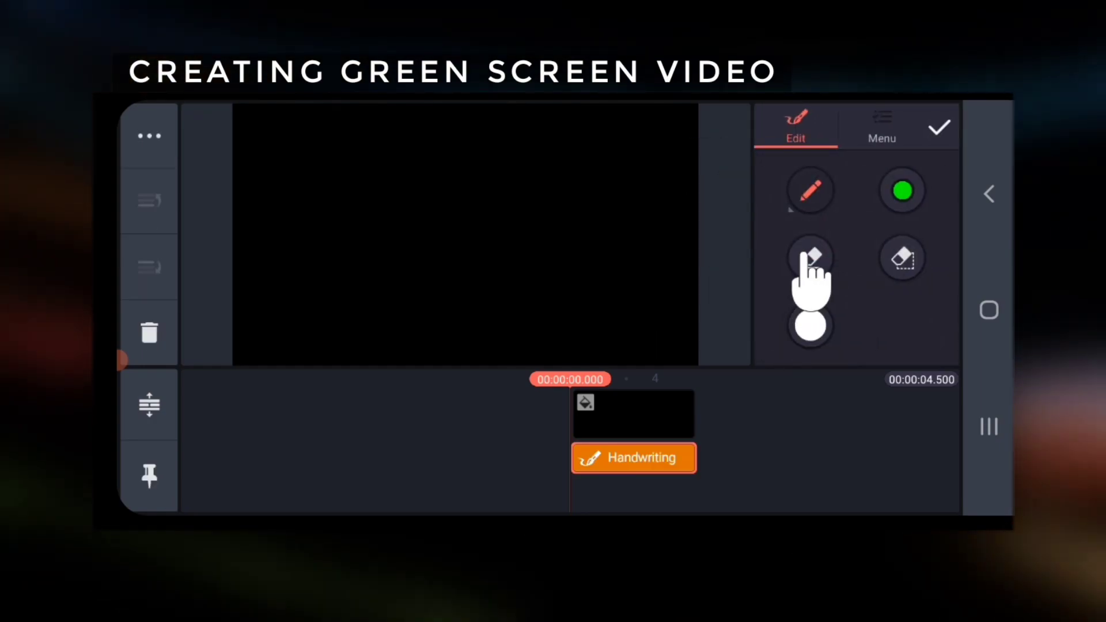
# - Choose the freehand pencil brush and set its drawing colour to pure green #00FF00
pyautogui.click(808, 256)
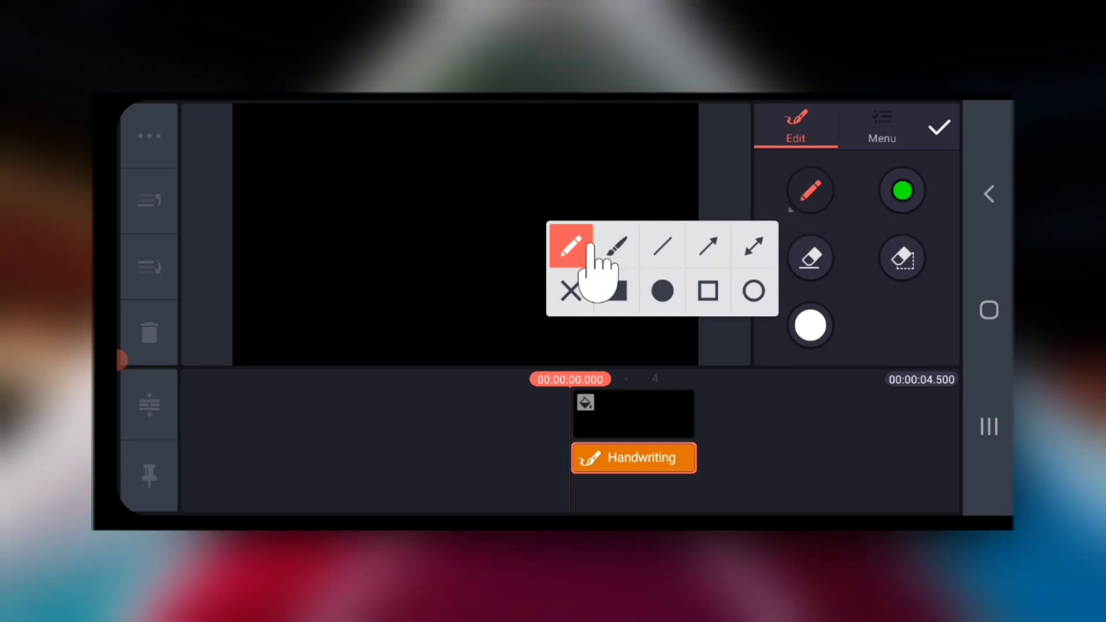
pyautogui.click(900, 190)
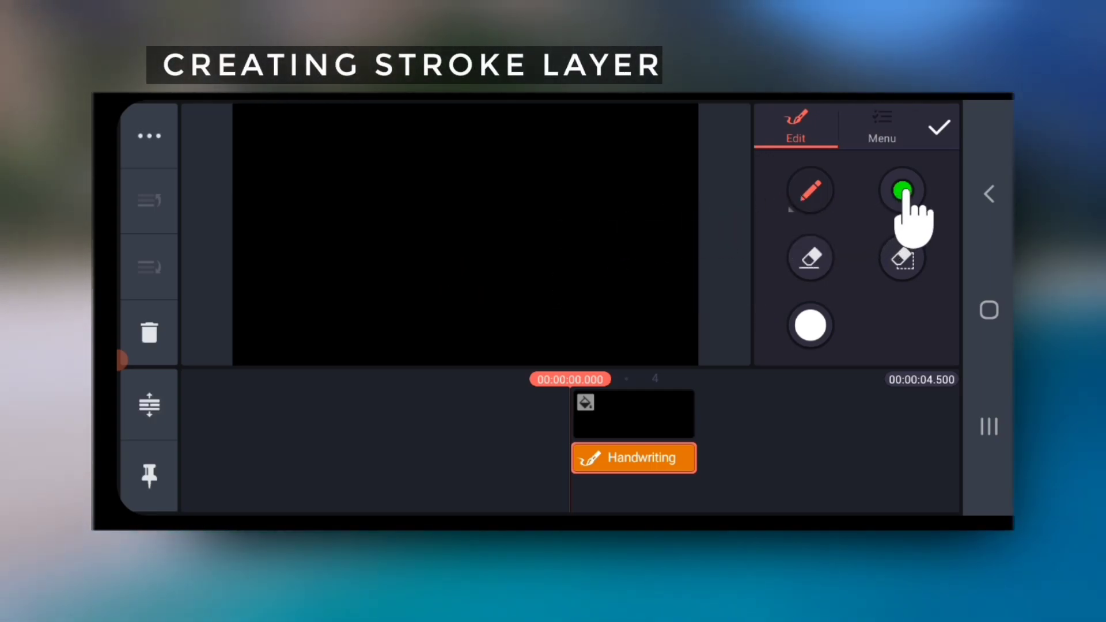
pyautogui.click(899, 188)
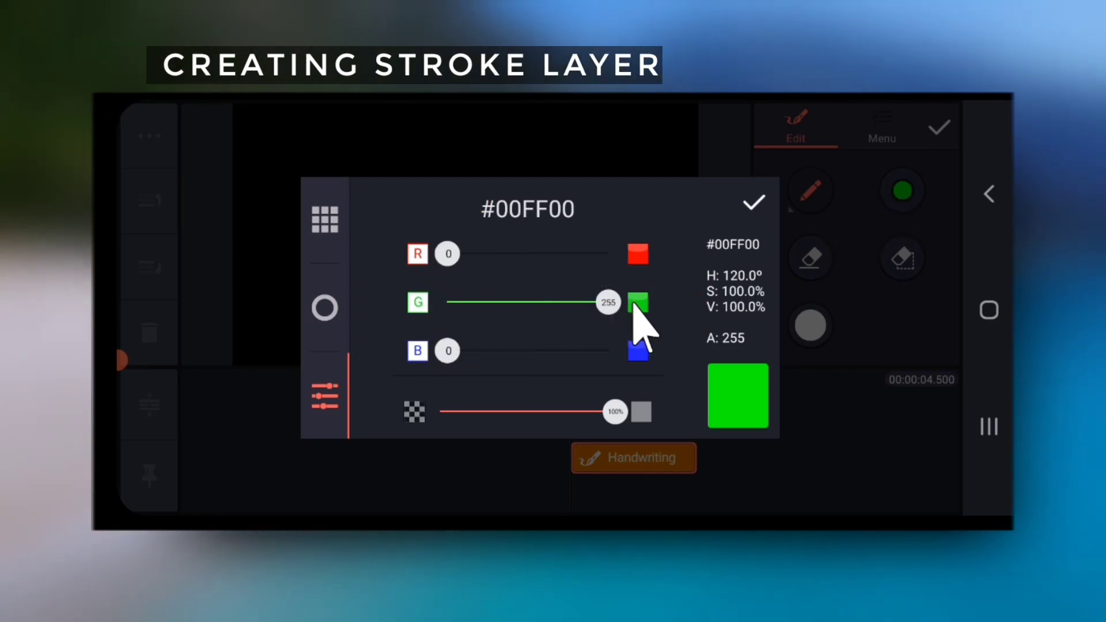
pyautogui.click(752, 202)
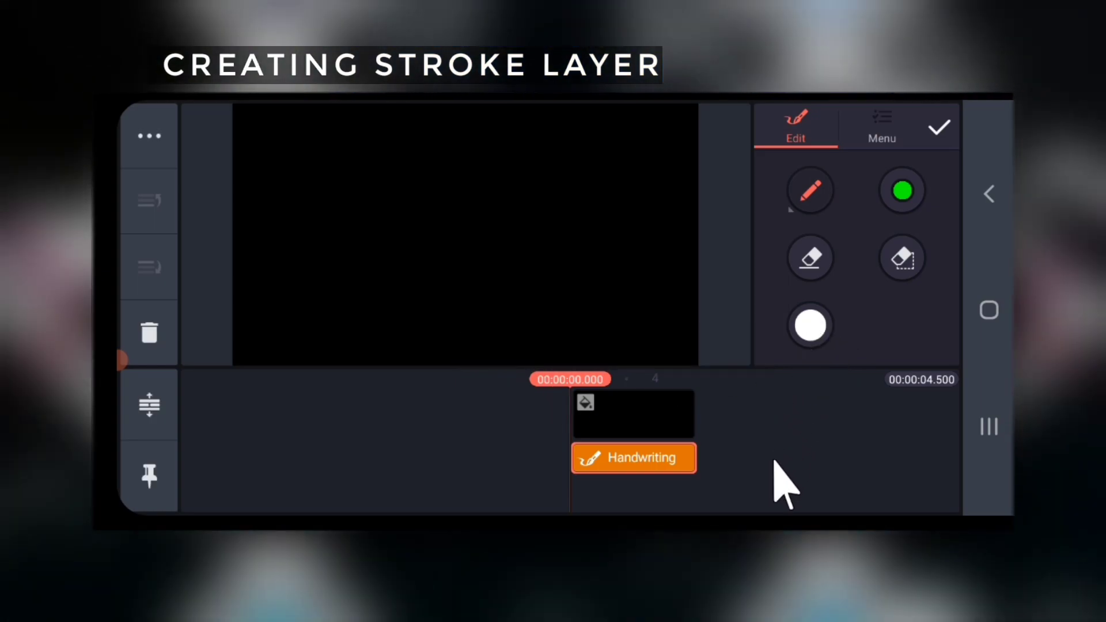
# - Draw a thick green scribble across the frame, clearing and redrawing, then confirm it
pyautogui.moveTo(275, 218); pyautogui.dragTo(373, 130)
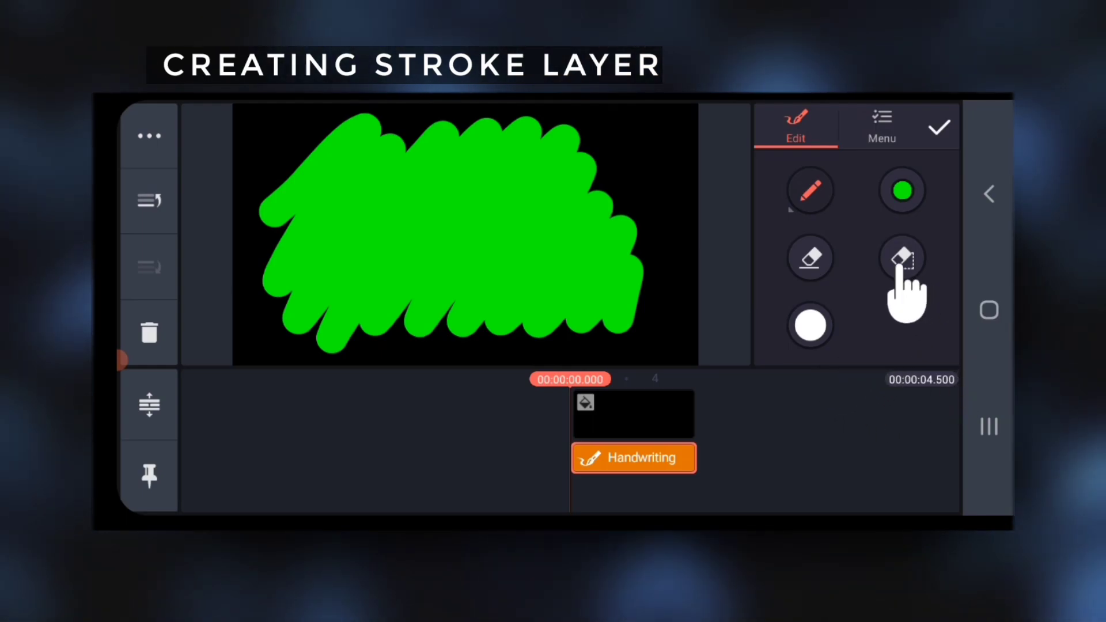
pyautogui.click(901, 257)
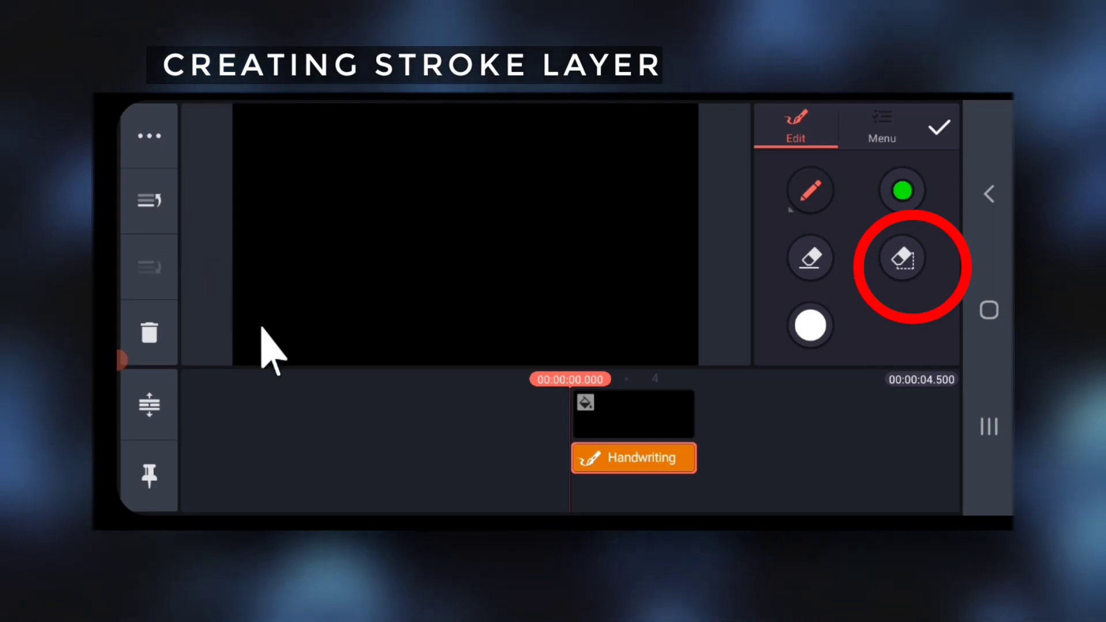
pyautogui.click(810, 188)
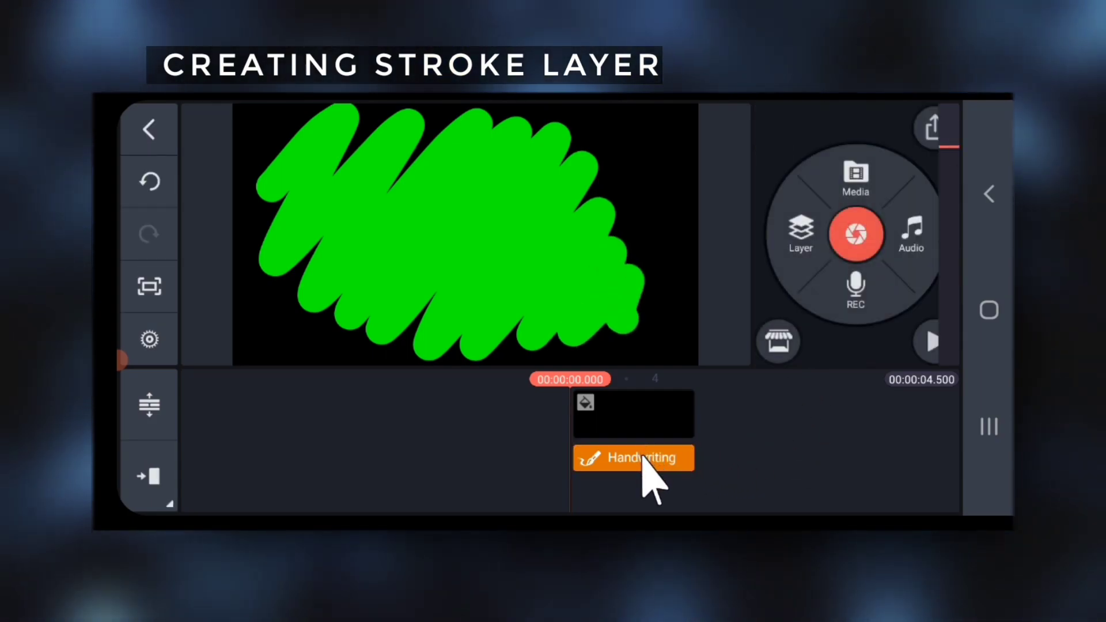
# - Set the handwriting layer's In Animation to Draw by Stroke and Out to Erase by Stroke
pyautogui.click(632, 457)
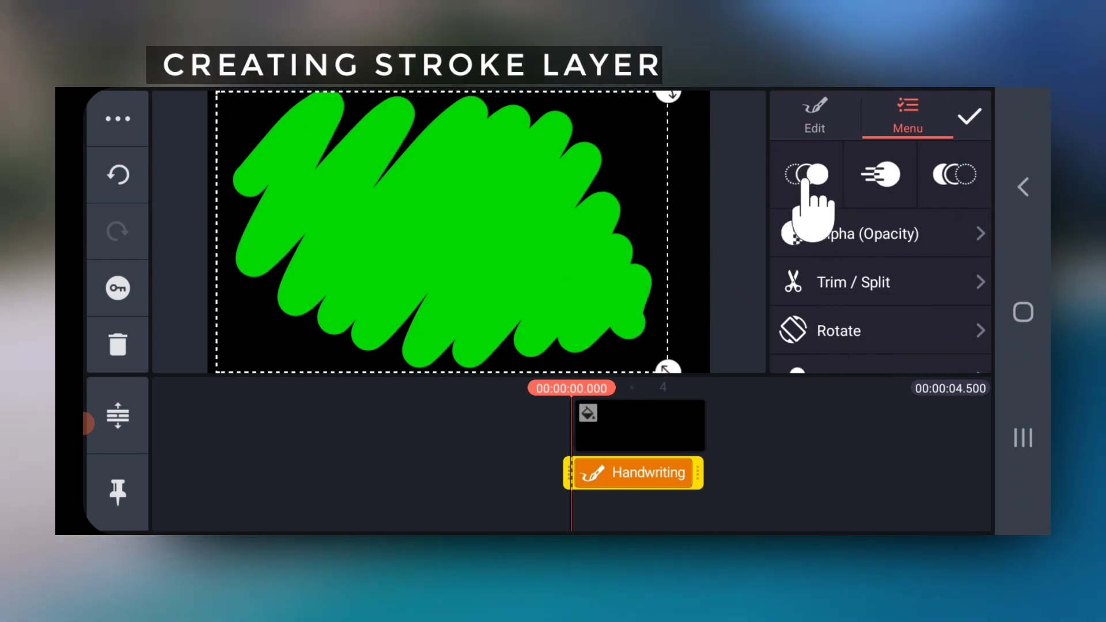
pyautogui.click(804, 174)
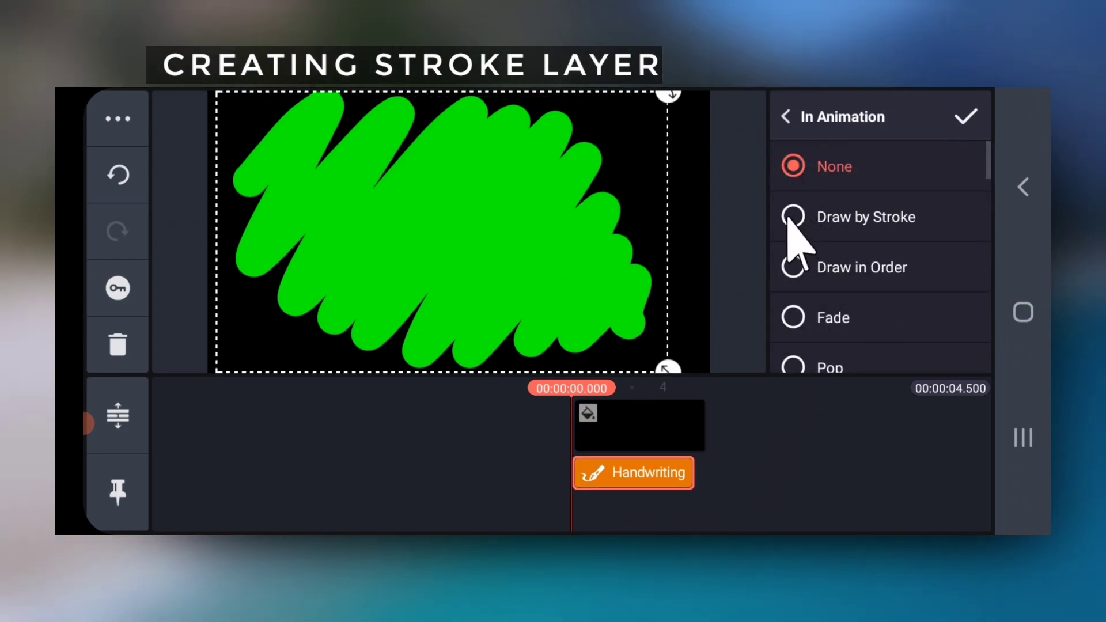
pyautogui.click(794, 217)
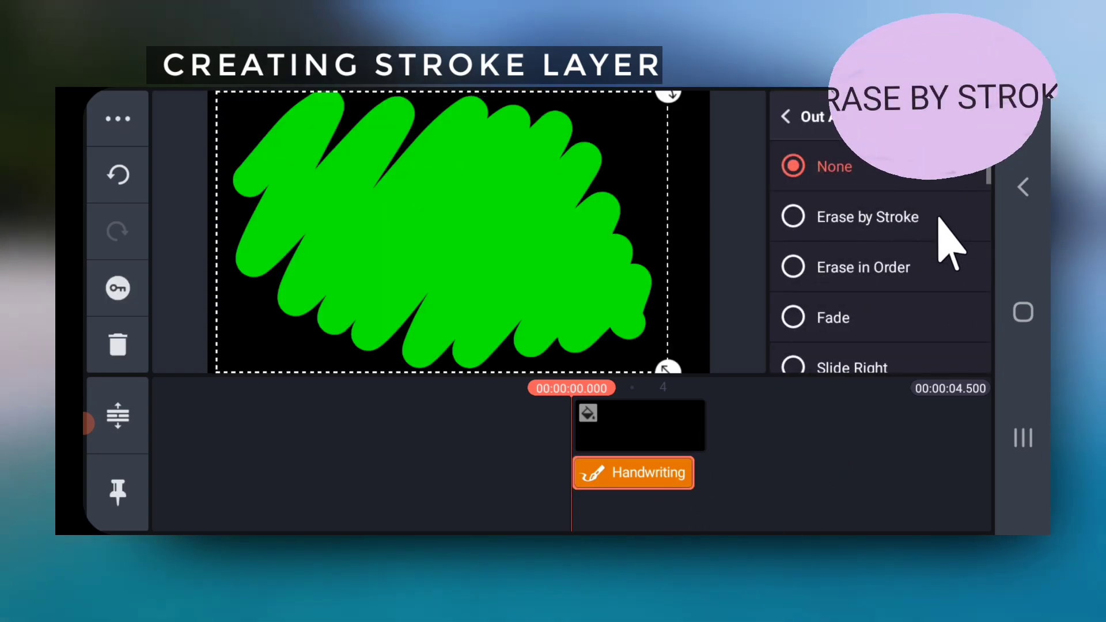
pyautogui.click(867, 216)
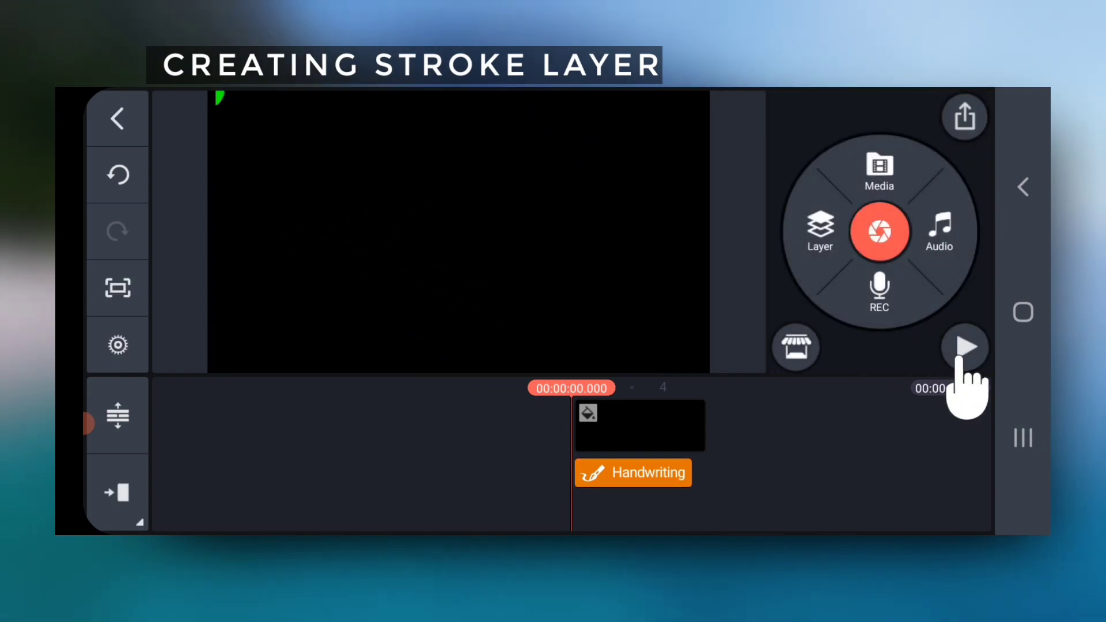
# - Play and stop the preview to check the stroke animation
pyautogui.click(965, 346)
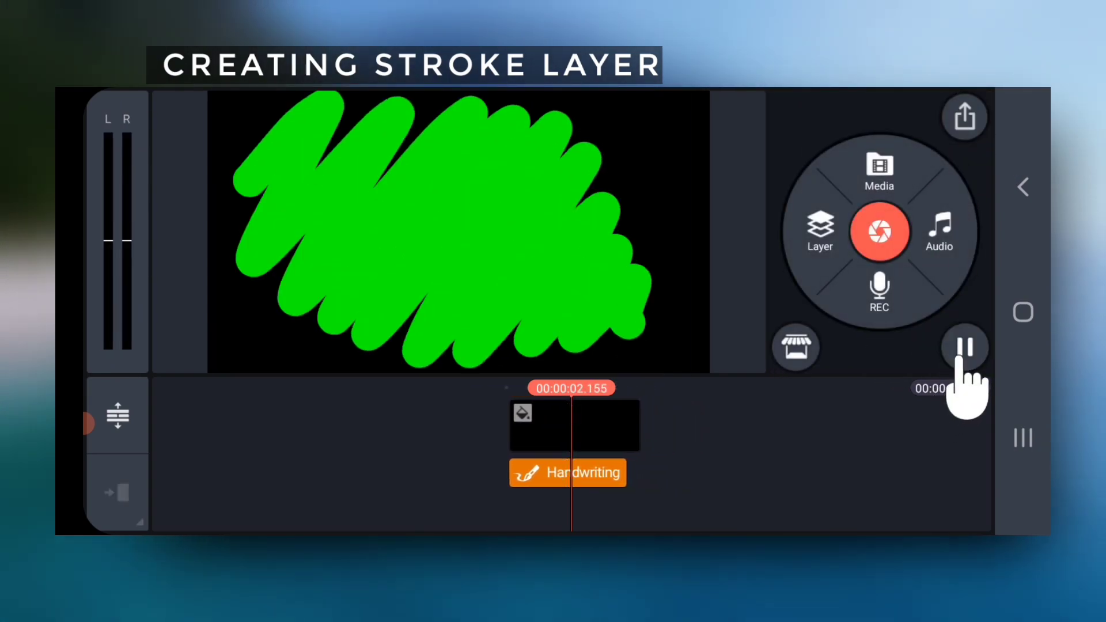
pyautogui.click(964, 347)
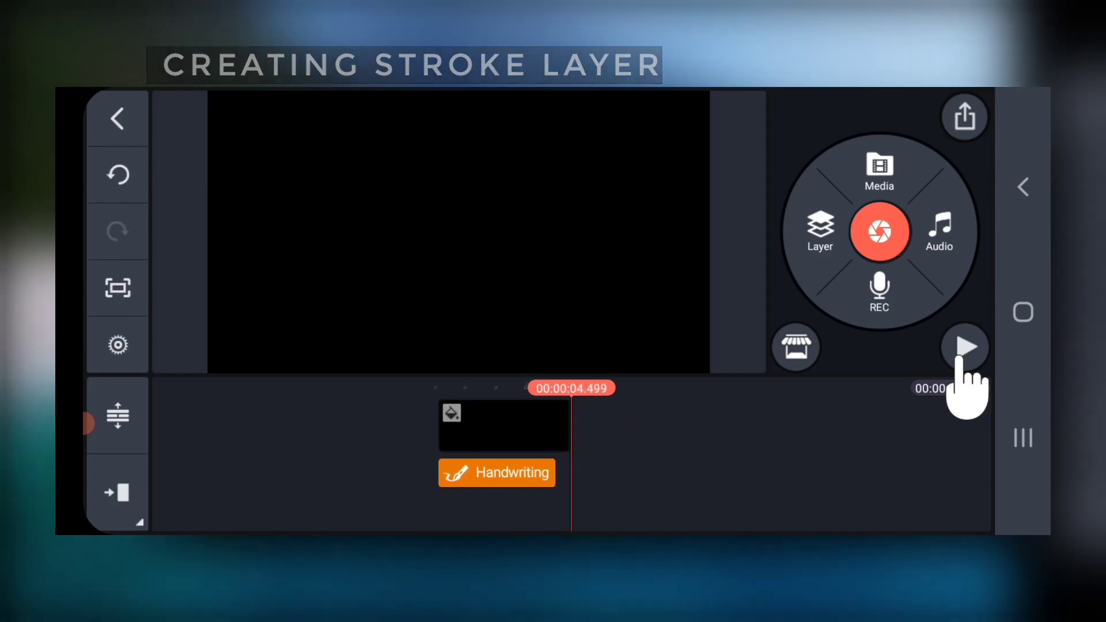
# - Stretch the black background clip's end to about 24 seconds and confirm
pyautogui.click(966, 346)
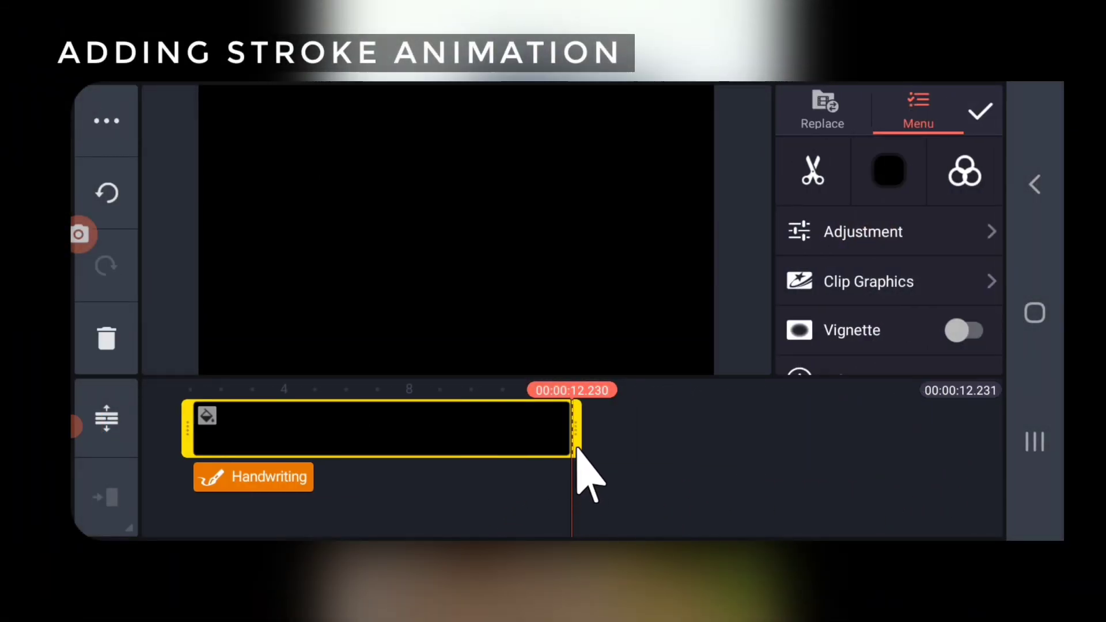
pyautogui.moveTo(578, 430); pyautogui.dragTo(959, 448)
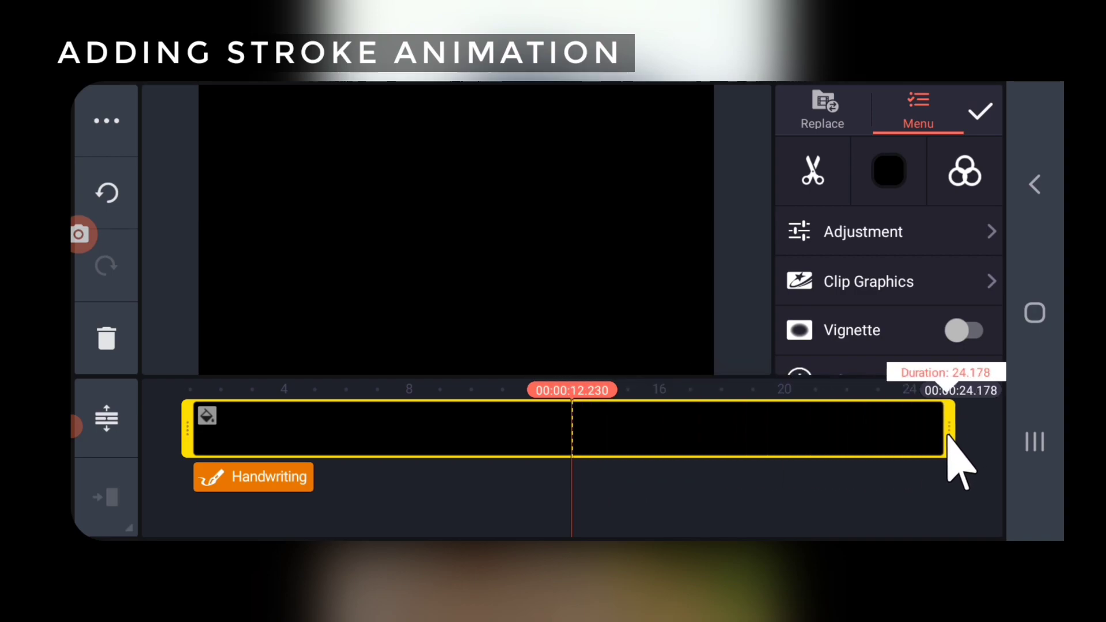
pyautogui.click(978, 111)
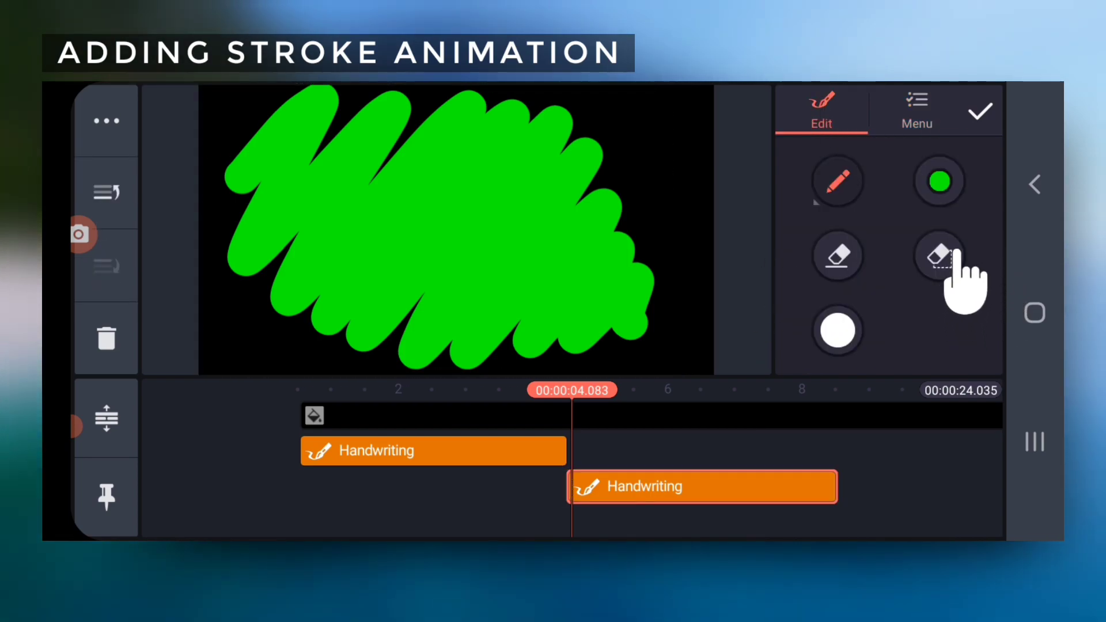
# - Redraw the next green scribble layer, preview it, and move along the timeline
pyautogui.click(937, 256)
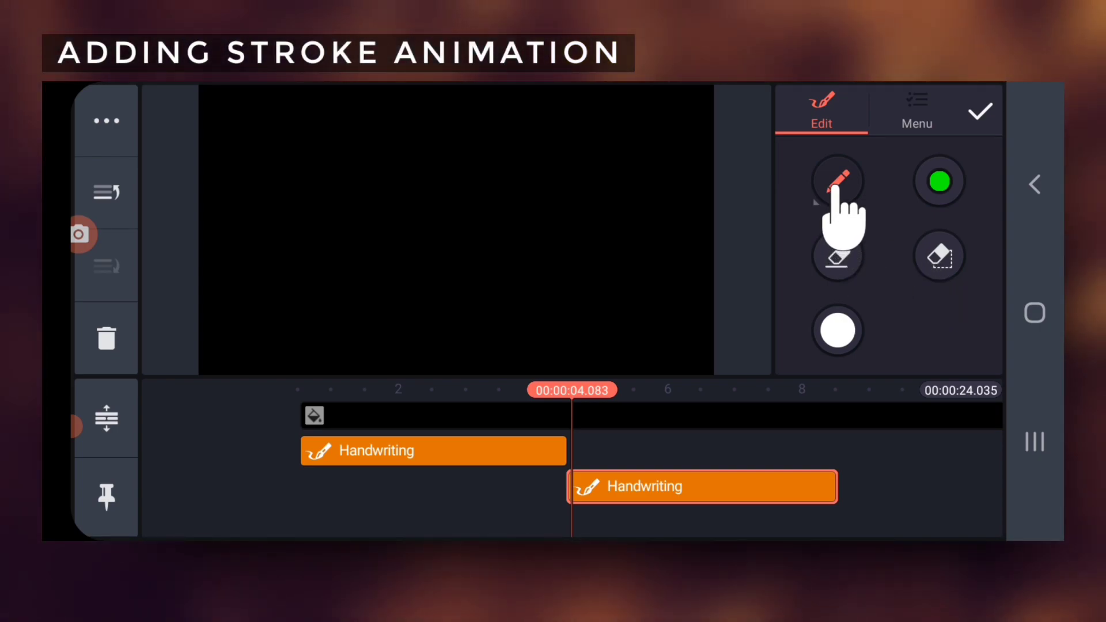
pyautogui.click(838, 180)
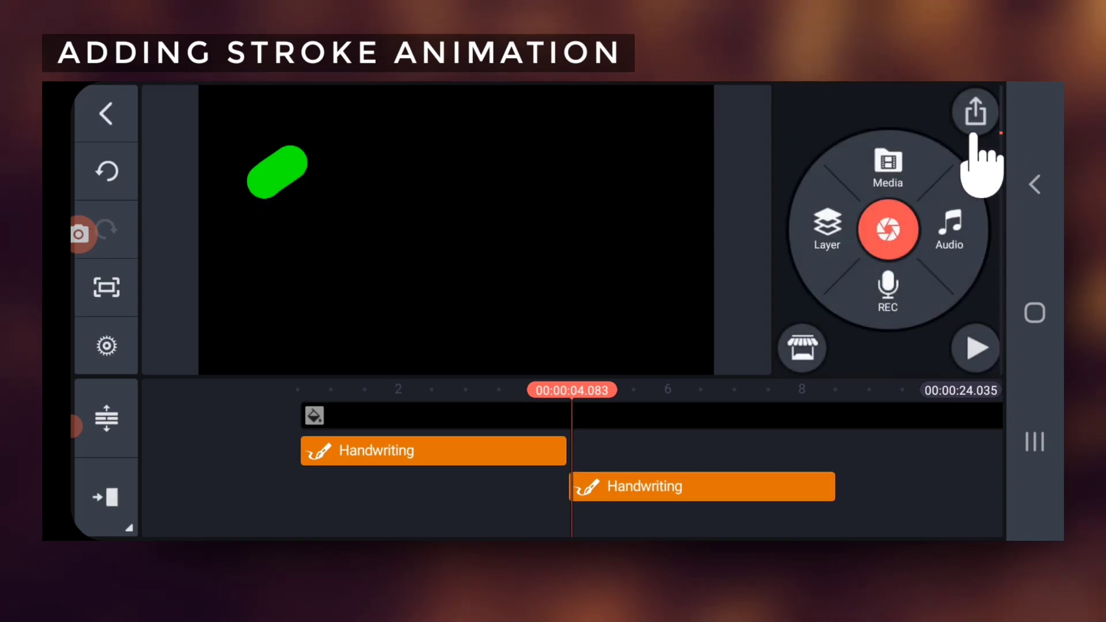
pyautogui.click(975, 346)
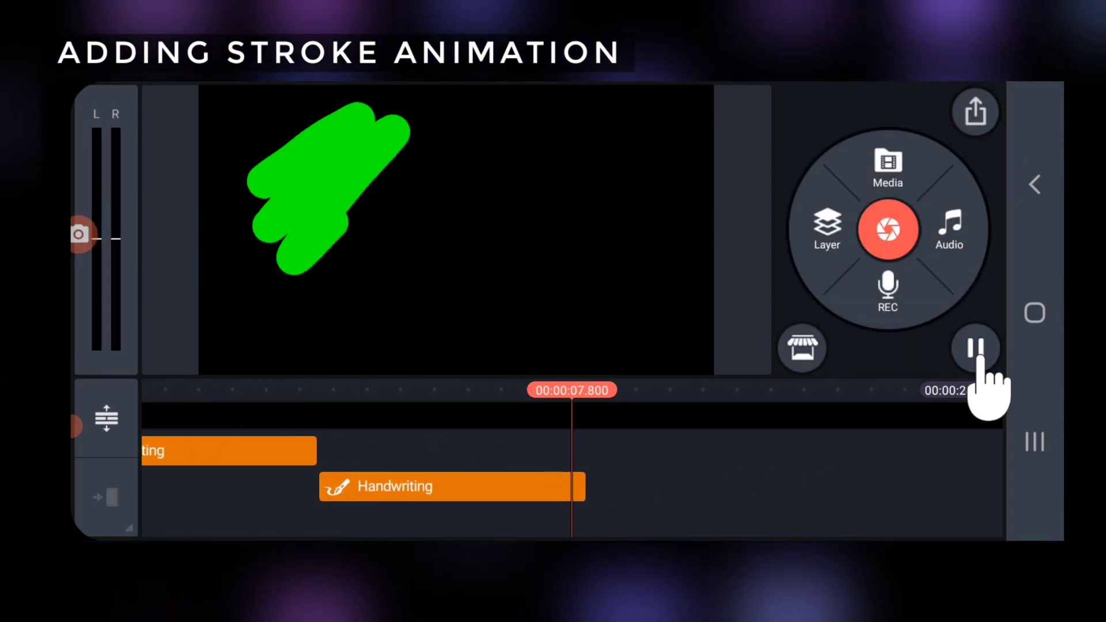
pyautogui.click(975, 350)
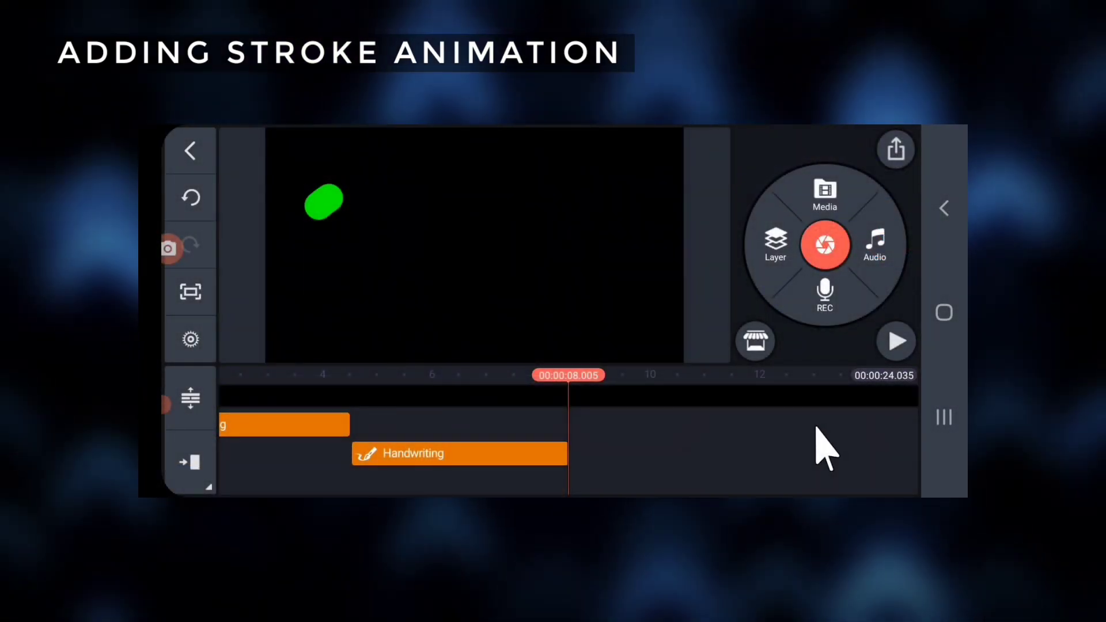
pyautogui.moveTo(458, 453); pyautogui.dragTo(677, 454)
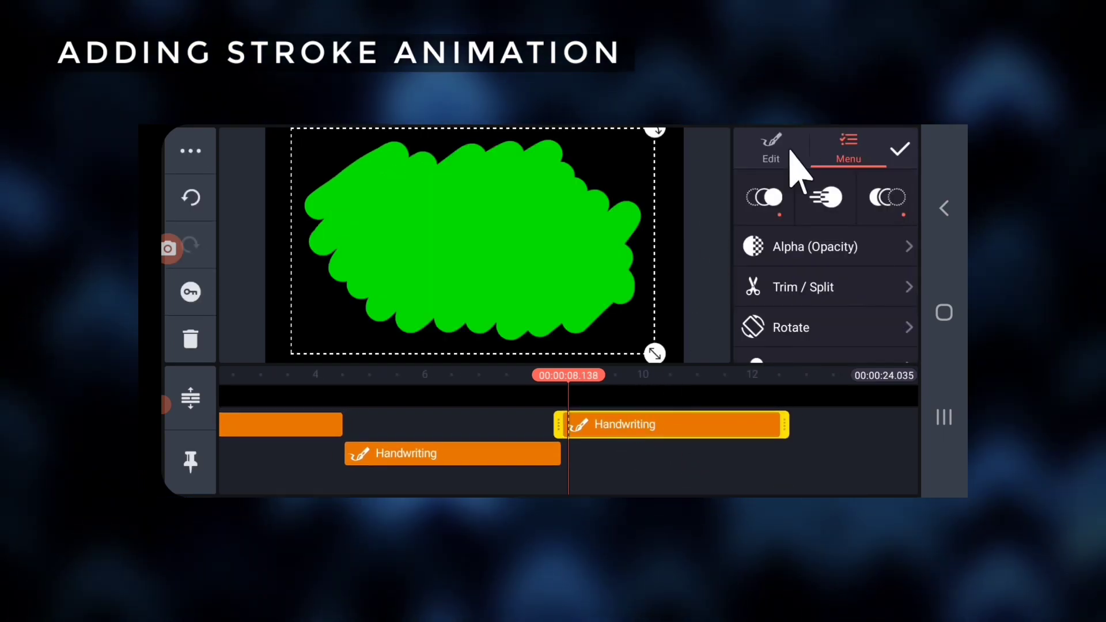
# - Draw the later scribble layers and give them stroke entrance and exit animations up to 24 s
pyautogui.click(770, 149)
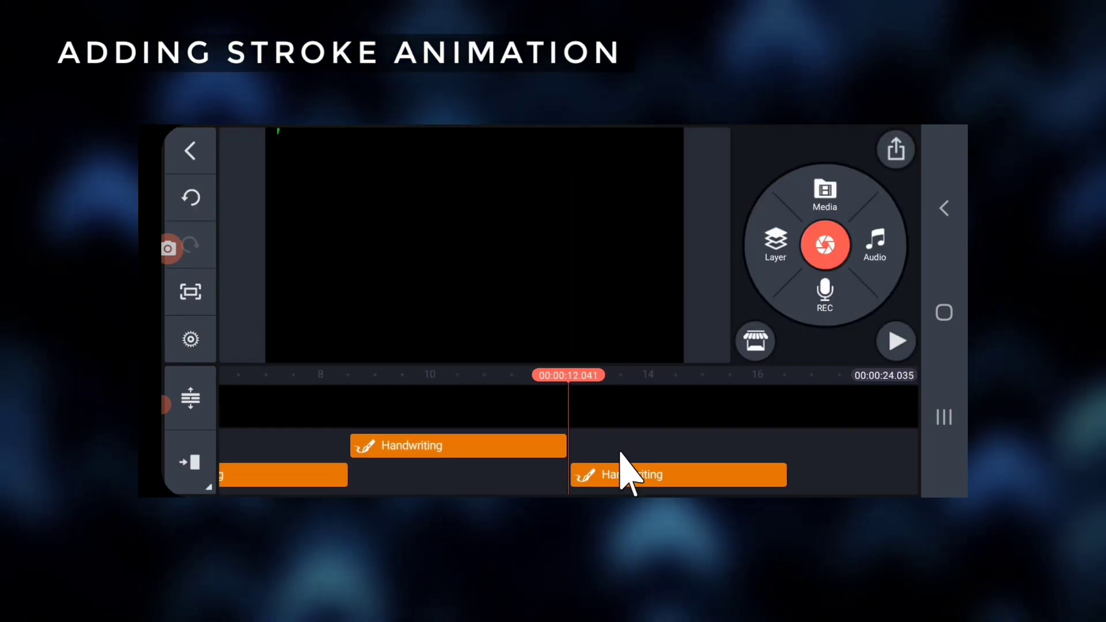
pyautogui.click(677, 473)
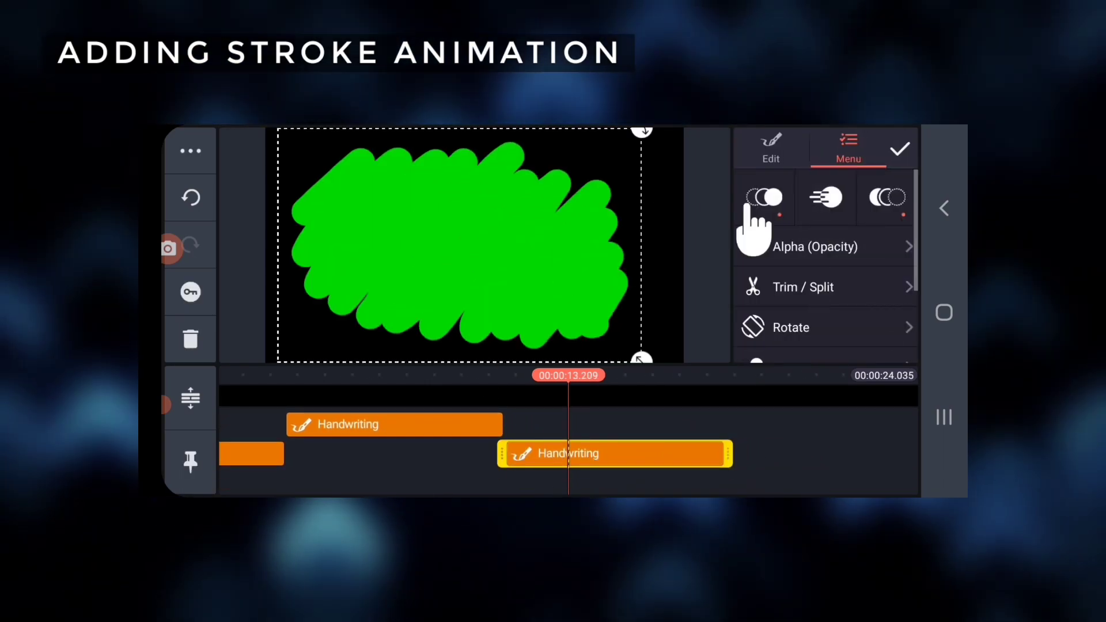
pyautogui.click(770, 148)
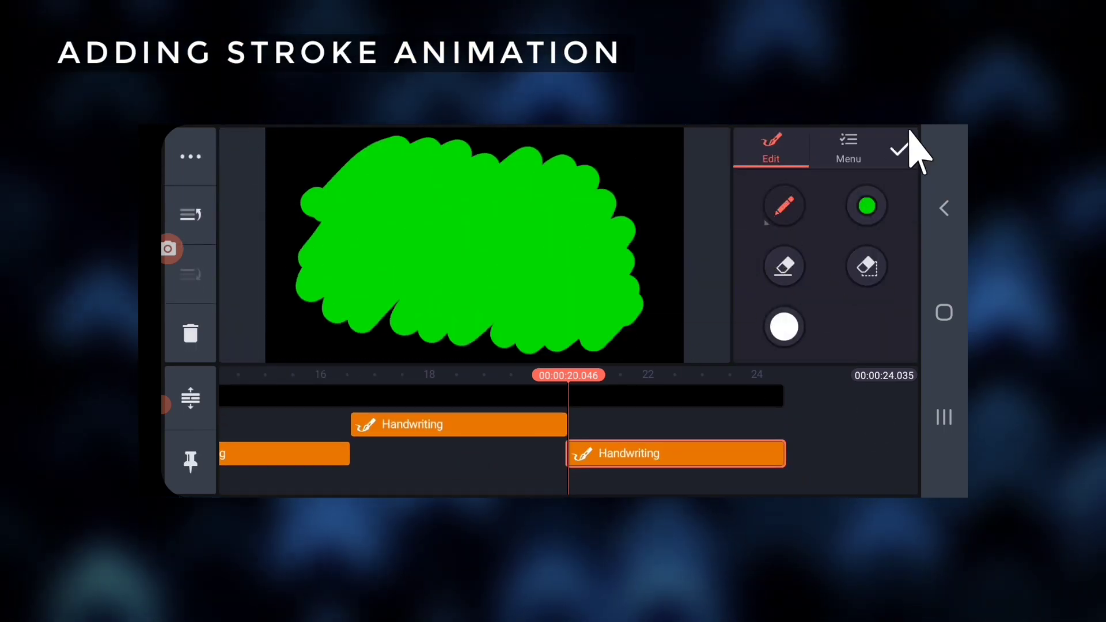
pyautogui.click(896, 148)
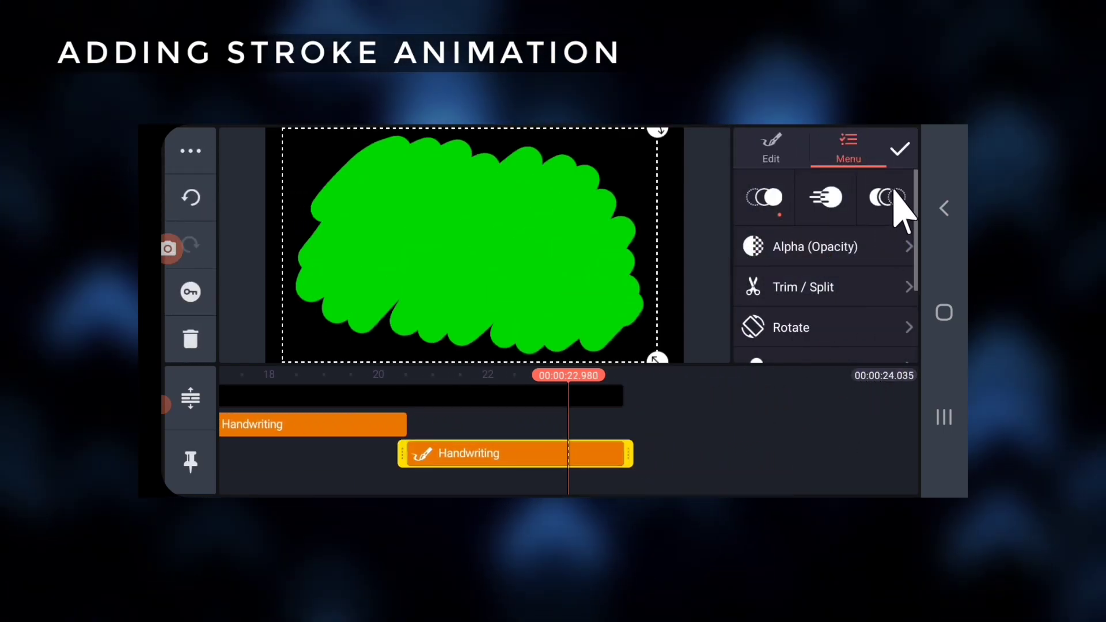
pyautogui.click(885, 197)
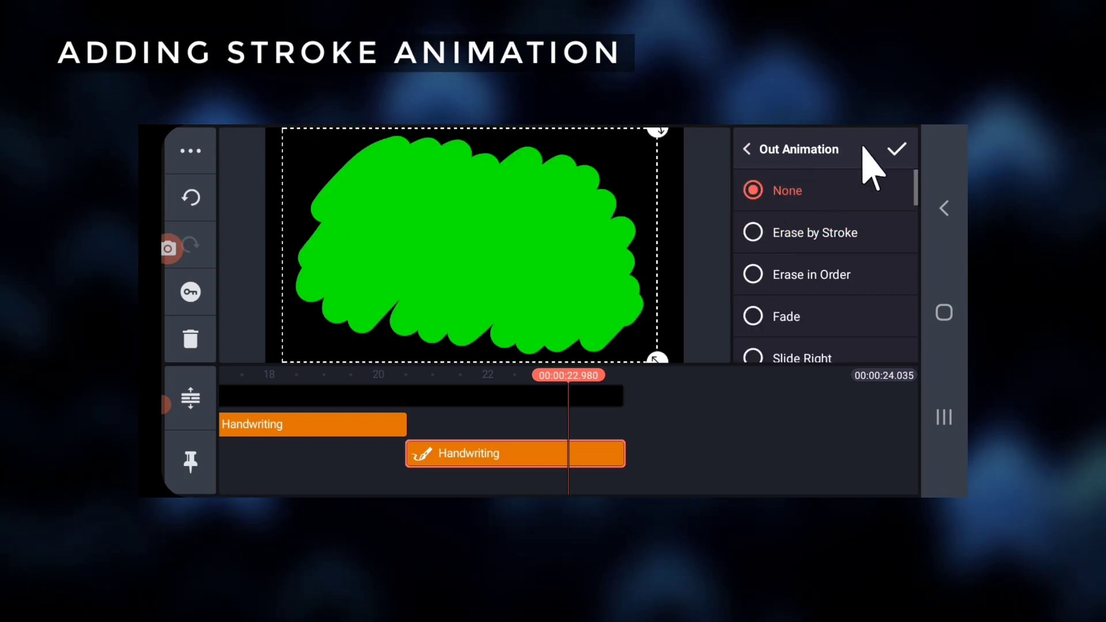
pyautogui.click(895, 149)
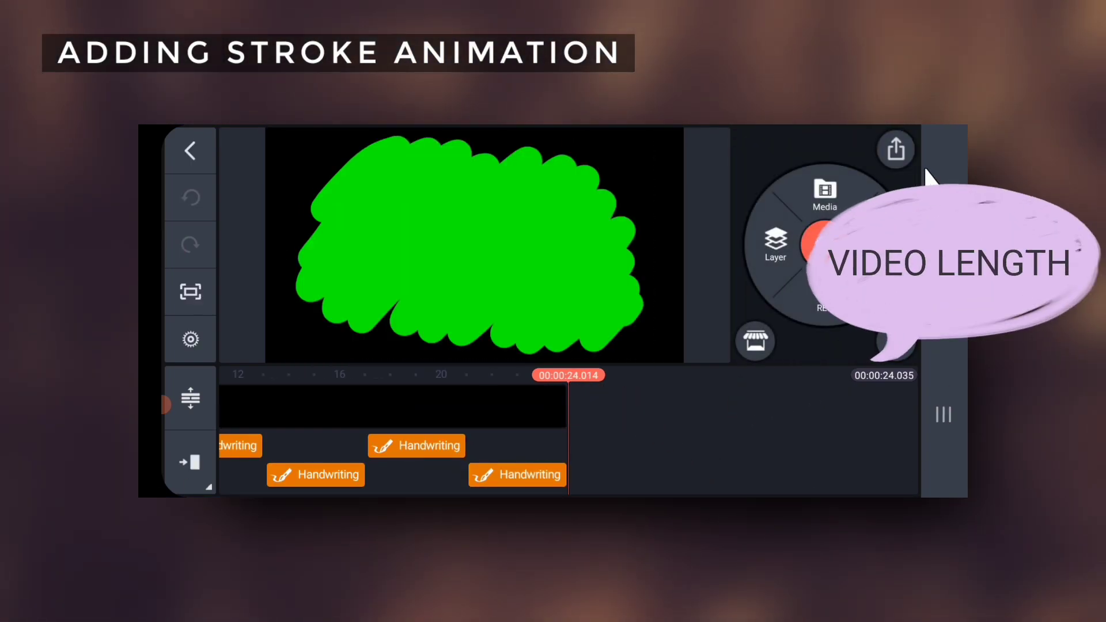
# - Export the scribble animation as a video from the Share settings
pyautogui.click(895, 150)
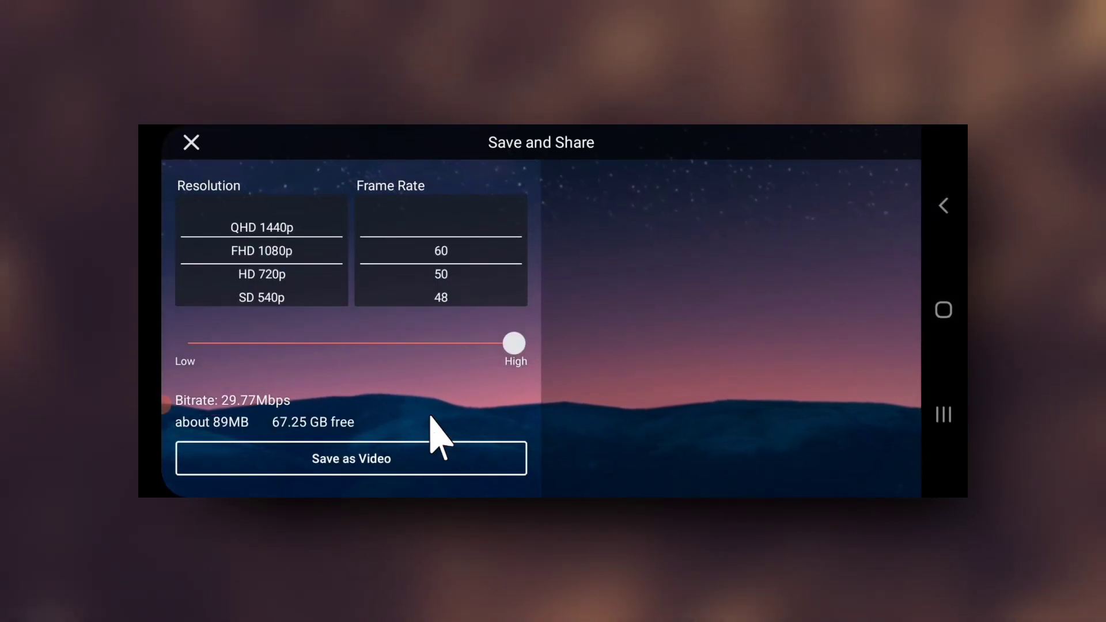
pyautogui.click(350, 459)
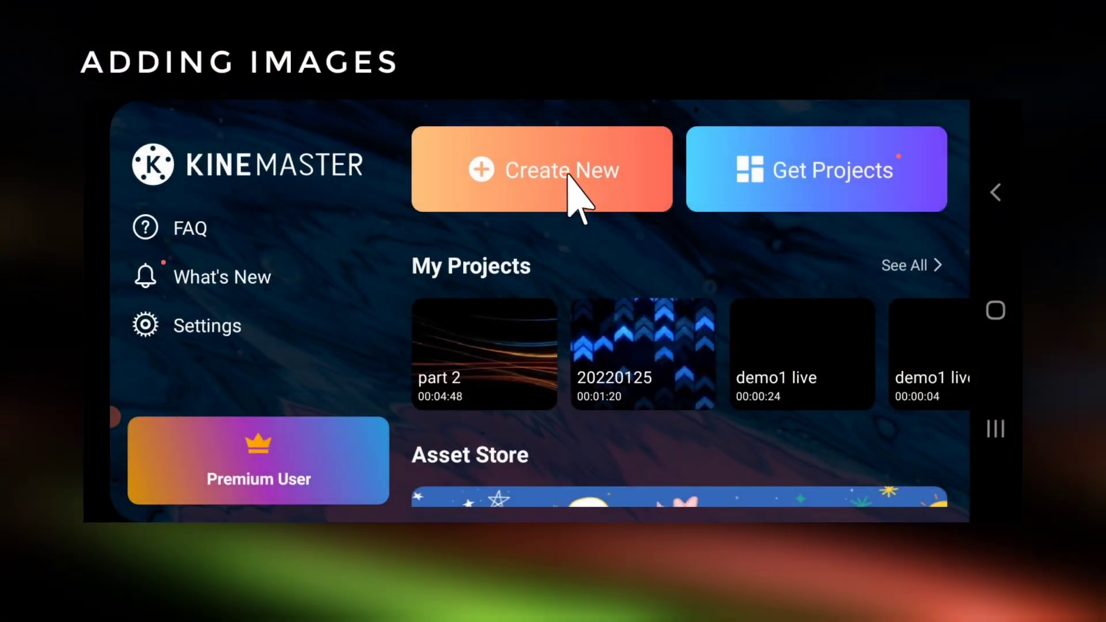
# - Start a new project with the black background image extended to about 24 seconds
pyautogui.click(541, 169)
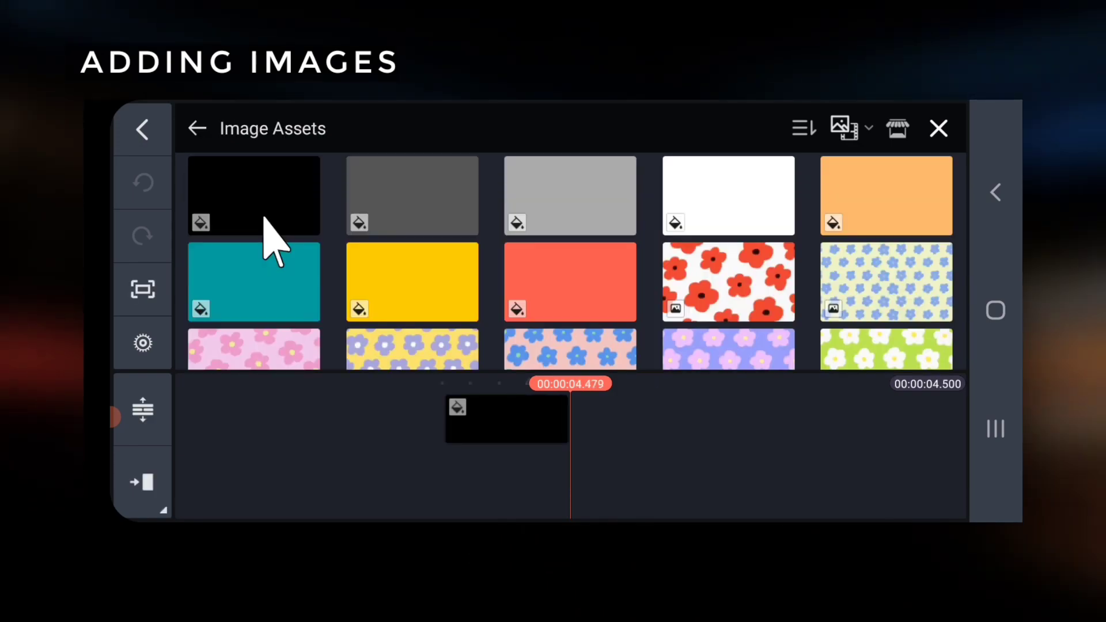
pyautogui.click(506, 419)
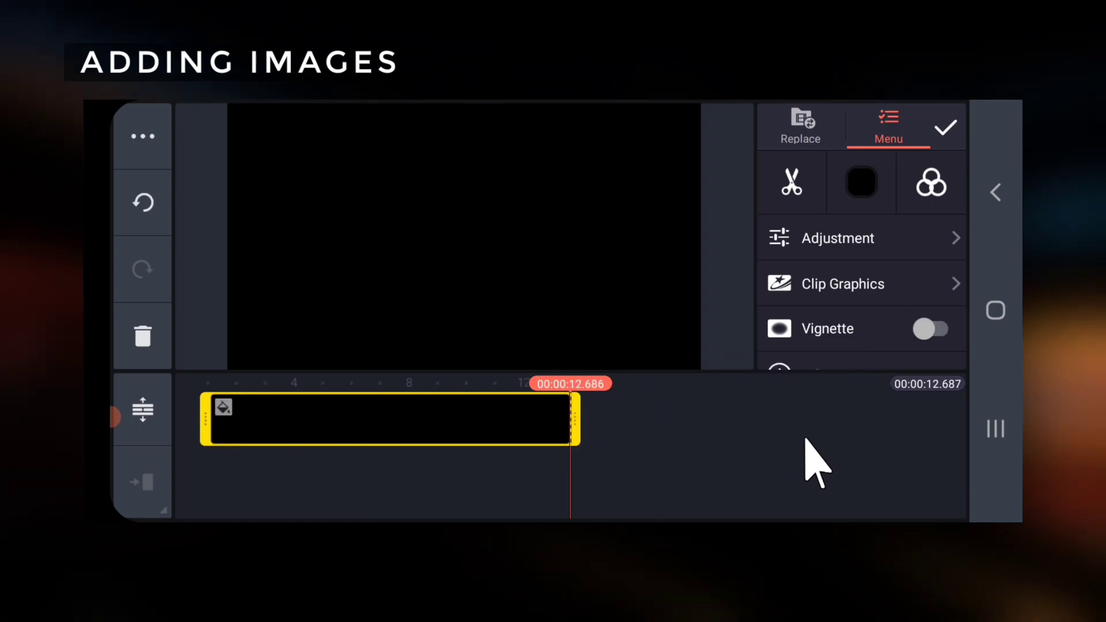
pyautogui.moveTo(571, 418); pyautogui.dragTo(910, 438)
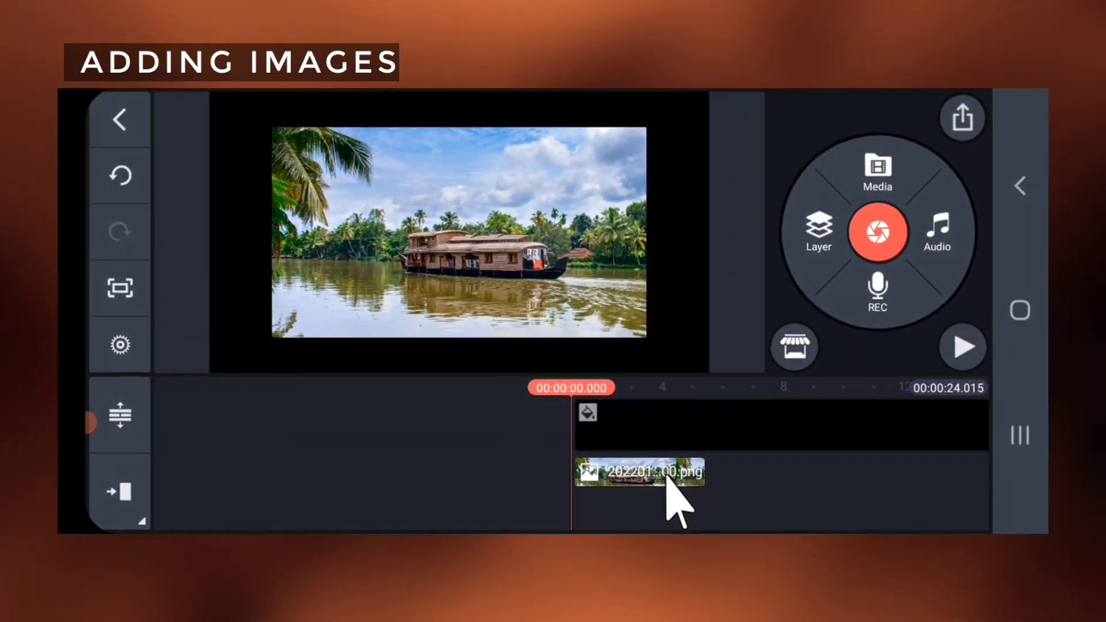
pyautogui.click(642, 471)
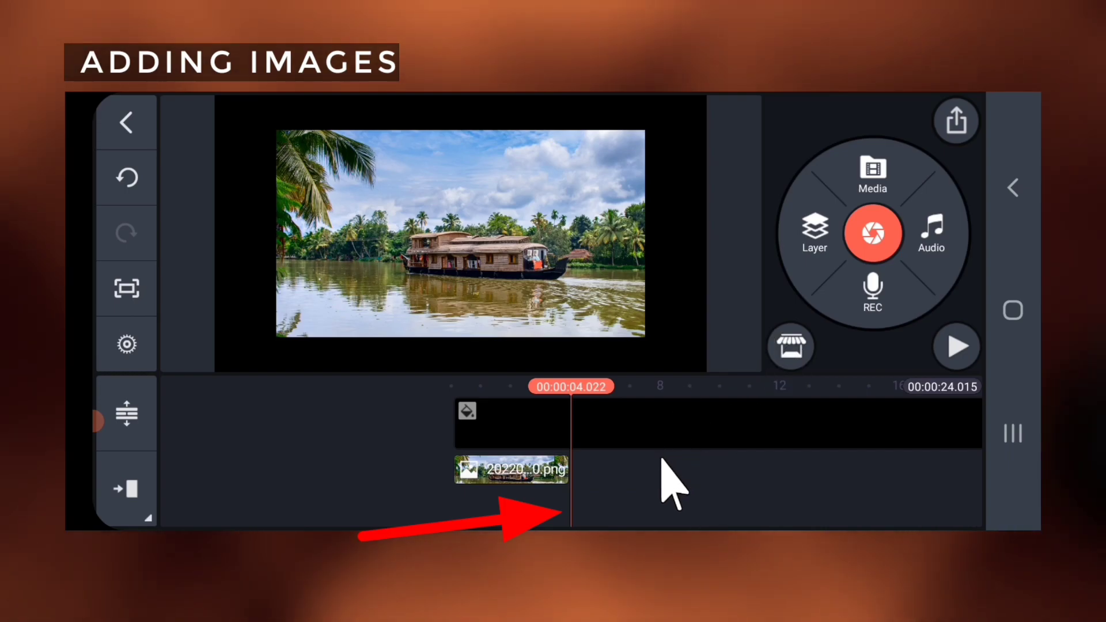
# - Layer in the Kerala photos (tea hills, beach and others) staggered every 4 seconds up to 20 s
pyautogui.click(814, 233)
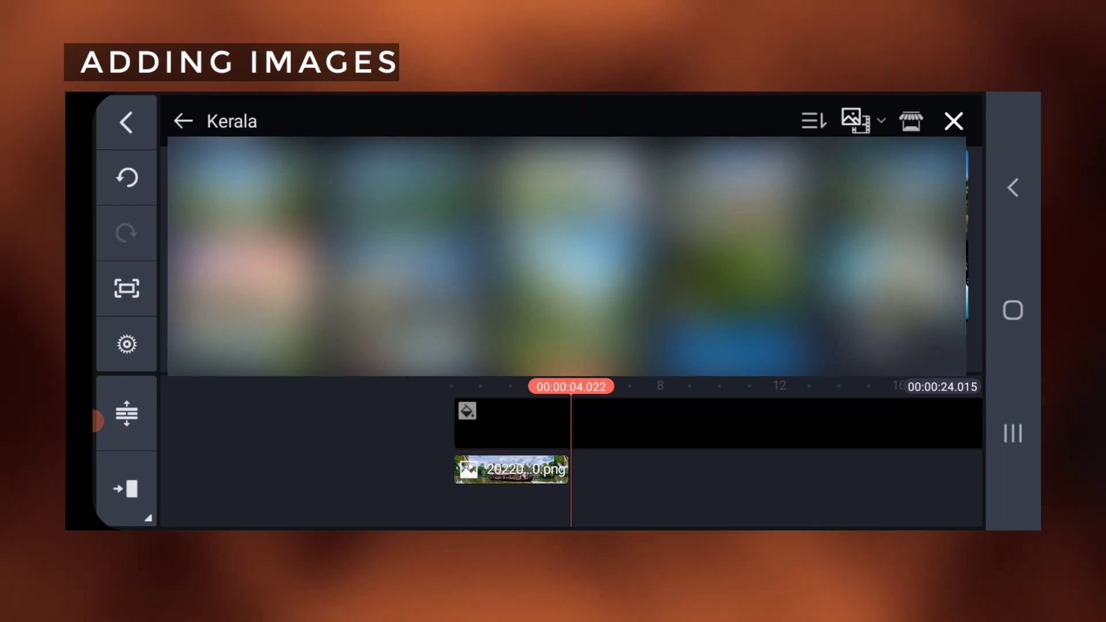
pyautogui.click(954, 121)
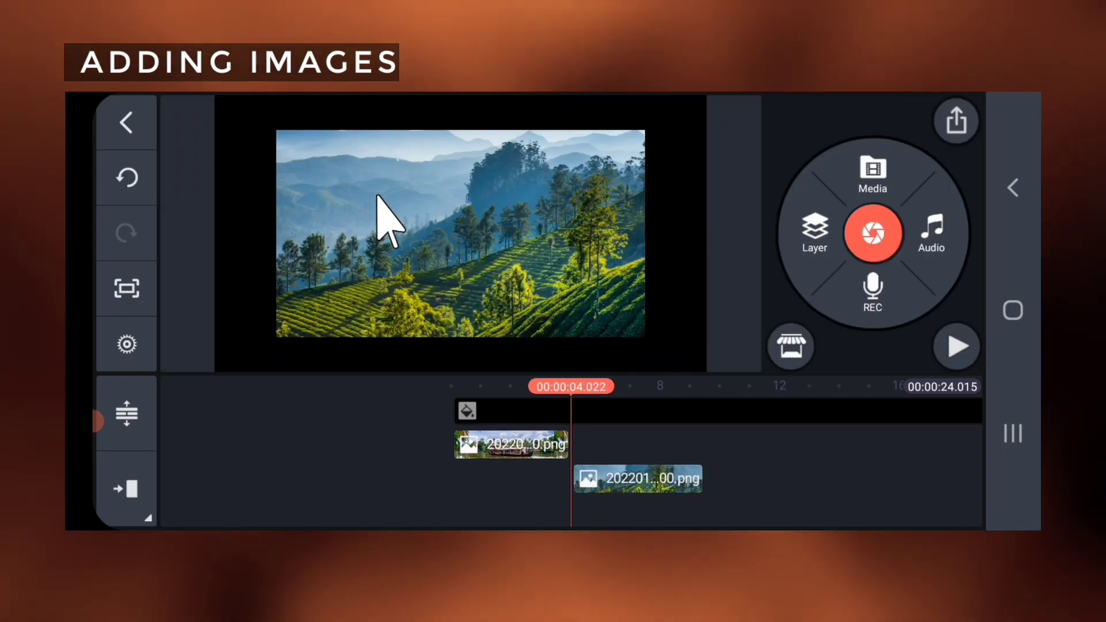
pyautogui.click(638, 478)
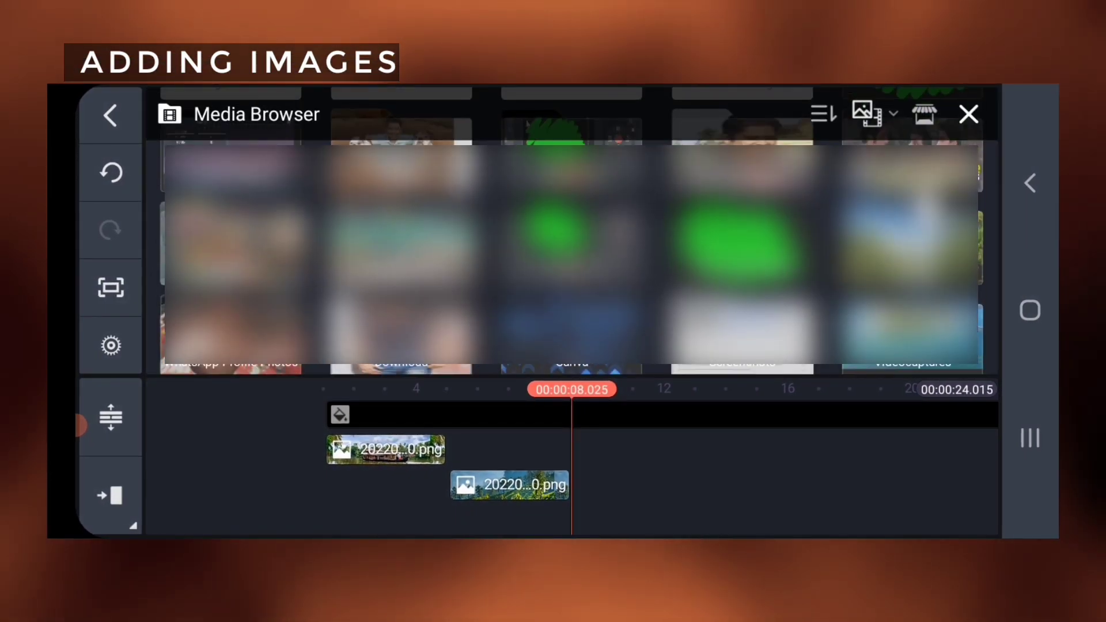
pyautogui.click(969, 114)
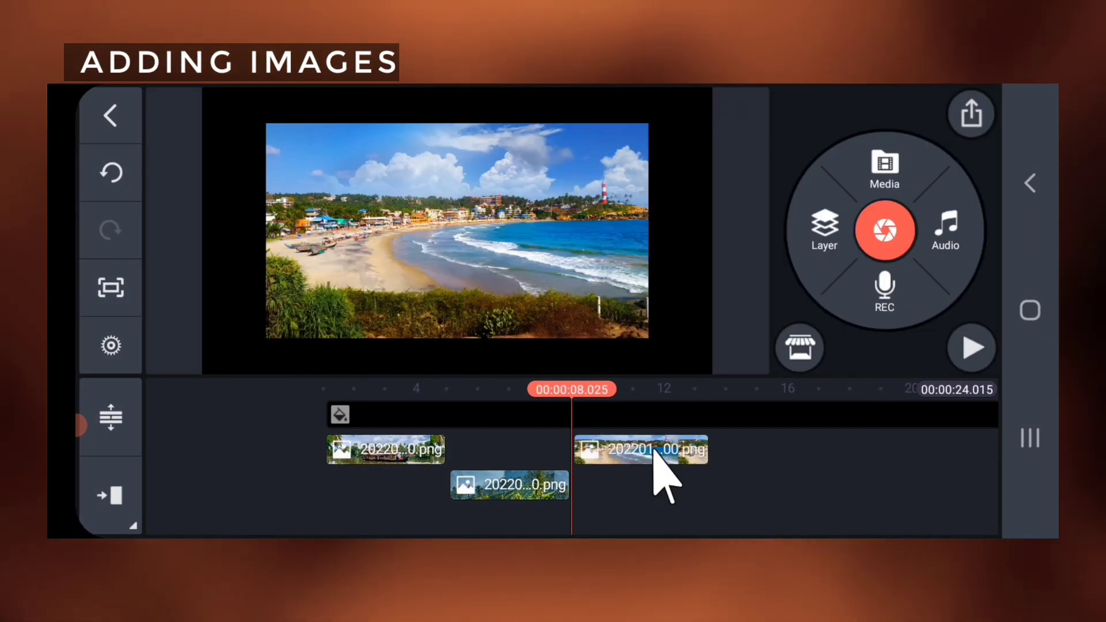
pyautogui.click(883, 165)
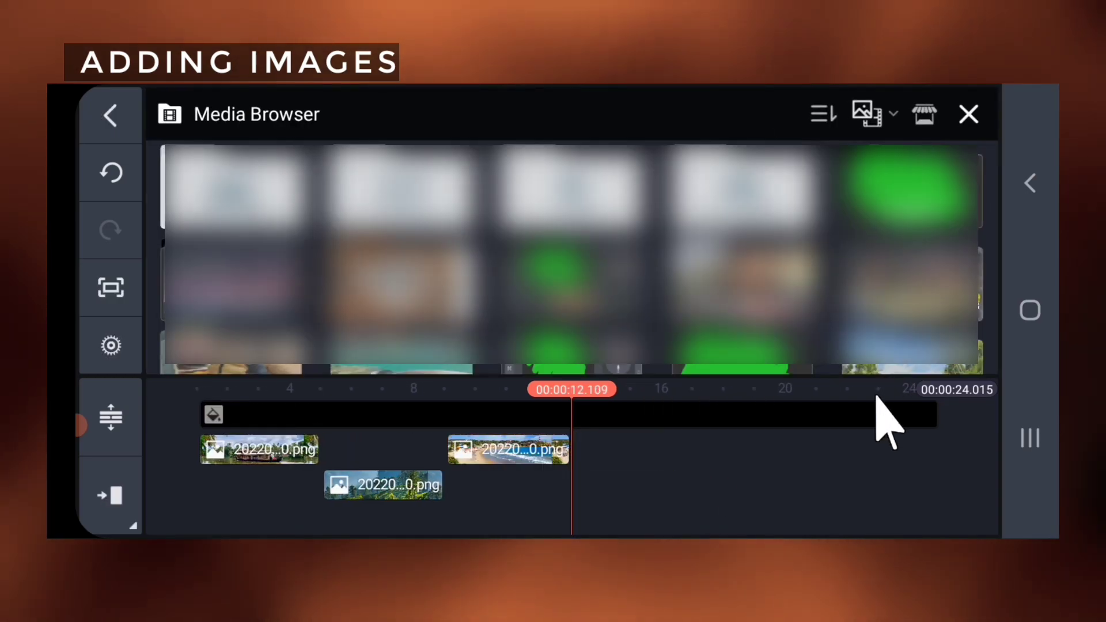
pyautogui.click(631, 485)
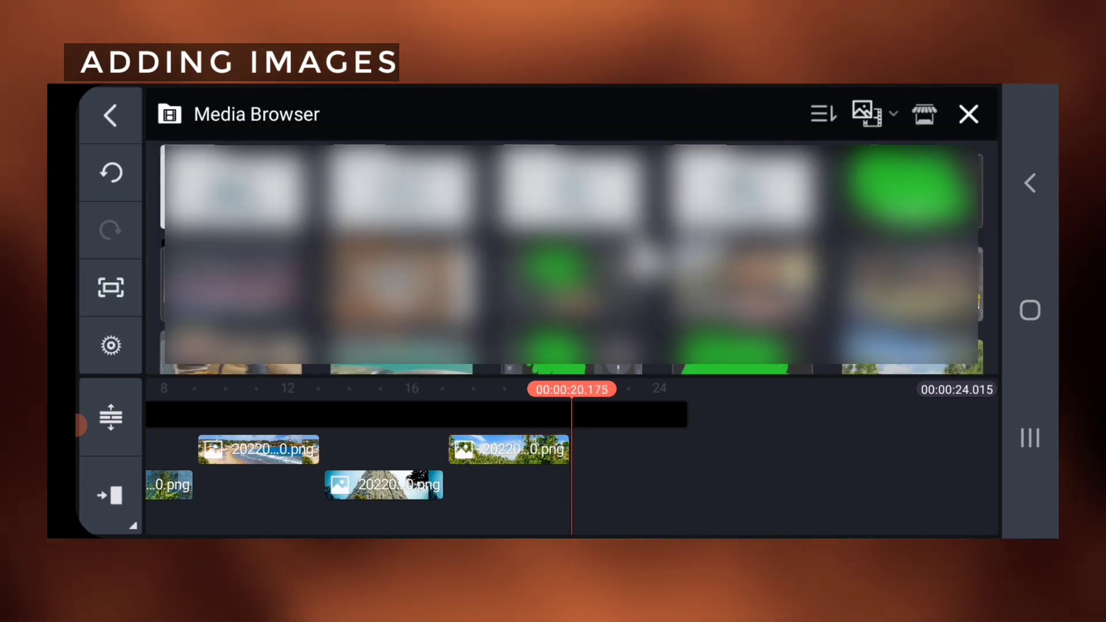
pyautogui.click(632, 485)
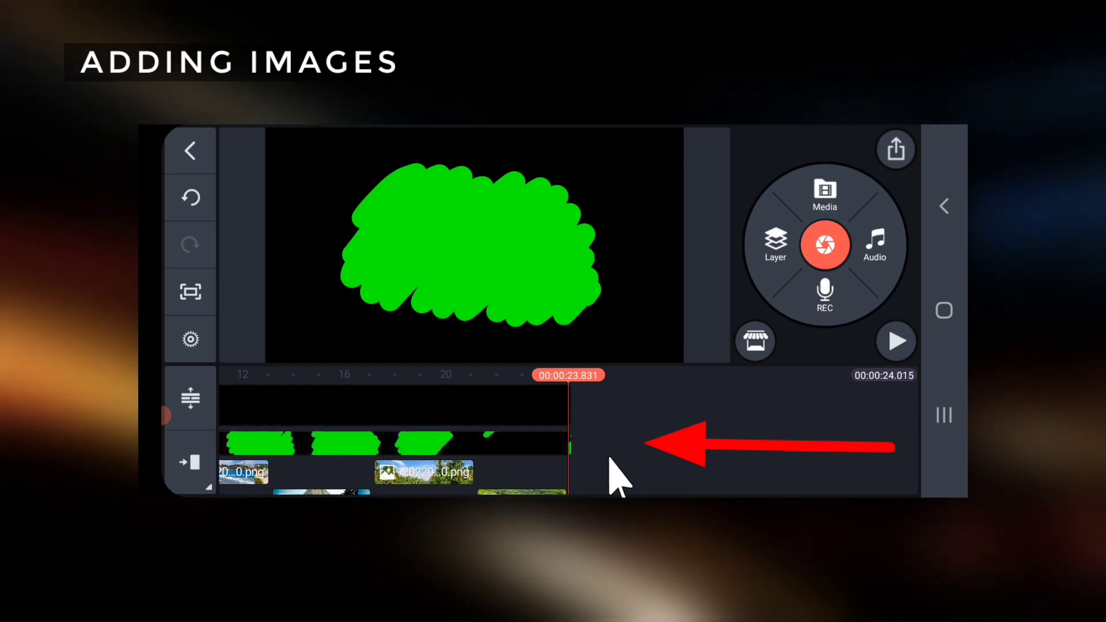
# - Set the green scribble video layer to full-screen via Split Screen and reselect it
pyautogui.click(395, 405)
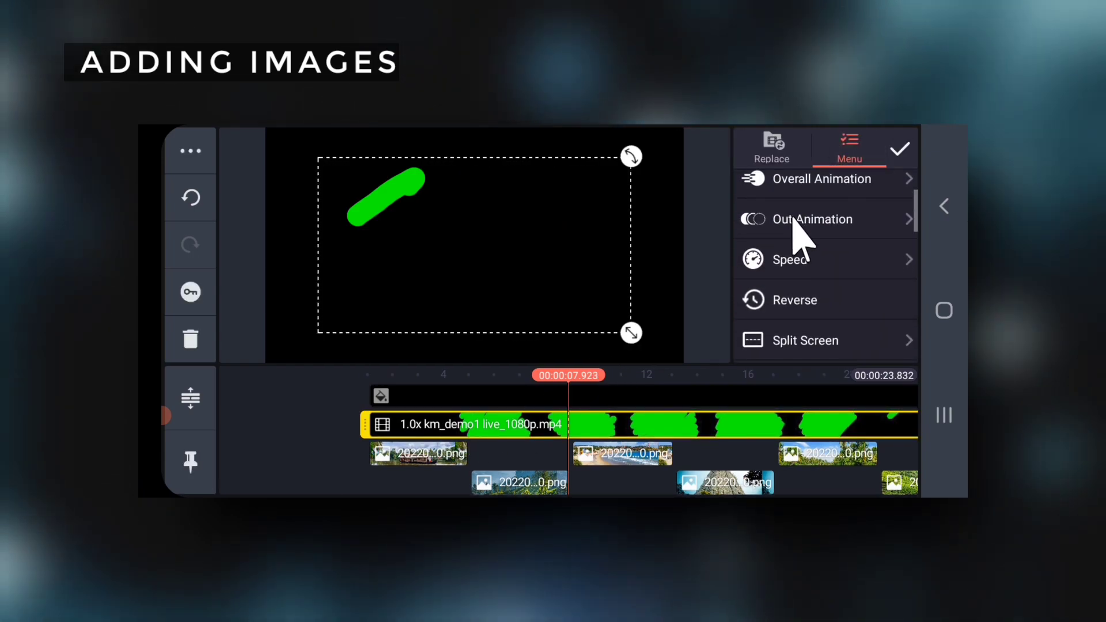
pyautogui.click(808, 340)
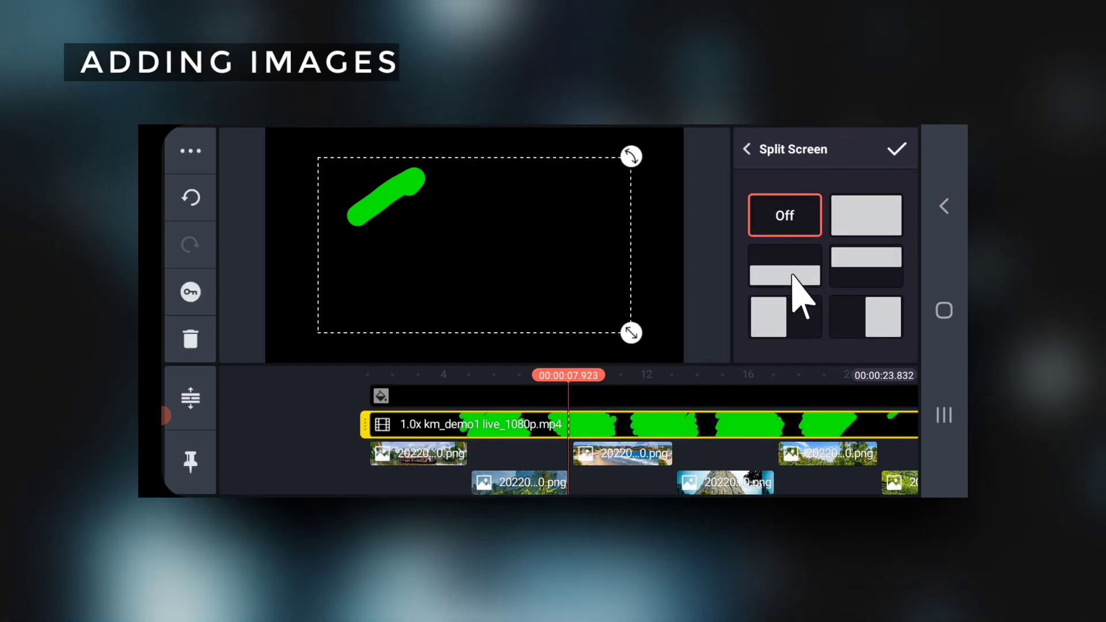
pyautogui.click(866, 215)
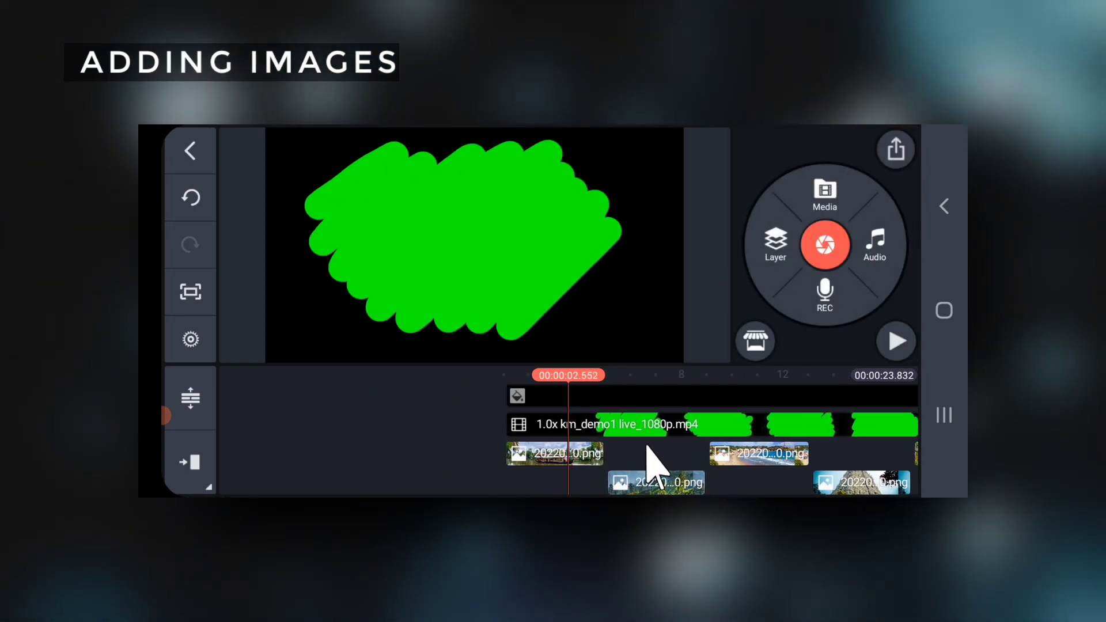
pyautogui.click(614, 424)
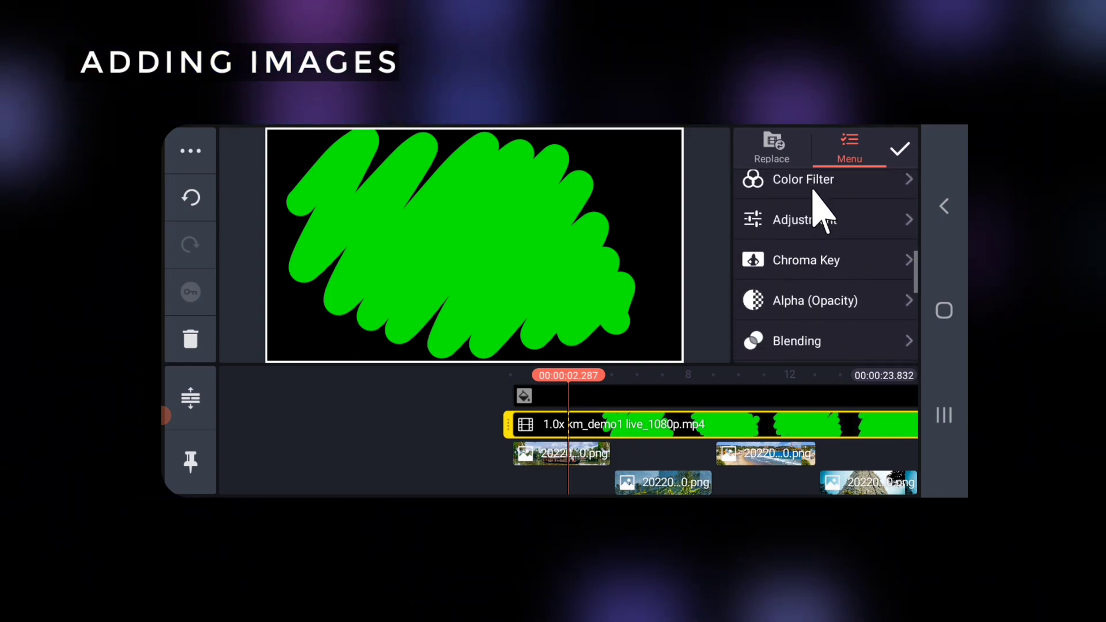
# - Enable Chroma Key on the green scribble layer so photos show through the strokes
pyautogui.click(806, 259)
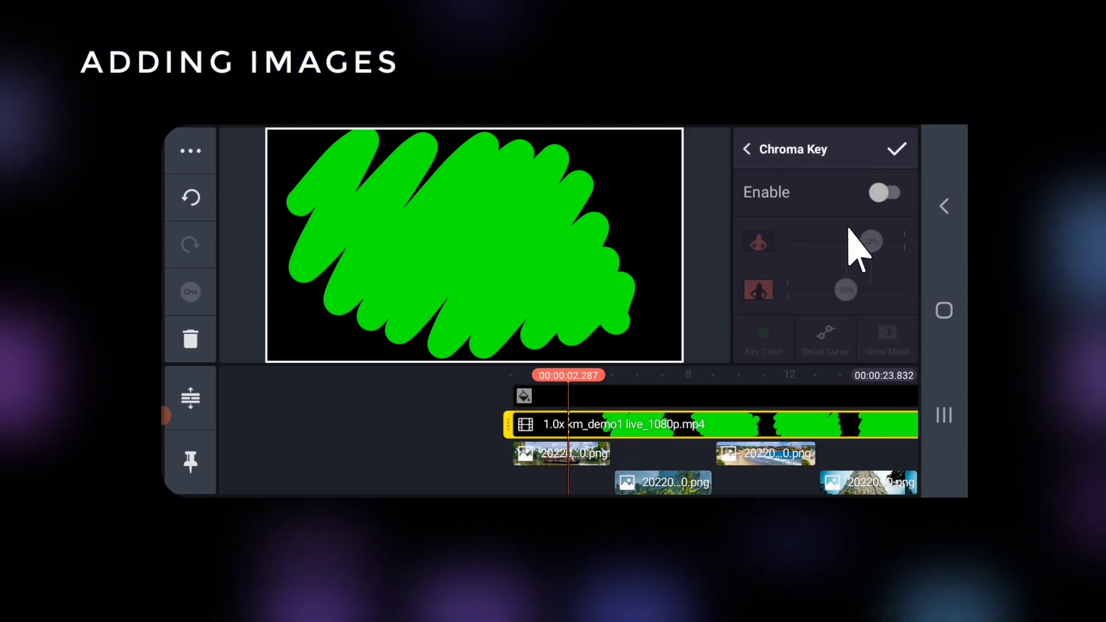
pyautogui.click(885, 193)
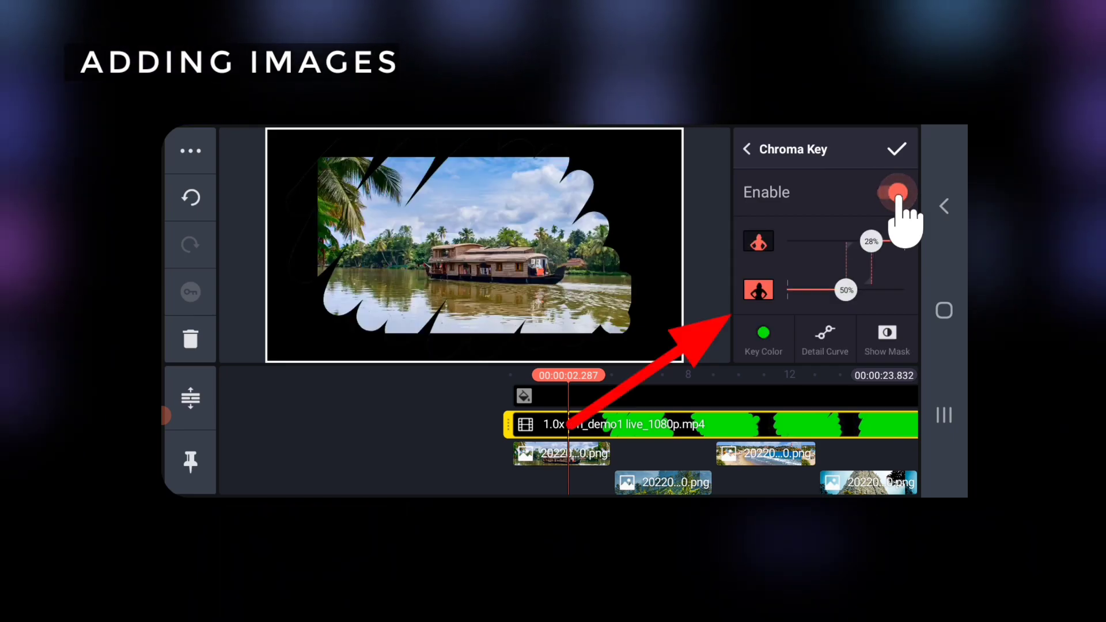
pyautogui.click(891, 192)
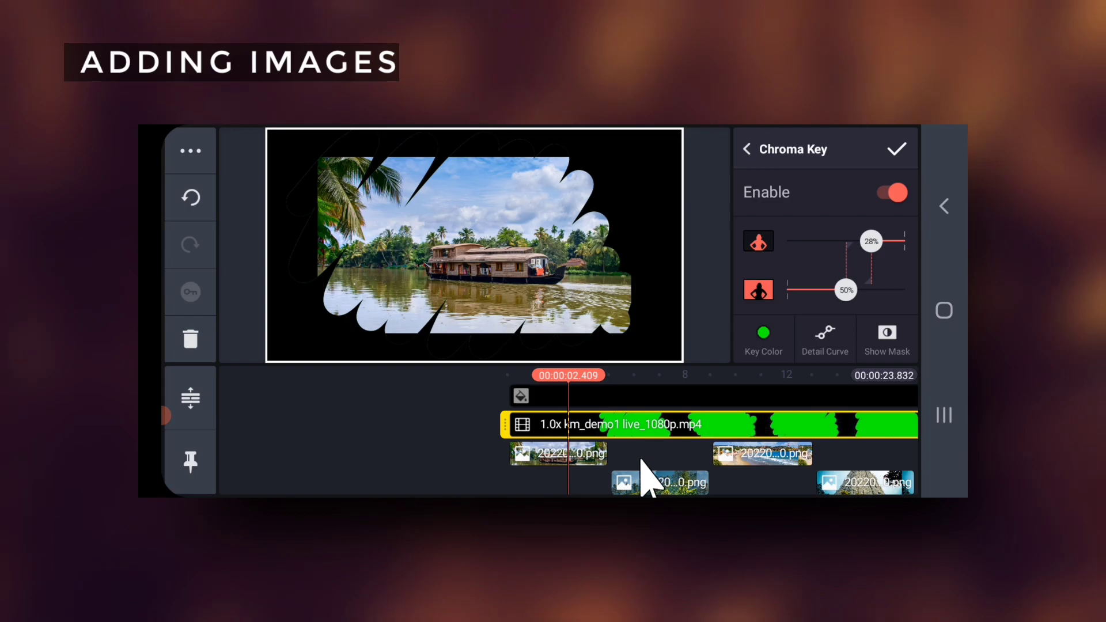
pyautogui.moveTo(638, 472)
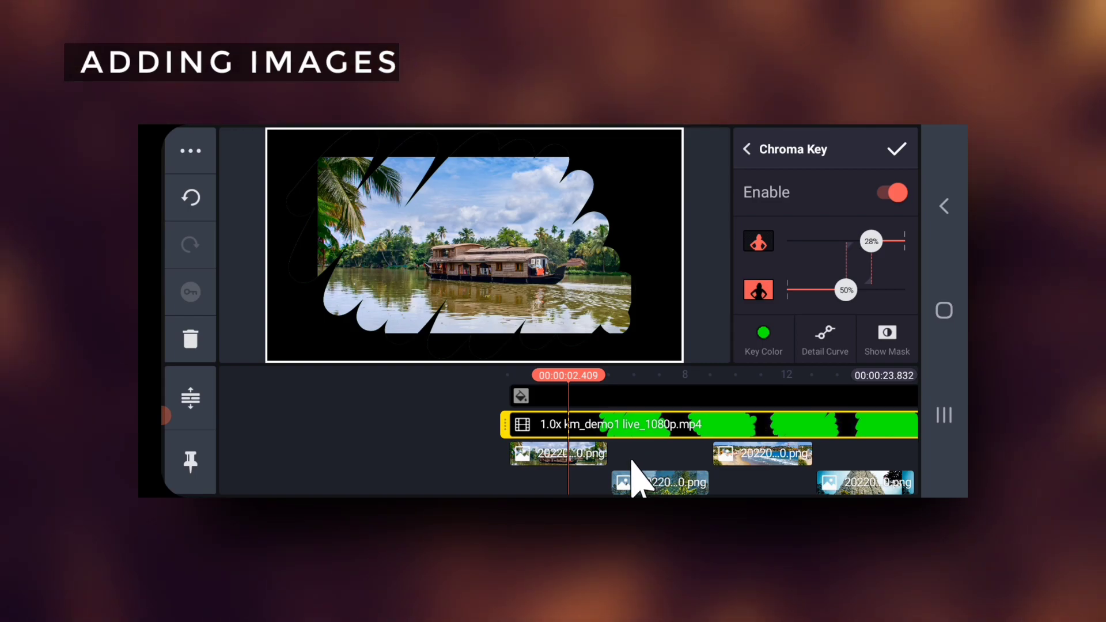
pyautogui.click(745, 148)
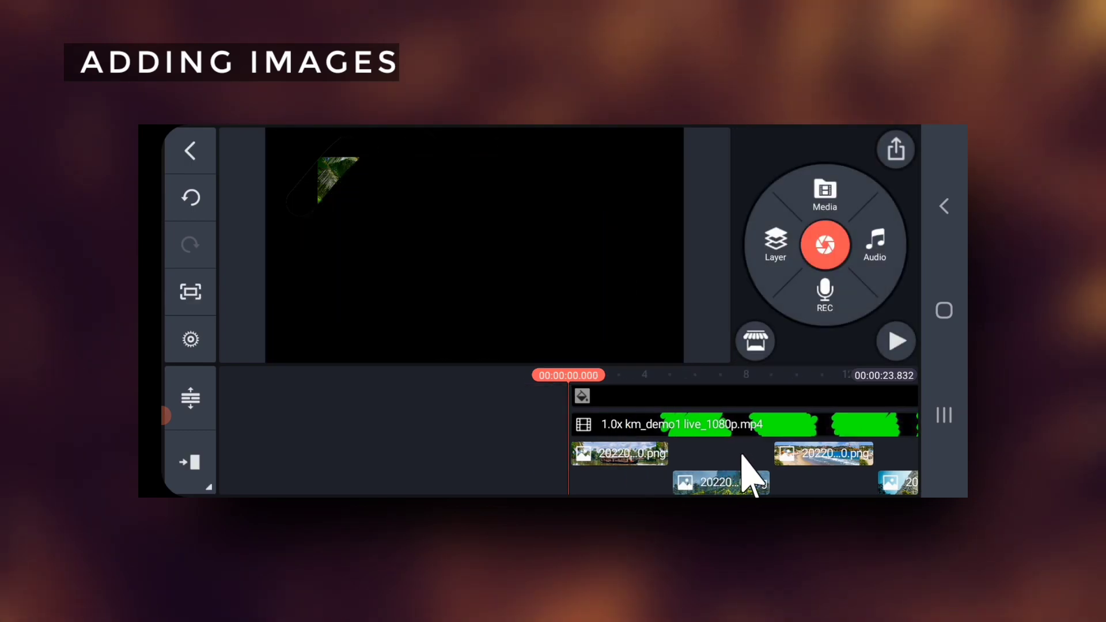
# - Play and pause the preview to check the scribble-shaped photo reveals
pyautogui.click(895, 341)
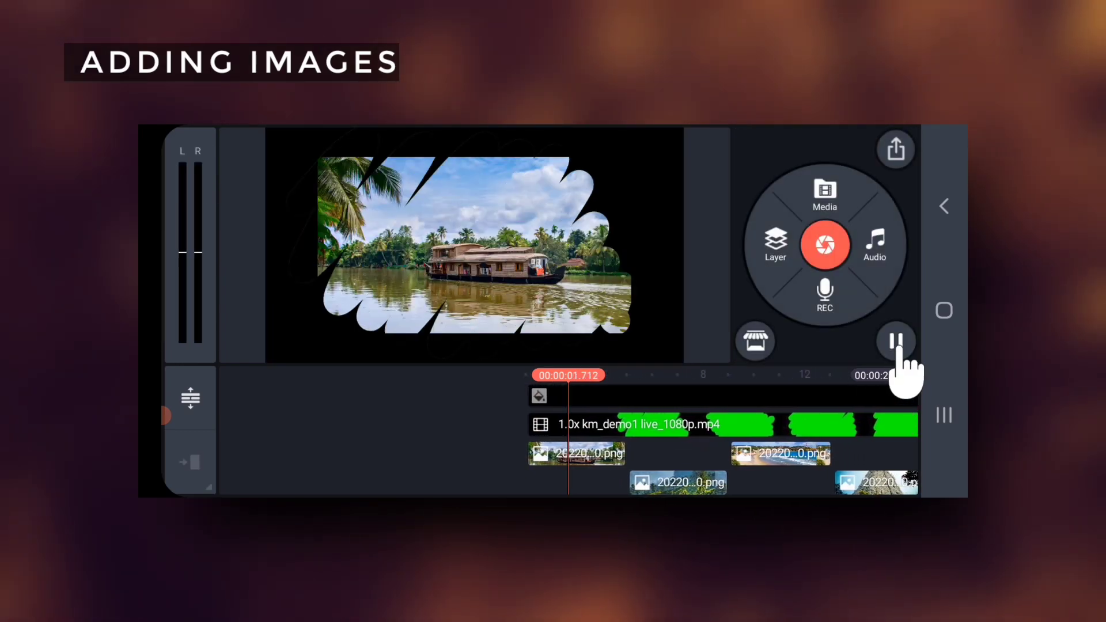
pyautogui.click(896, 341)
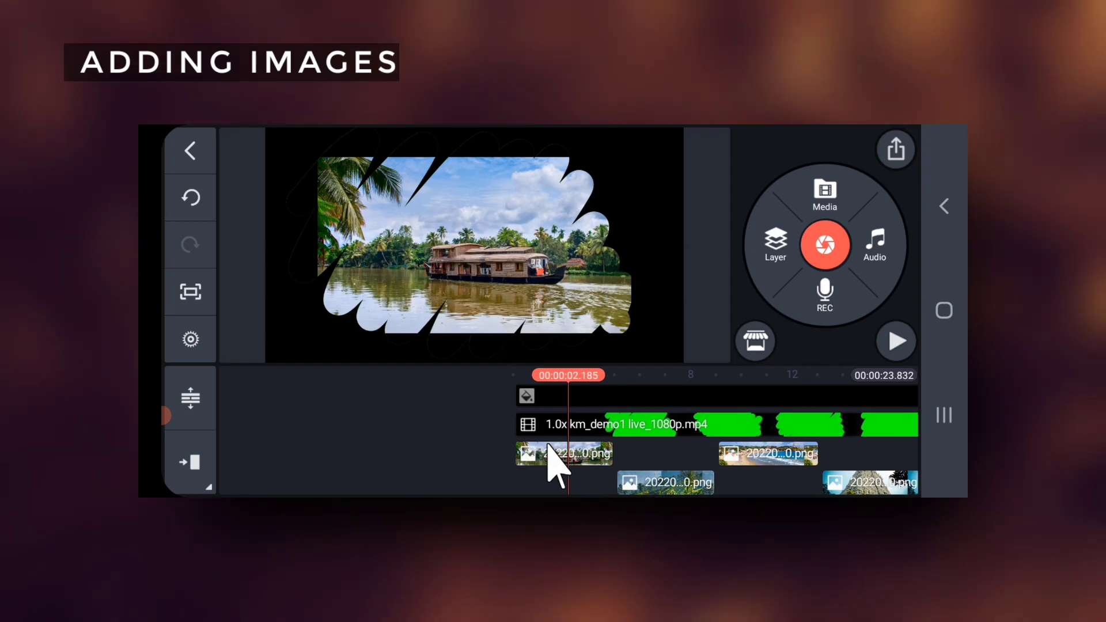
pyautogui.click(563, 454)
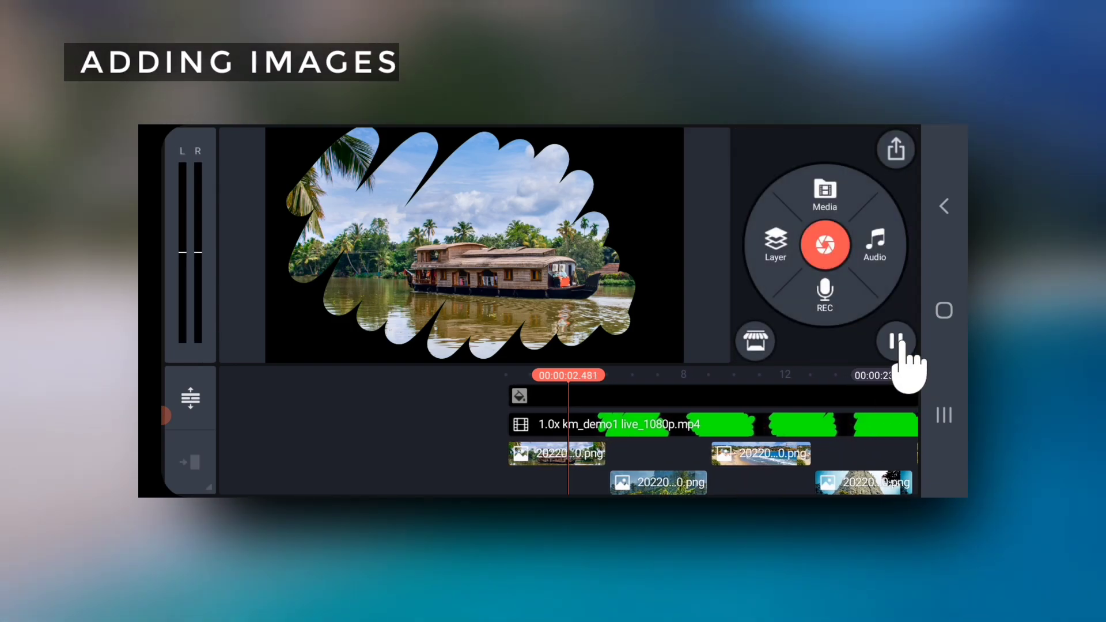
pyautogui.click(895, 341)
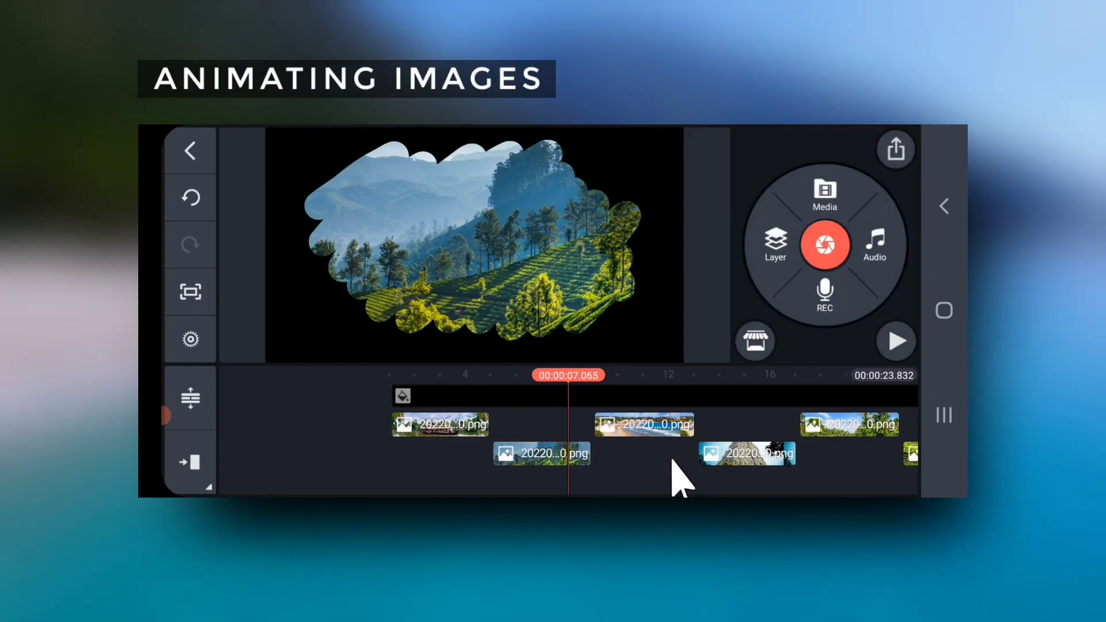
# - Replay the project from an earlier point to review the scribble reveal over the photos
pyautogui.click(896, 341)
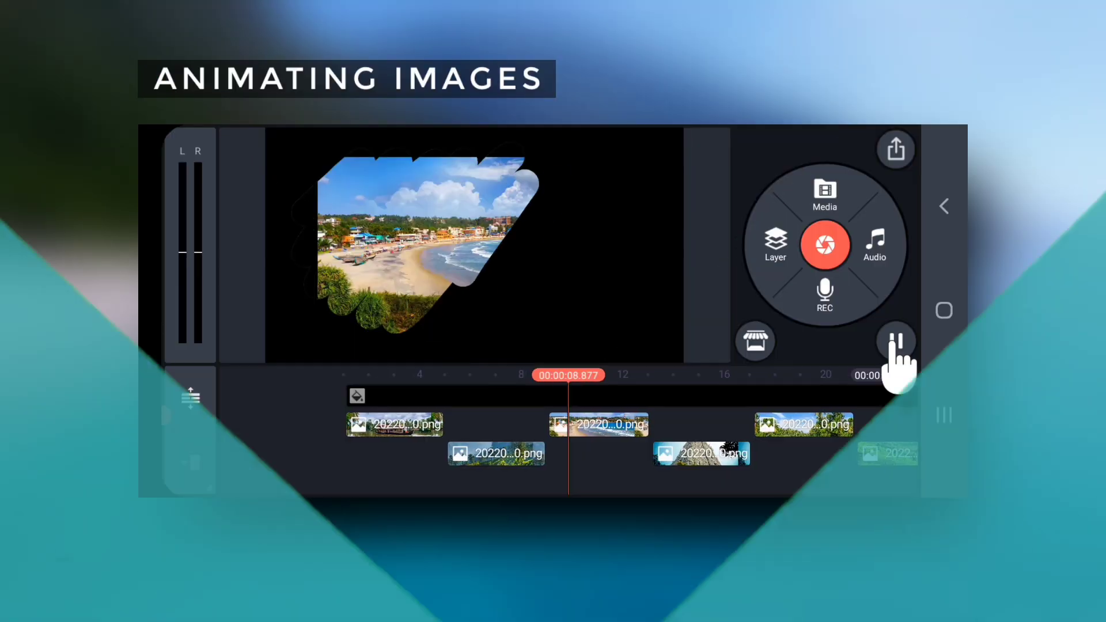
pyautogui.click(555, 423)
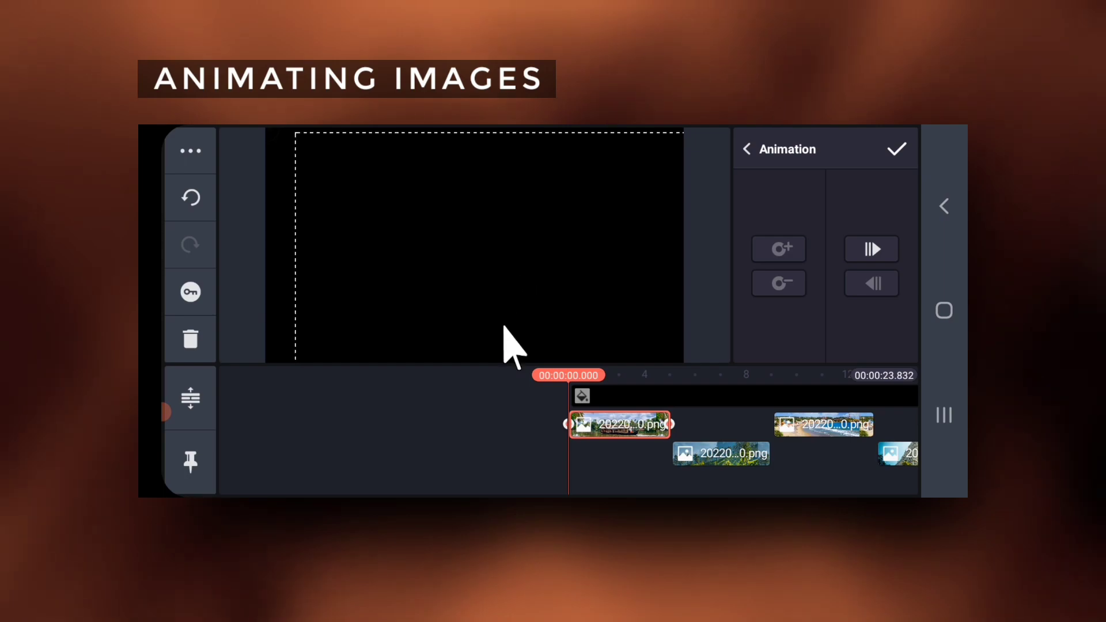
pyautogui.click(745, 149)
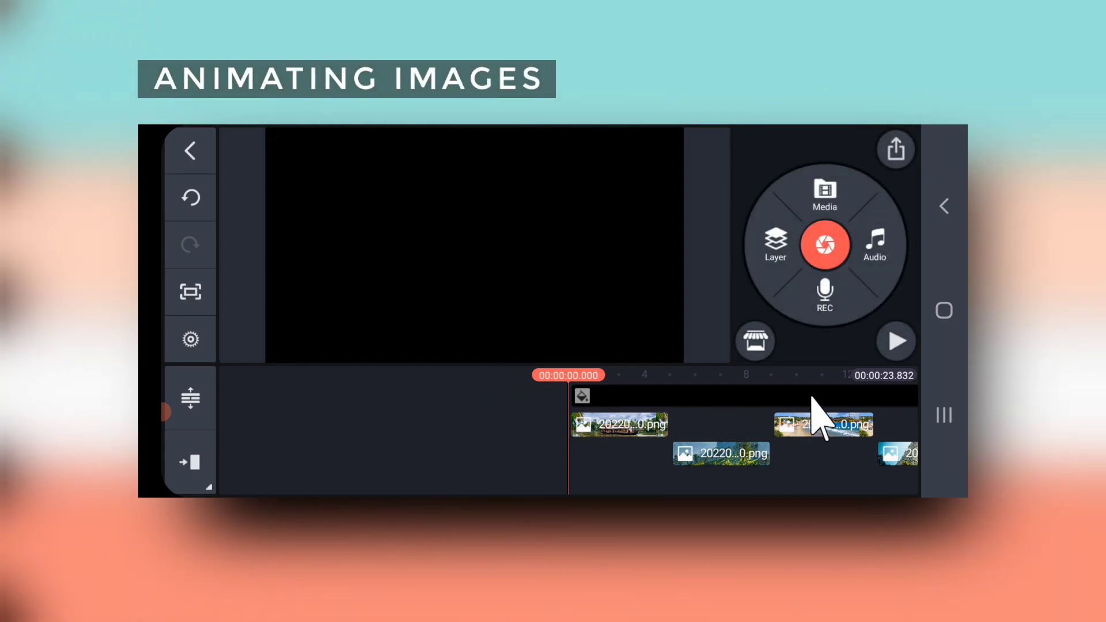
pyautogui.click(895, 341)
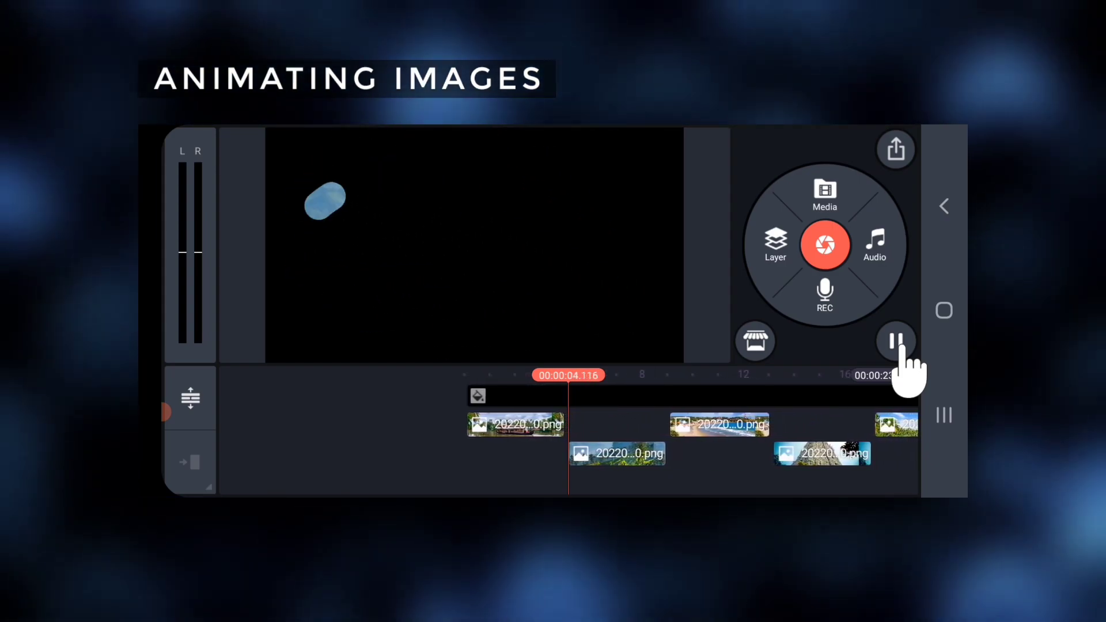
pyautogui.click(585, 453)
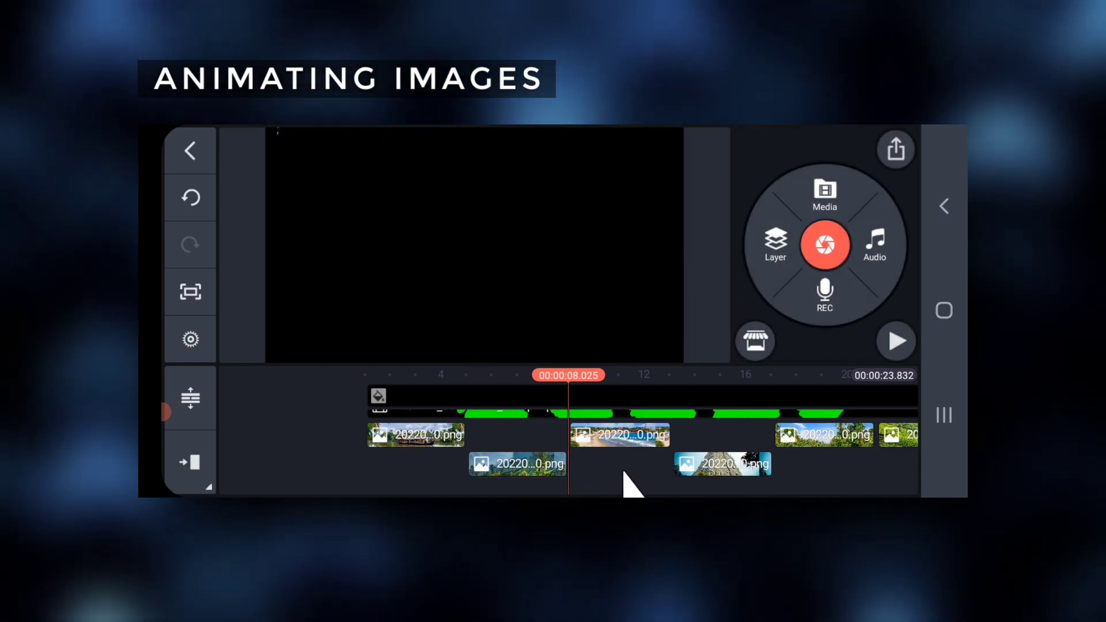
pyautogui.click(896, 341)
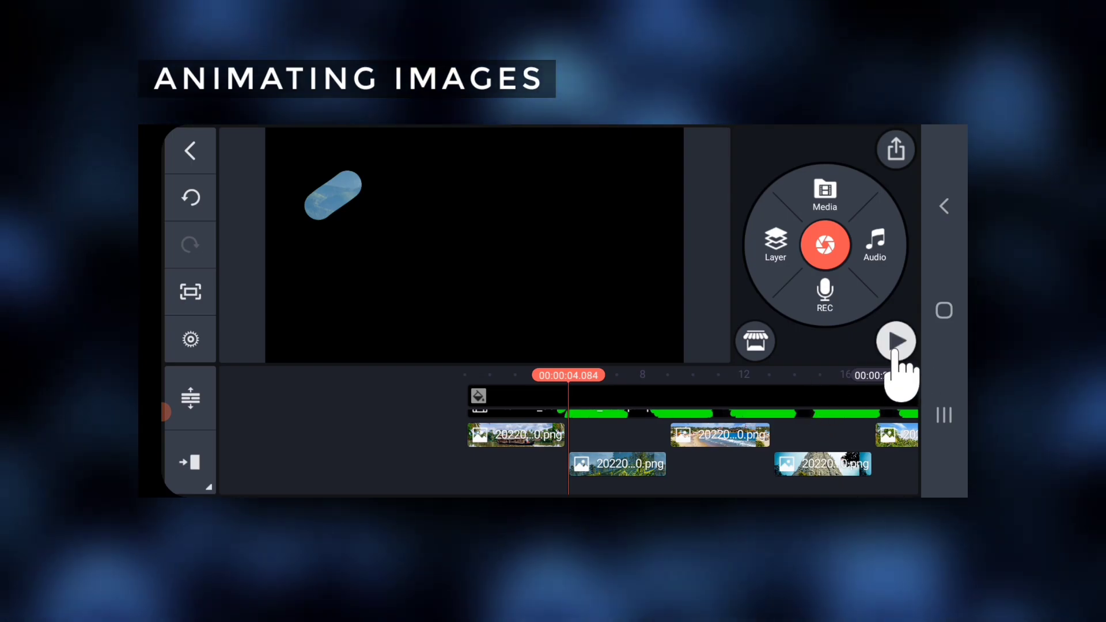
pyautogui.click(896, 341)
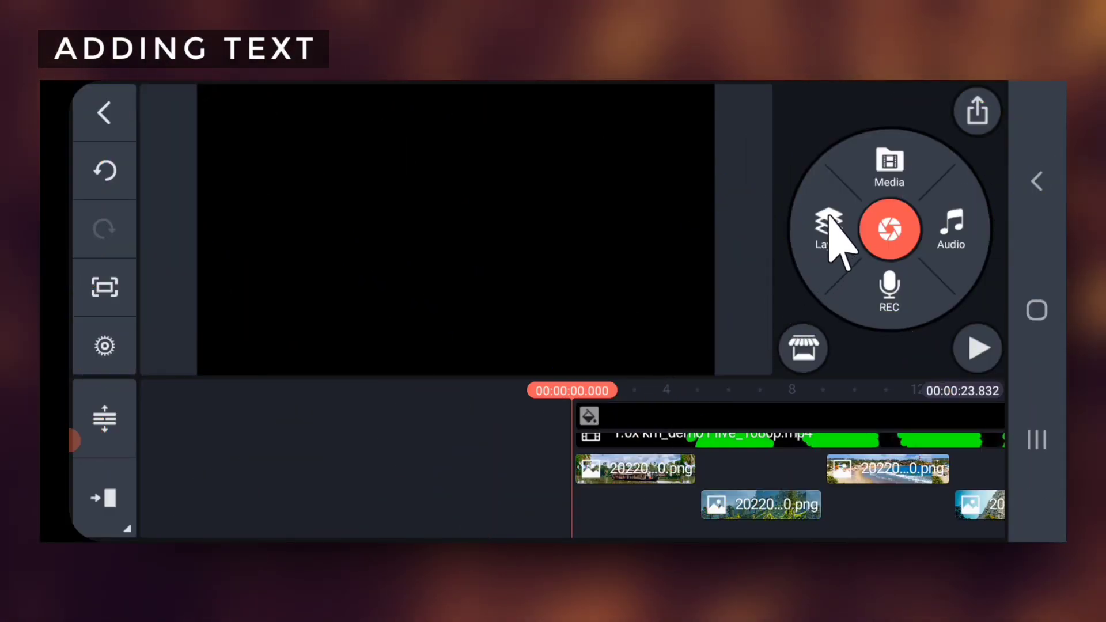
# - Add a text layer reading A SOUTHERN STATE OF INDIA with wider character spacing
pyautogui.click(826, 228)
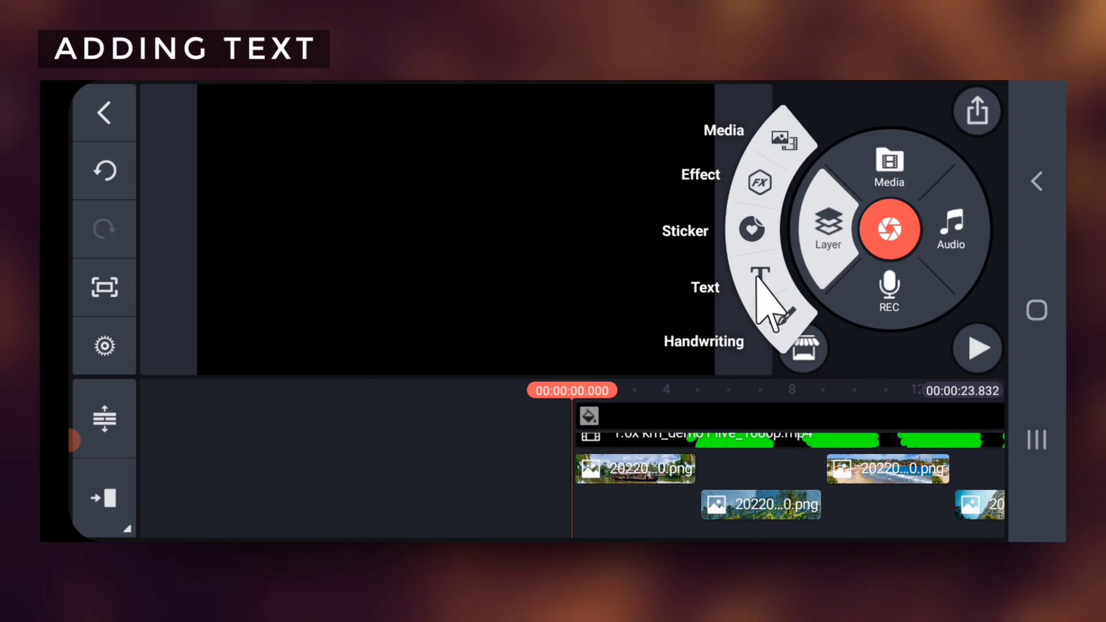
pyautogui.click(760, 276)
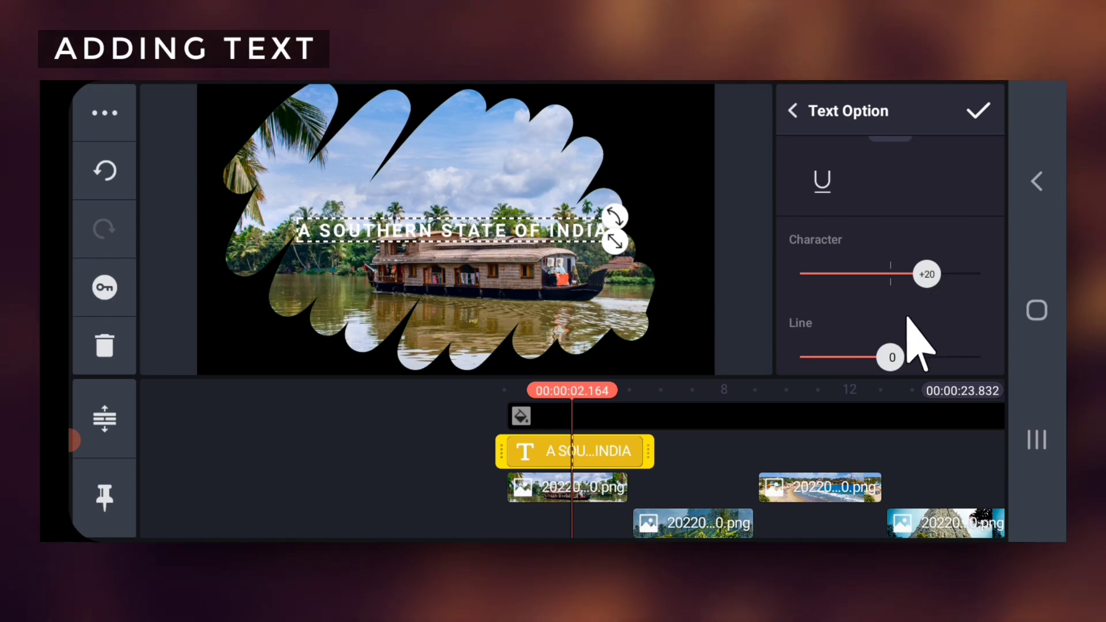
pyautogui.click(978, 110)
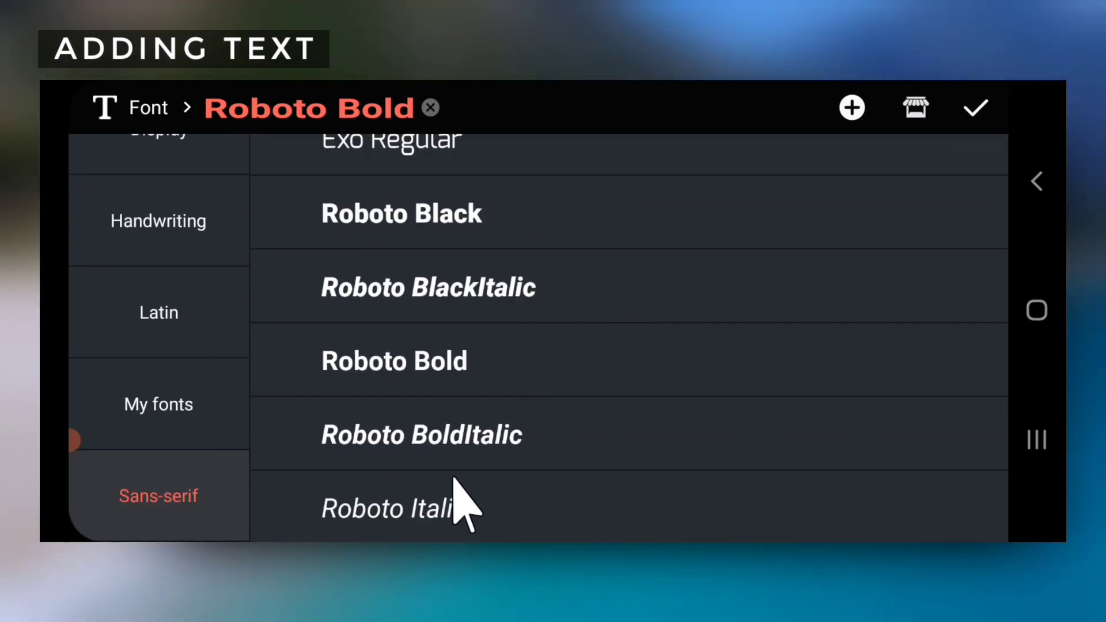
# - Apply a bolder font from the font list to the title
pyautogui.scroll(-3)
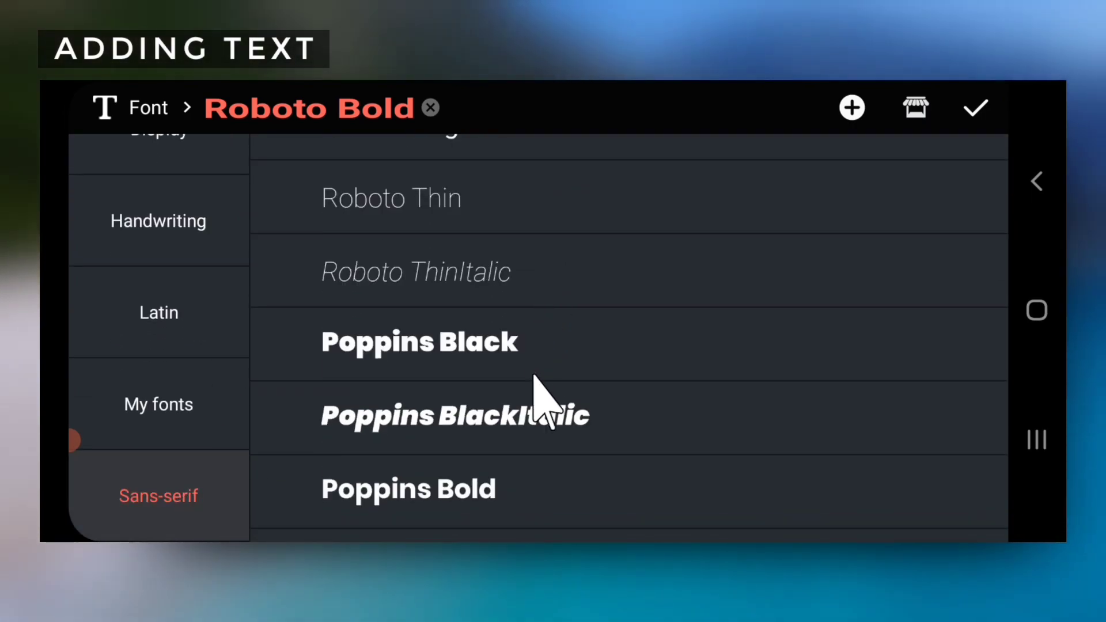
pyautogui.click(975, 107)
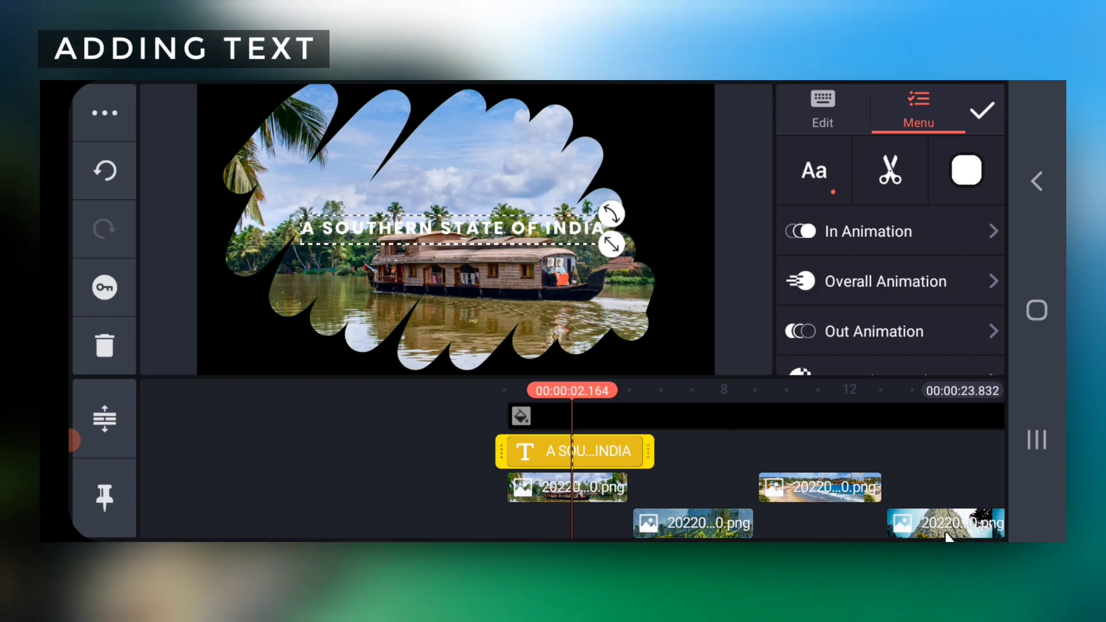
pyautogui.scroll(-3)
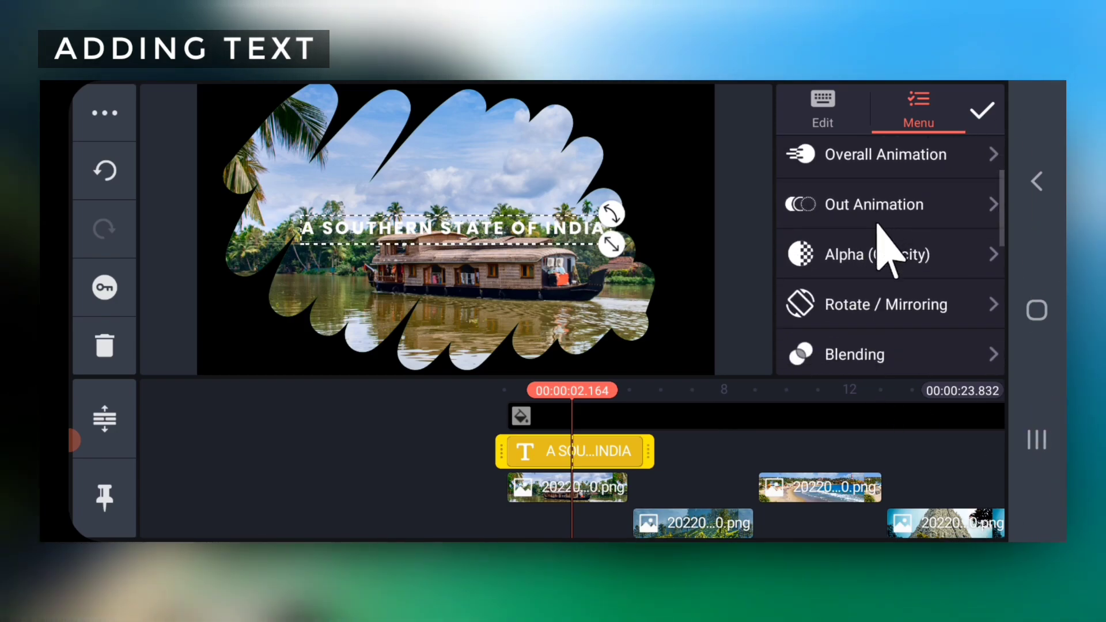
# - Enable a drop shadow on the title with a semi-transparent black colour
pyautogui.scroll(-3)
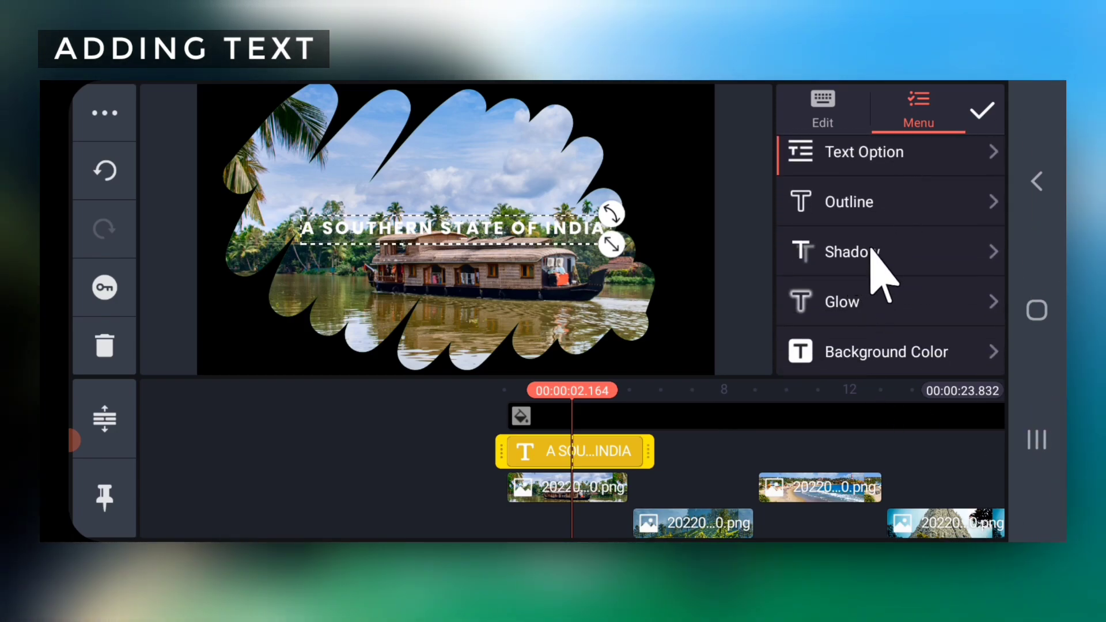
pyautogui.click(851, 252)
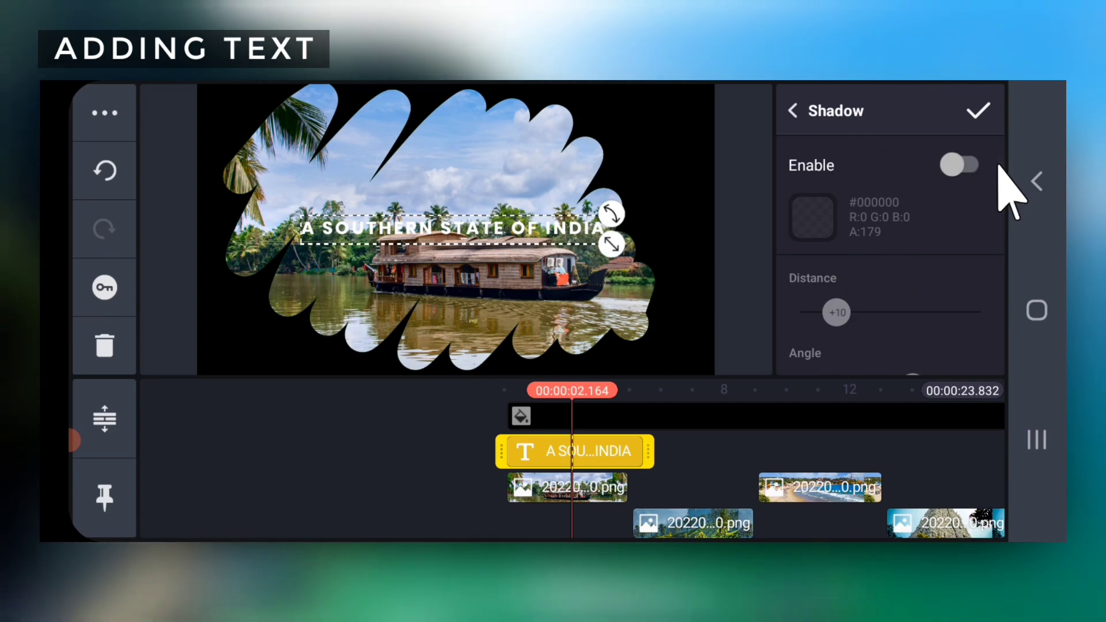
pyautogui.click(960, 165)
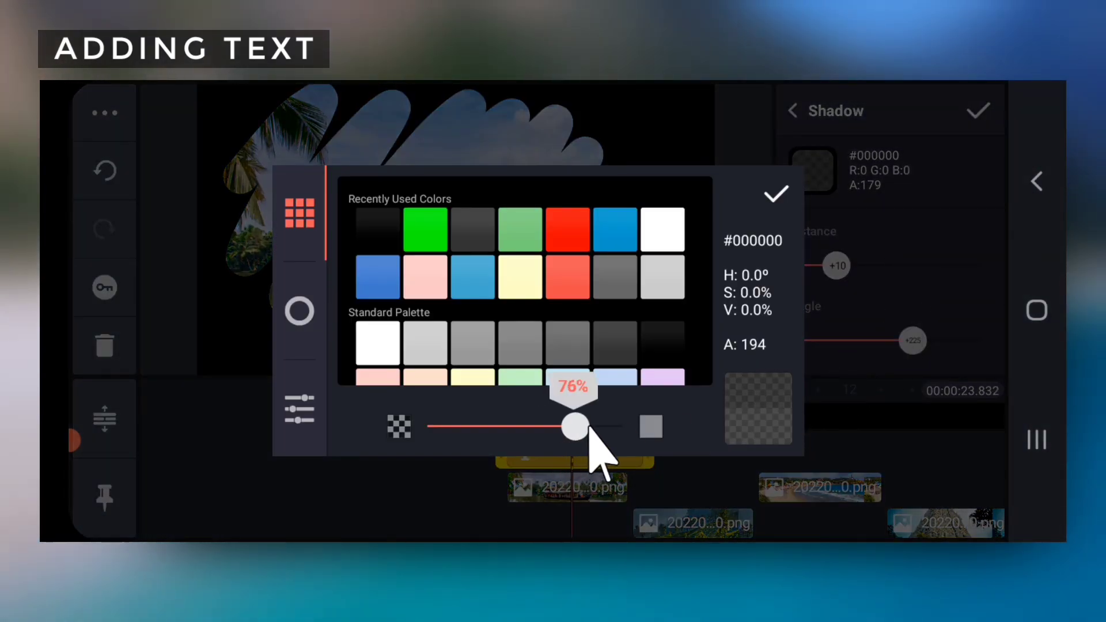
pyautogui.click(774, 194)
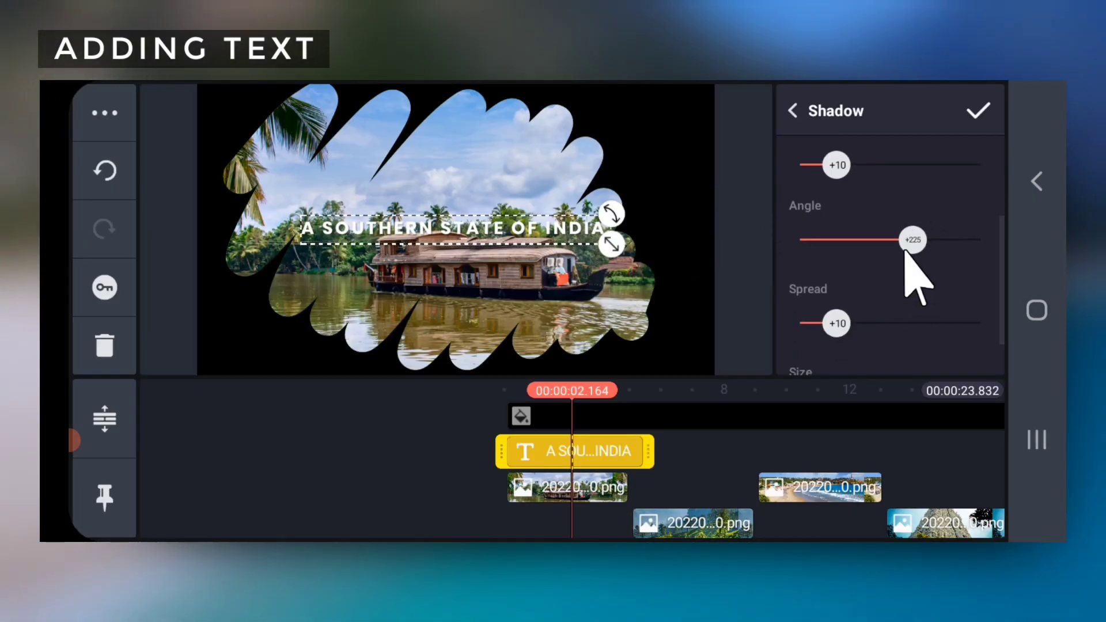
# - Tune the shadow's angle, size, spread and distance, then confirm the title edit
pyautogui.moveTo(831, 323); pyautogui.dragTo(838, 322)
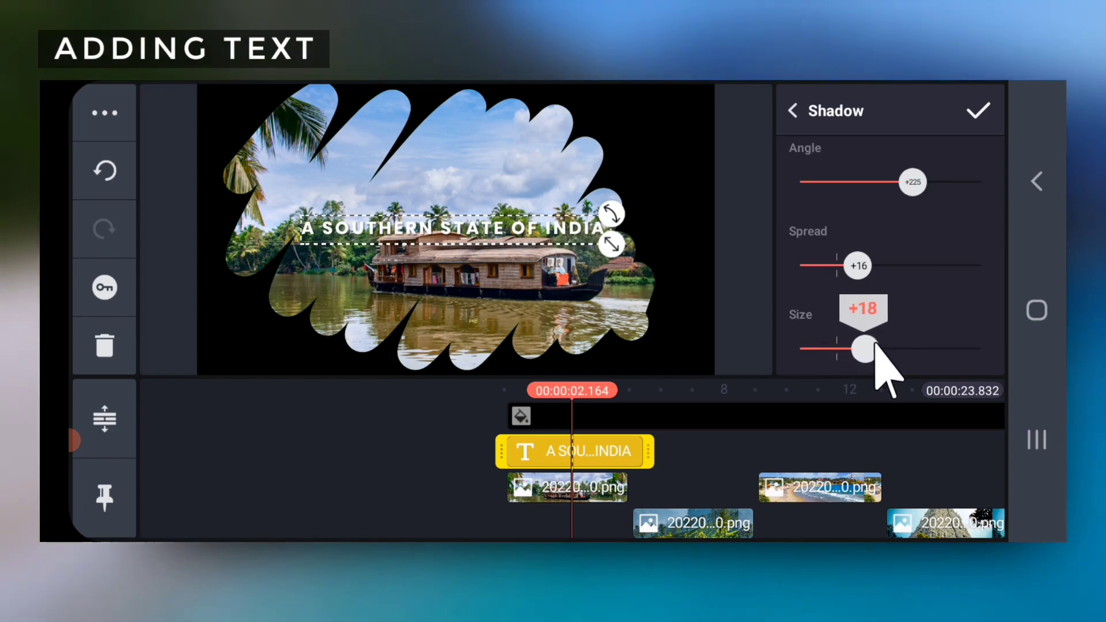
pyautogui.moveTo(857, 266); pyautogui.dragTo(874, 266)
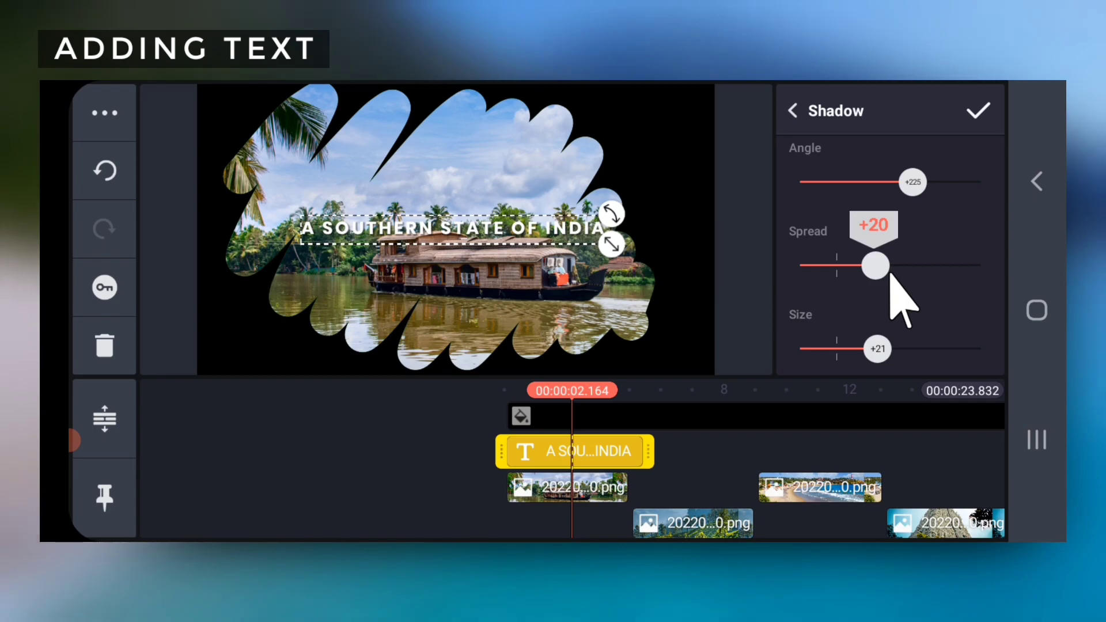
pyautogui.moveTo(874, 266); pyautogui.dragTo(883, 266)
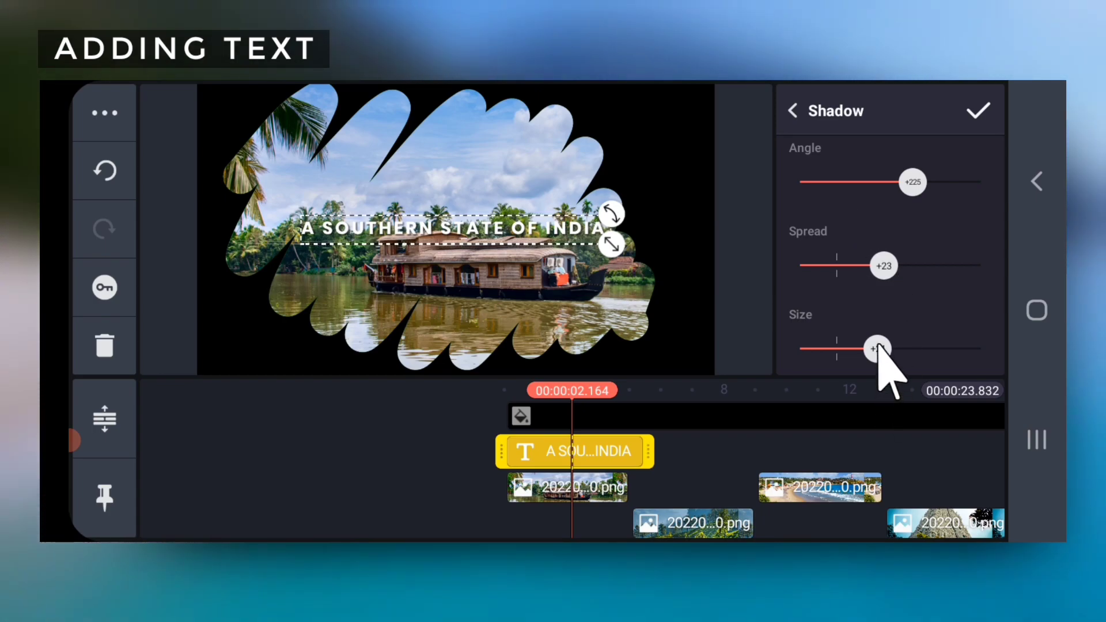
pyautogui.scroll(-3)
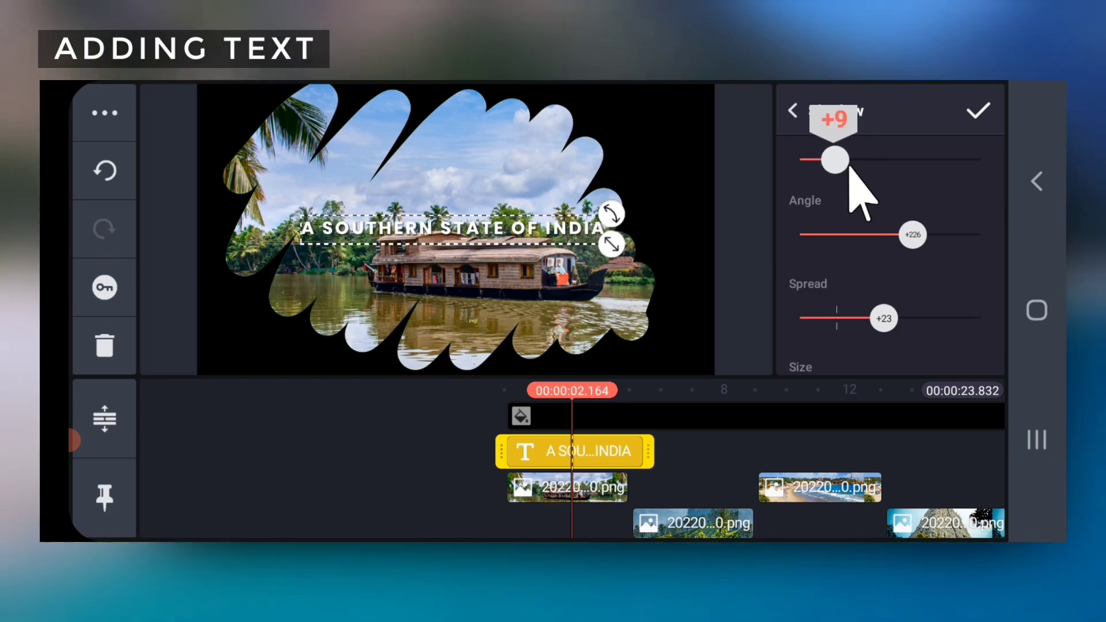
pyautogui.moveTo(834, 159); pyautogui.dragTo(840, 159)
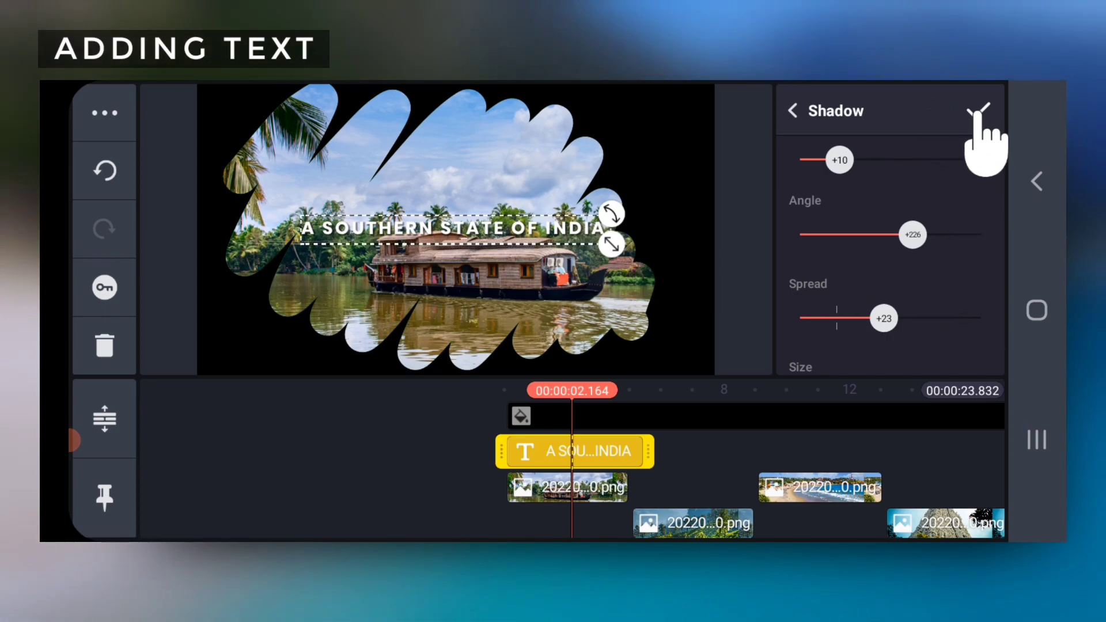
pyautogui.click(978, 110)
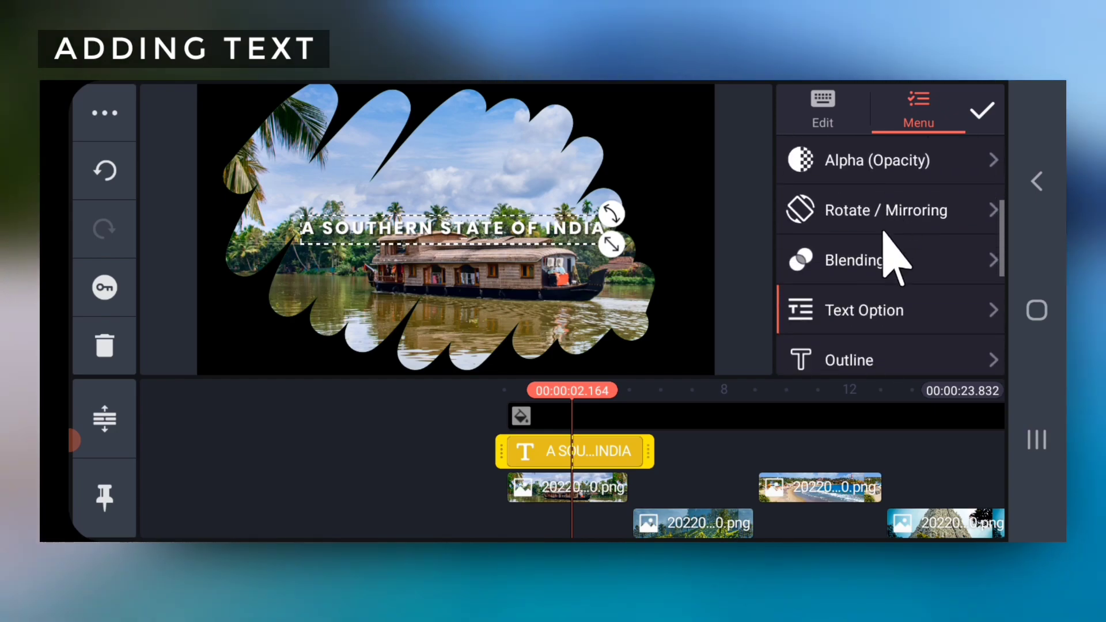
pyautogui.click(847, 259)
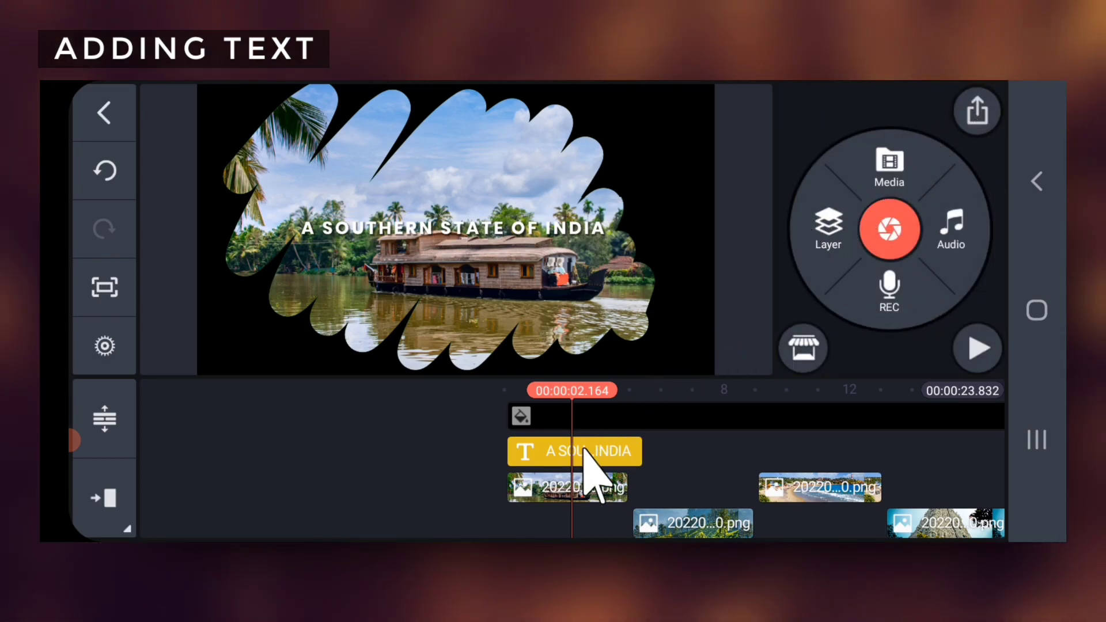
# - Trim the title layer's start so it begins partway into the houseboat clip, near 3.7 seconds
pyautogui.click(572, 450)
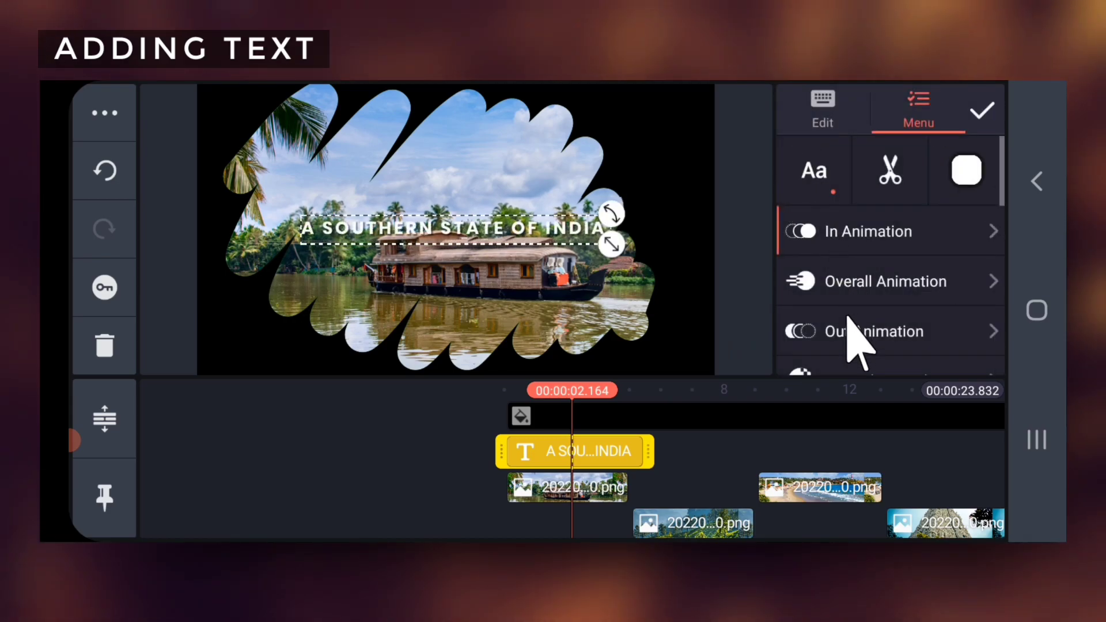
pyautogui.click(874, 331)
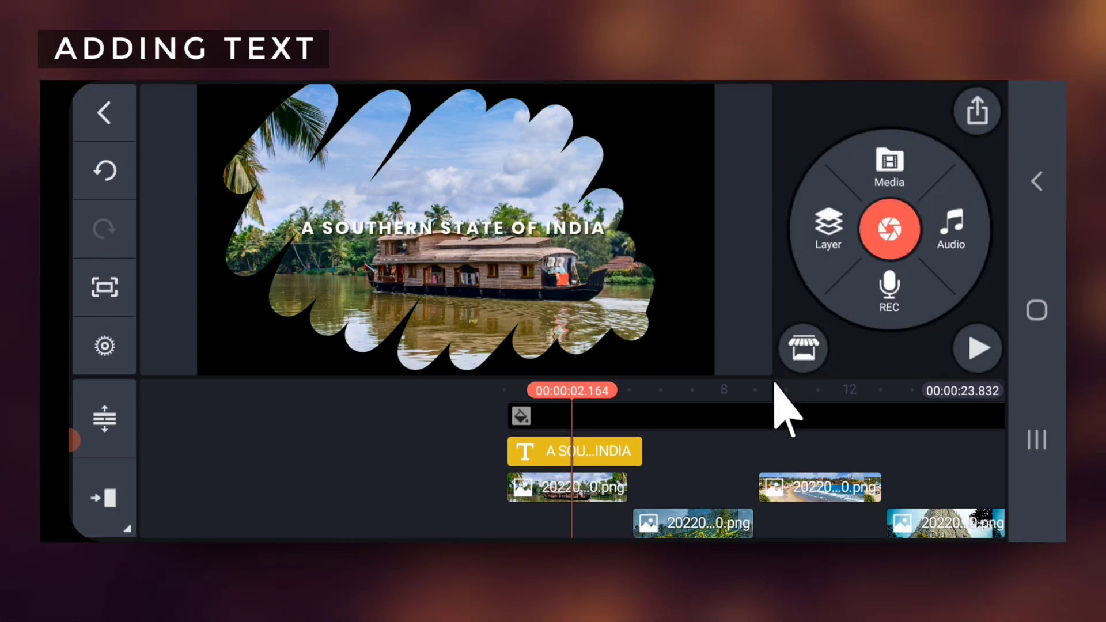
pyautogui.moveTo(711, 486)
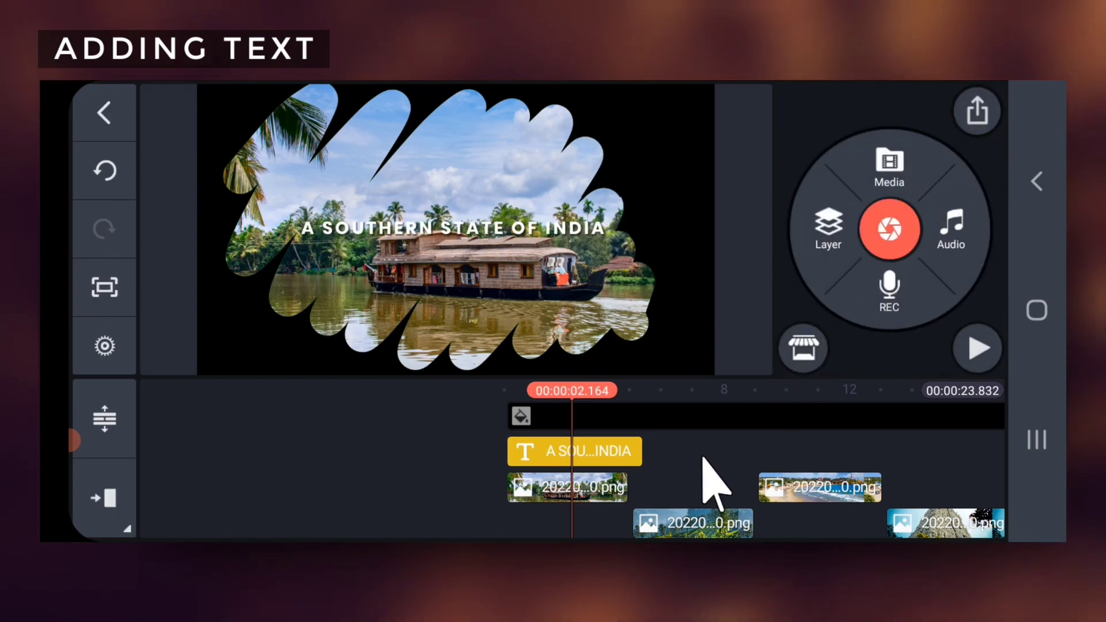
pyautogui.click(977, 348)
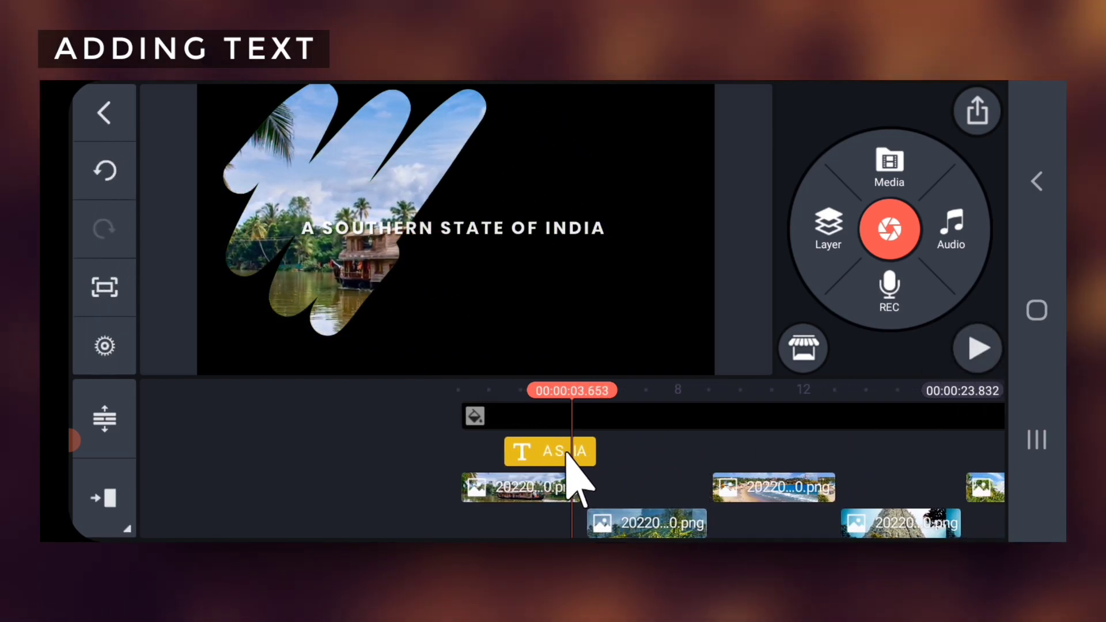
# - Trim the title to the right of the playhead so it ends near 3.6 seconds, and preview
pyautogui.click(548, 451)
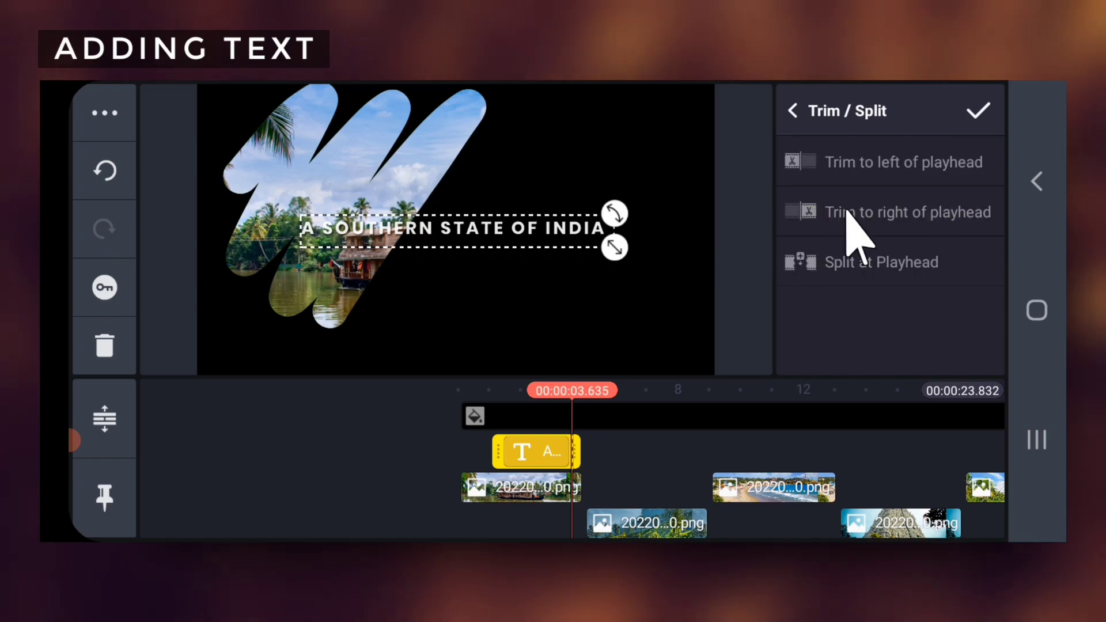
pyautogui.click(792, 111)
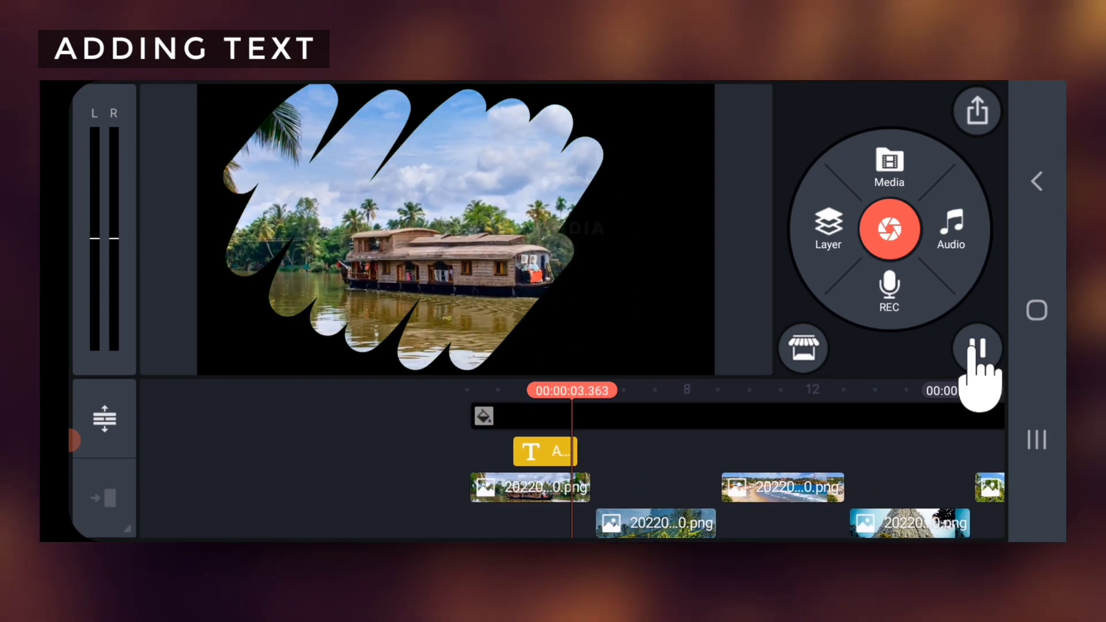
pyautogui.click(542, 452)
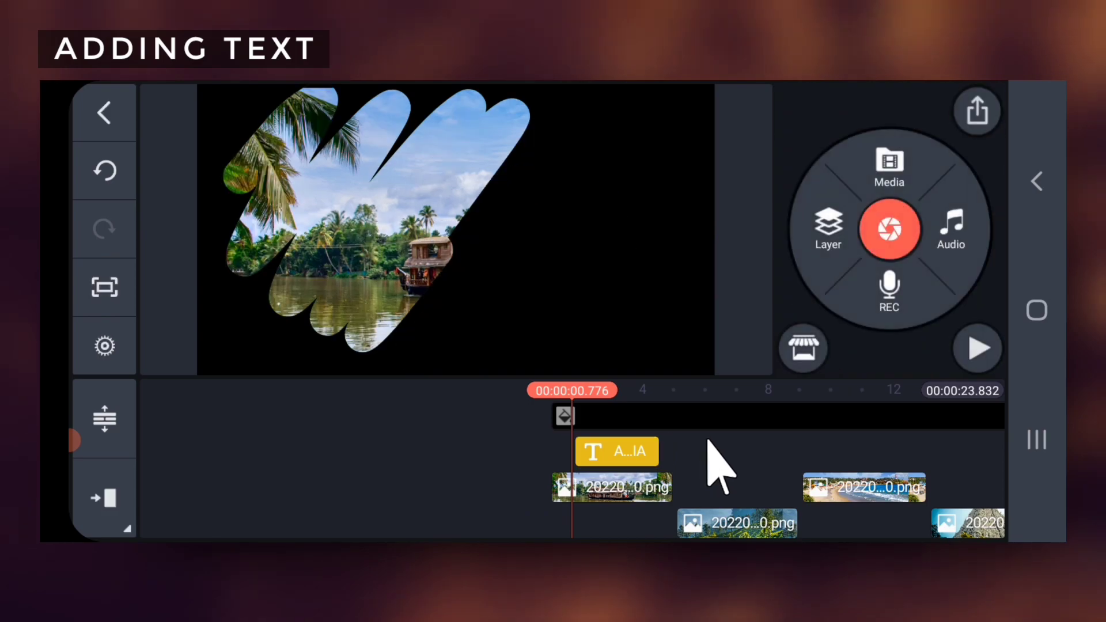
pyautogui.click(615, 450)
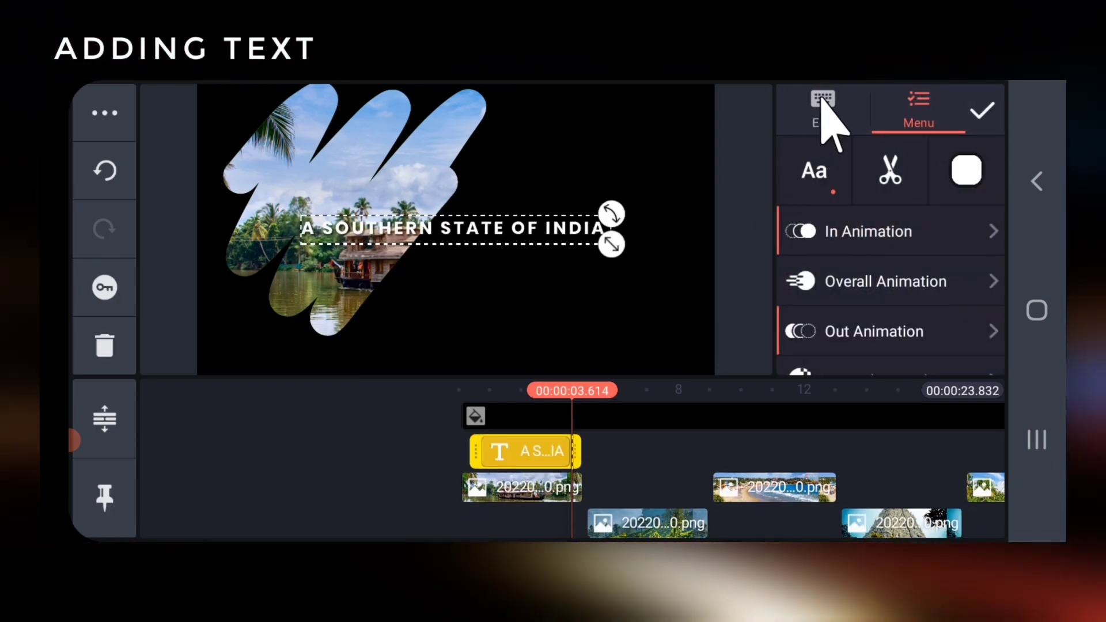
pyautogui.click(822, 99)
pyautogui.write('BREATHTAKING')
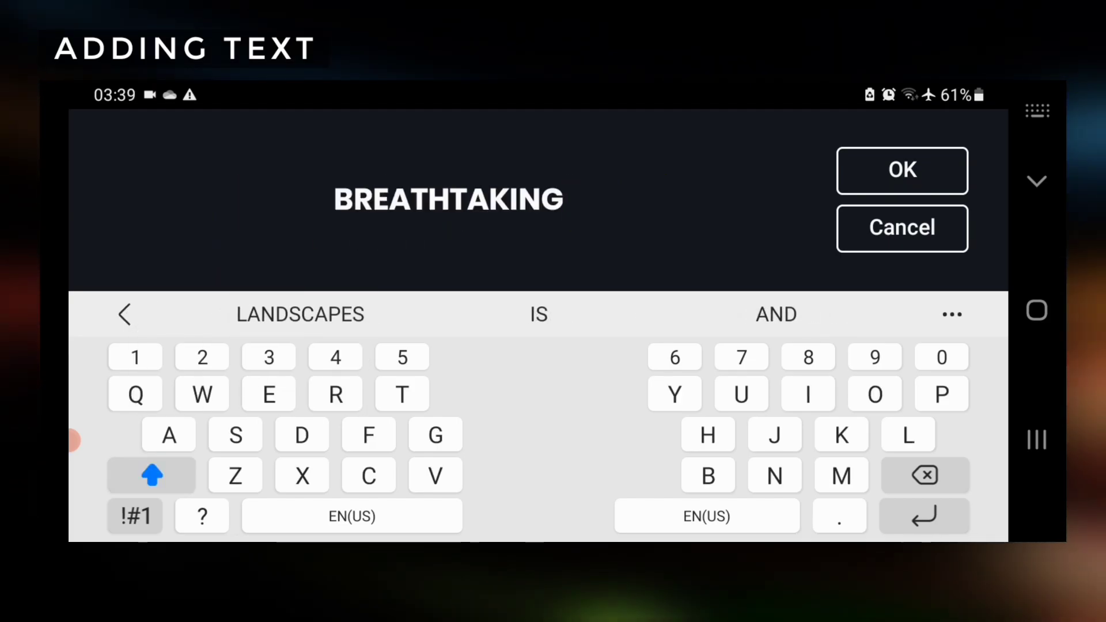
pyautogui.click(901, 170)
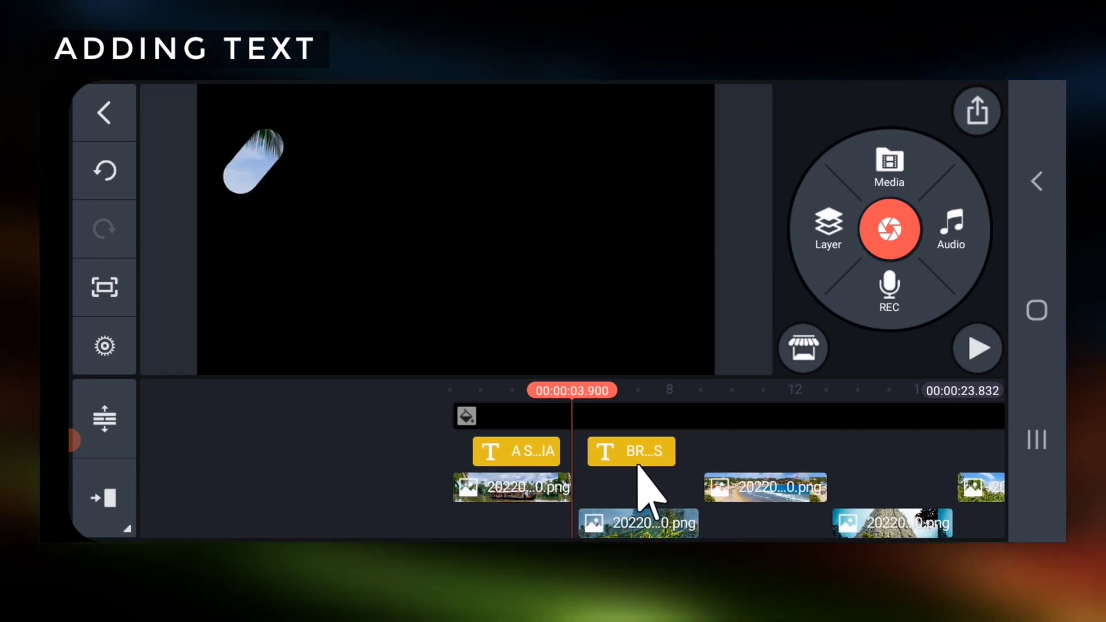
pyautogui.click(977, 346)
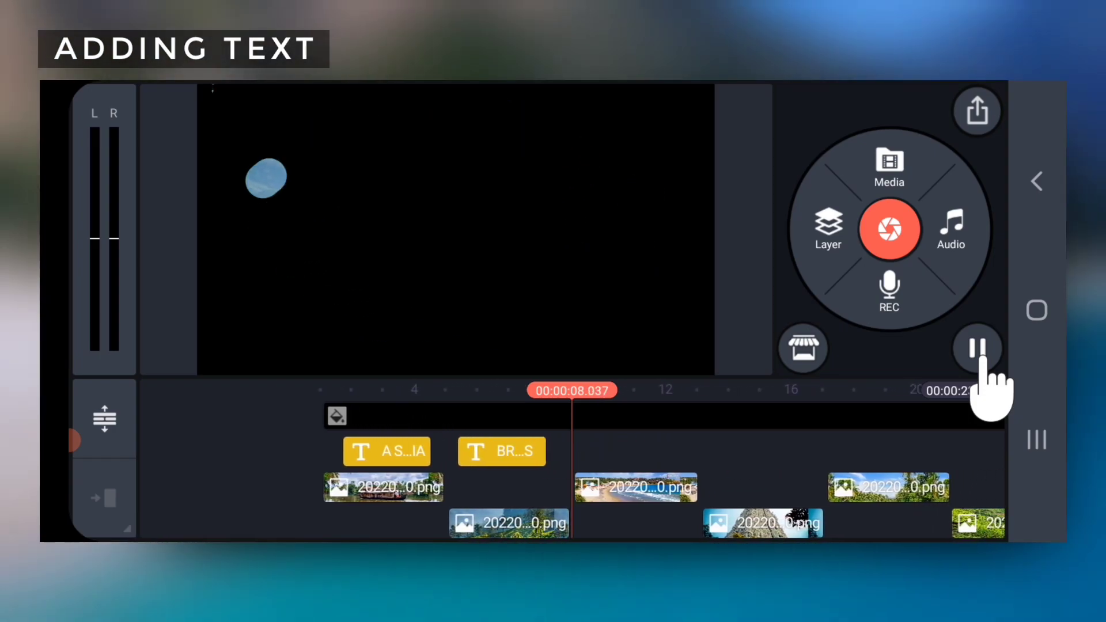
pyautogui.click(978, 348)
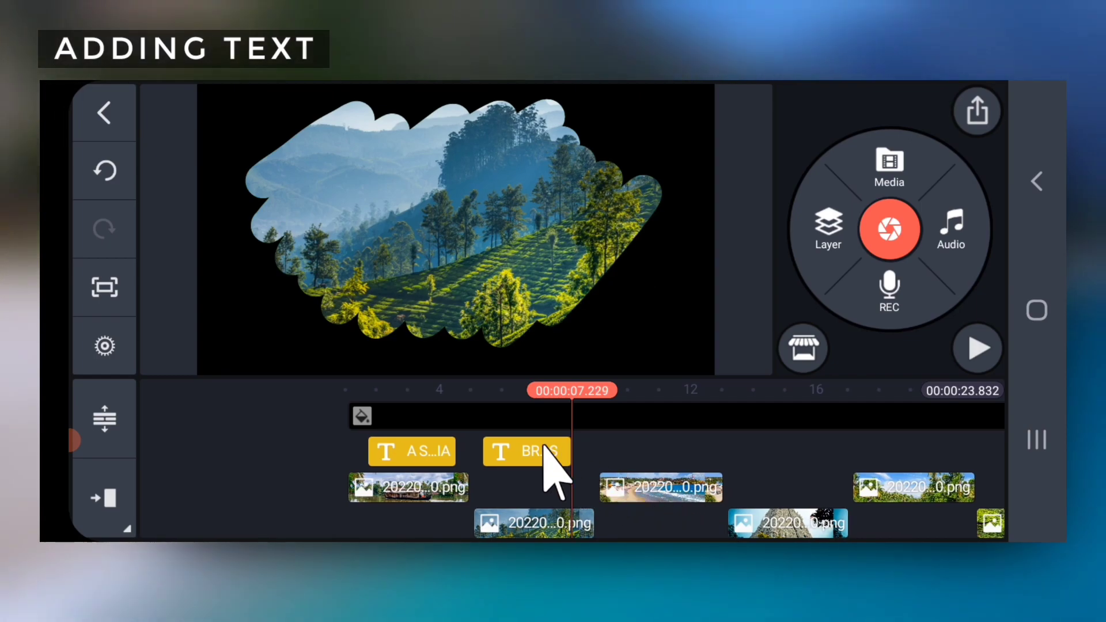
pyautogui.click(976, 347)
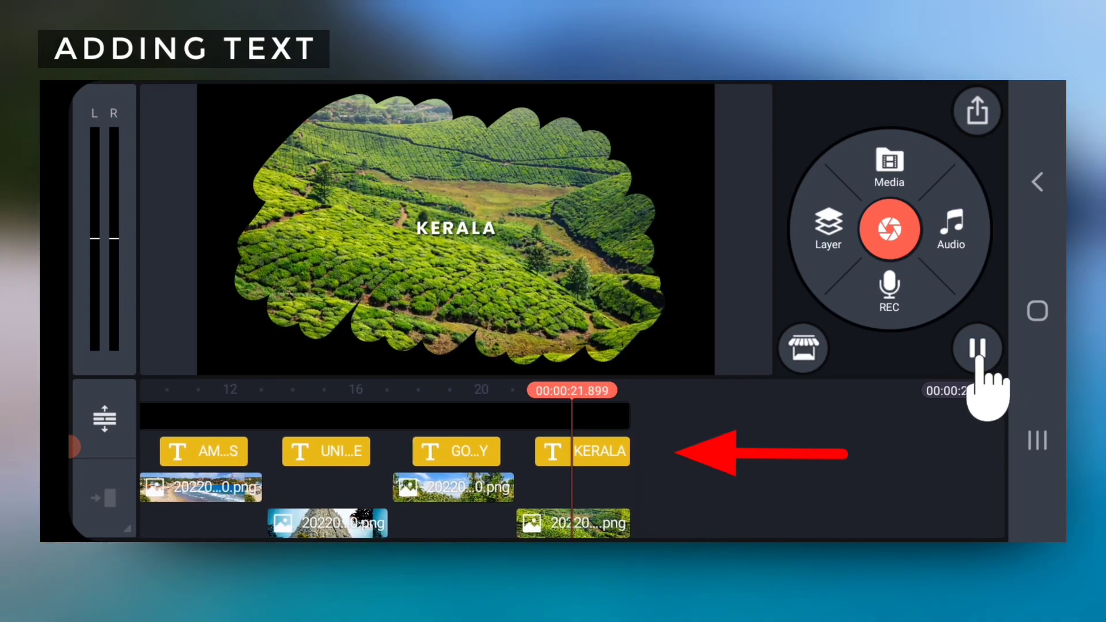
# - Give the KERALA title a Fade out-animation and reselect it for further editing
pyautogui.click(580, 450)
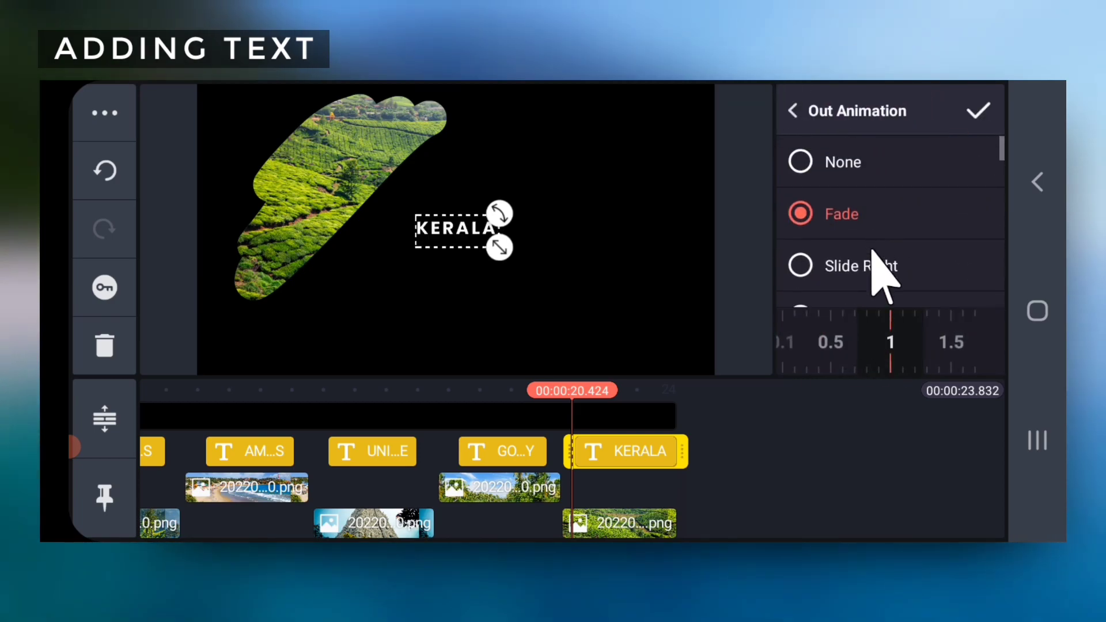
pyautogui.click(978, 110)
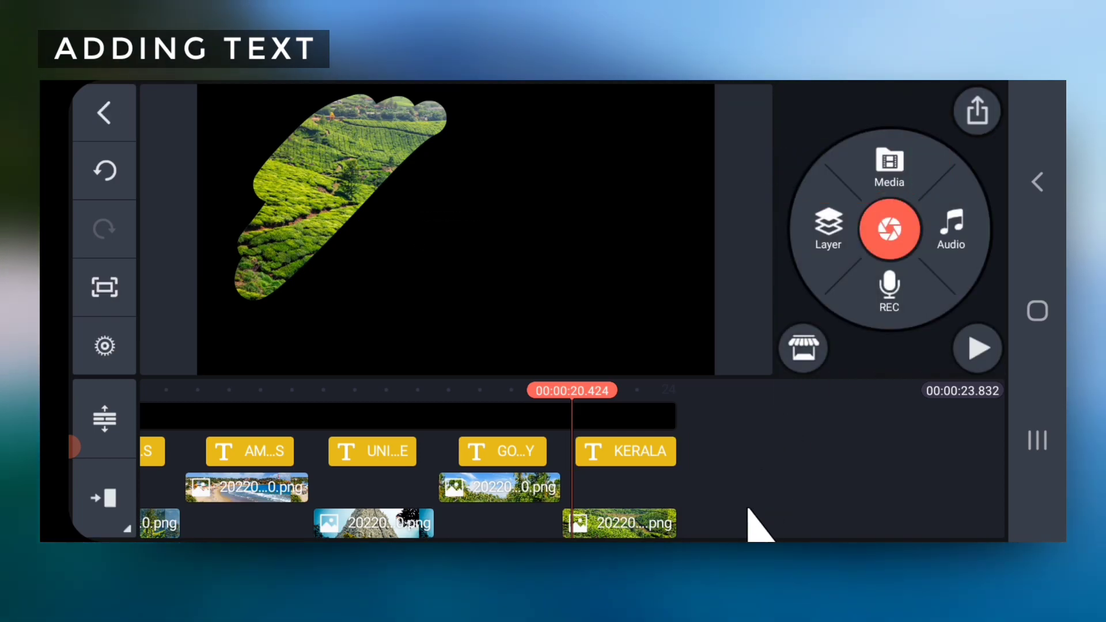
pyautogui.moveTo(920, 491)
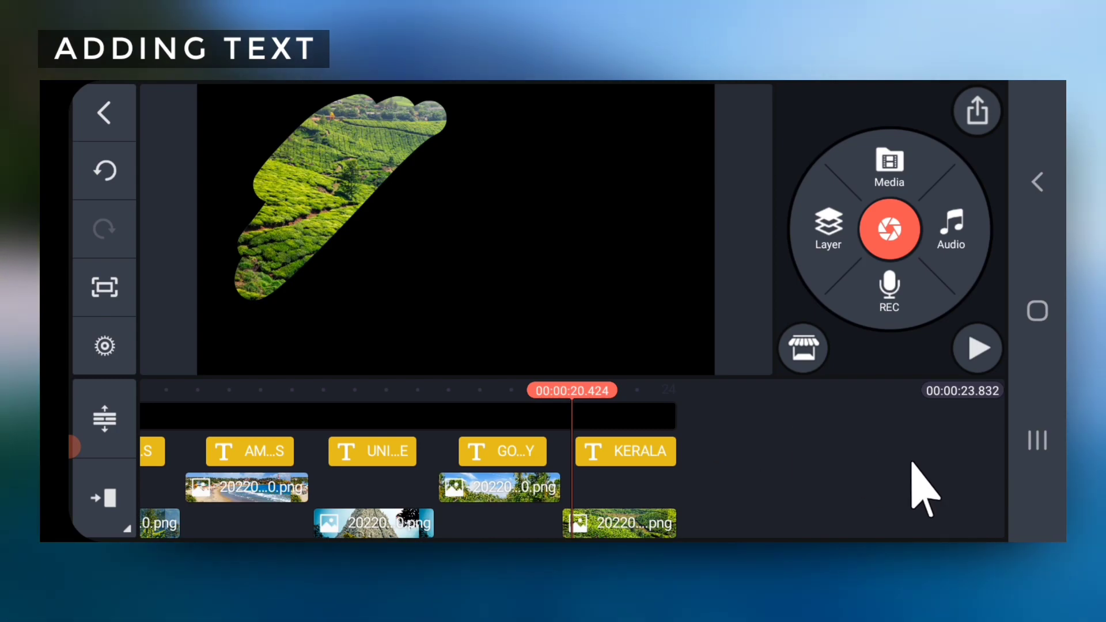
pyautogui.click(624, 450)
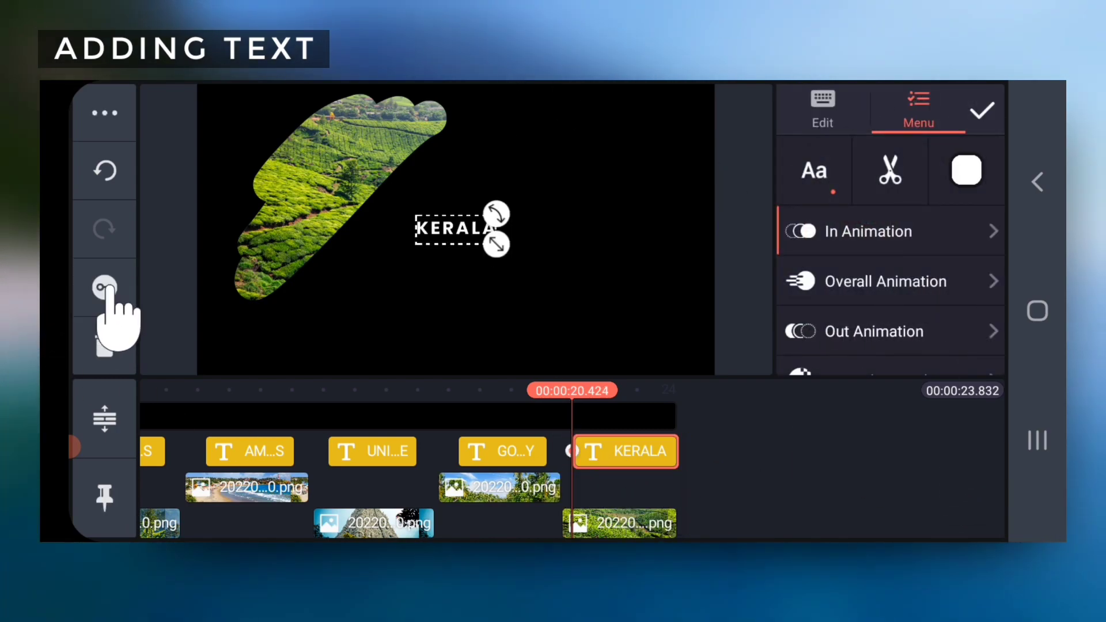
# - Keyframe the KERALA title to scale up toward the project's end, and preview it
pyautogui.click(874, 230)
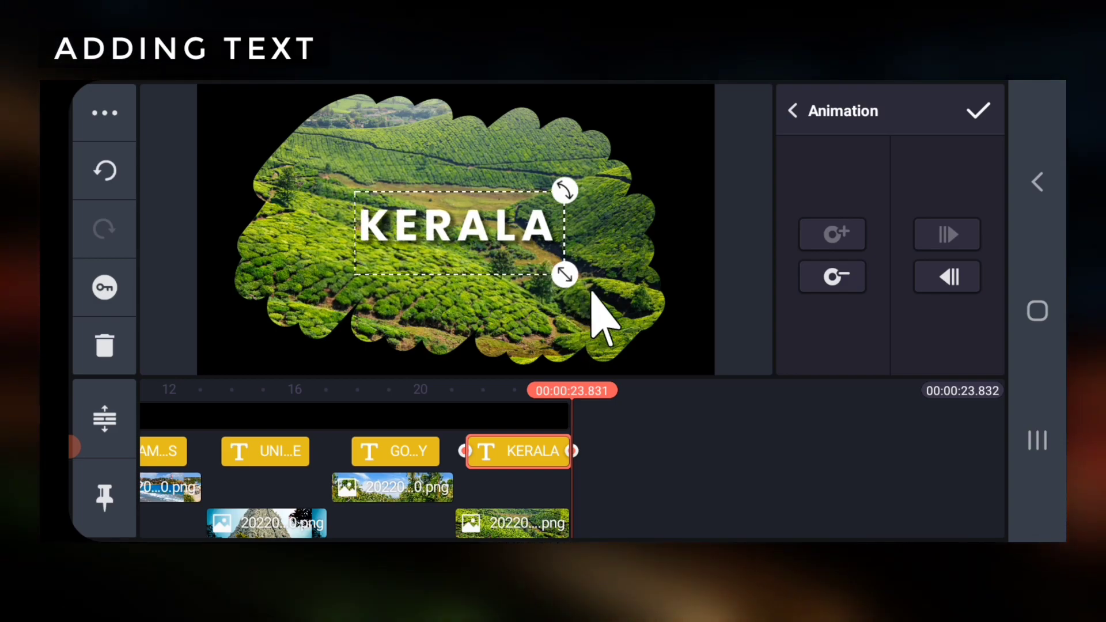
pyautogui.moveTo(567, 275)
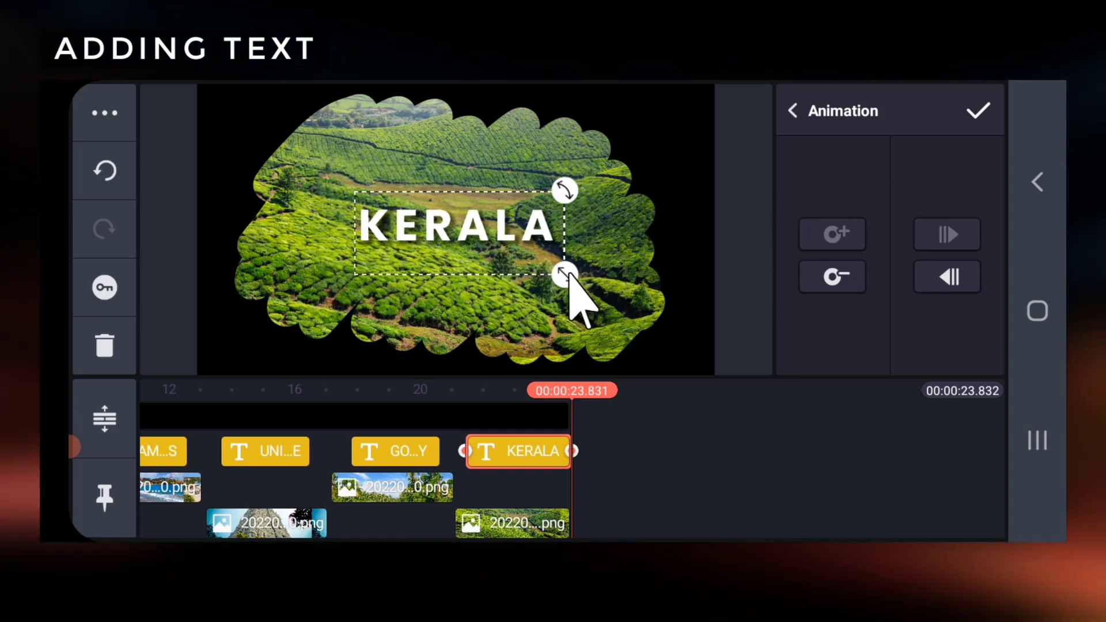
pyautogui.moveTo(564, 274); pyautogui.dragTo(550, 270)
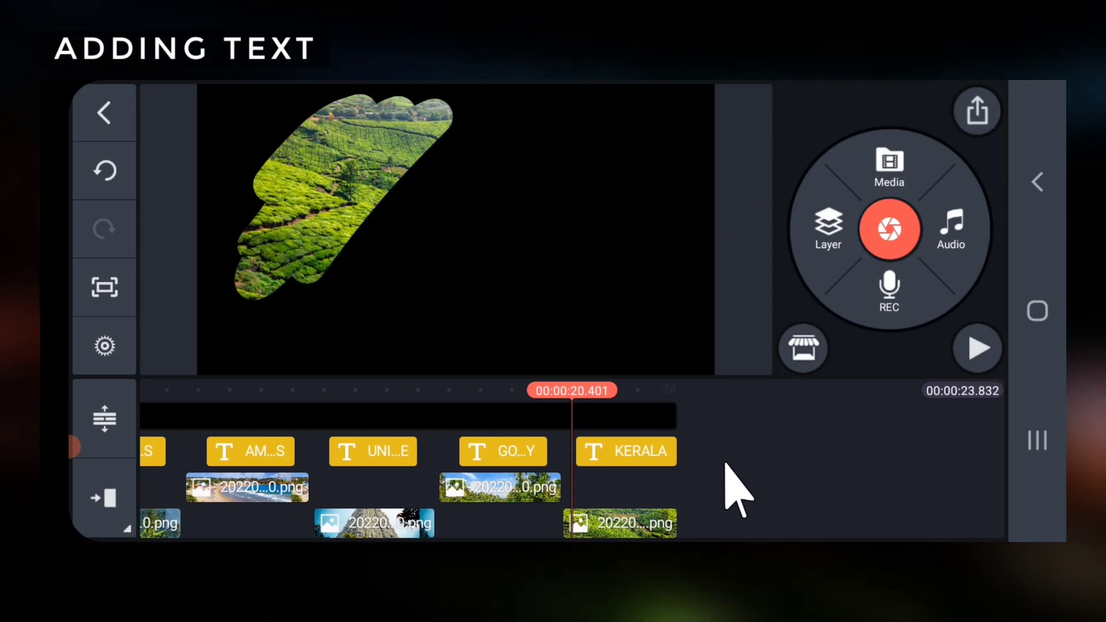
pyautogui.click(978, 347)
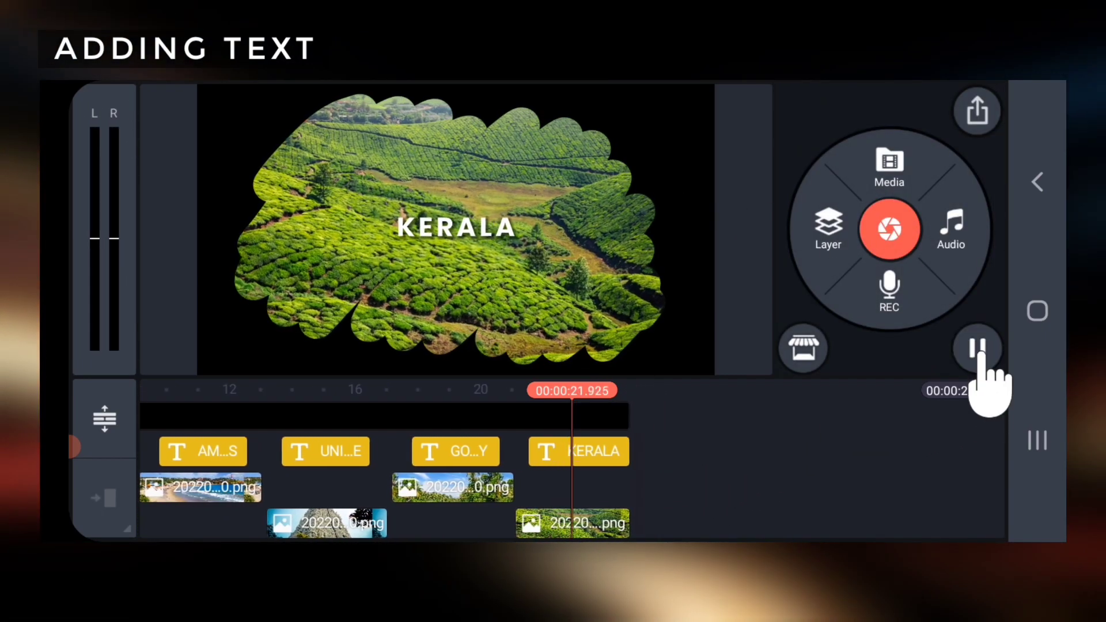
pyautogui.click(978, 348)
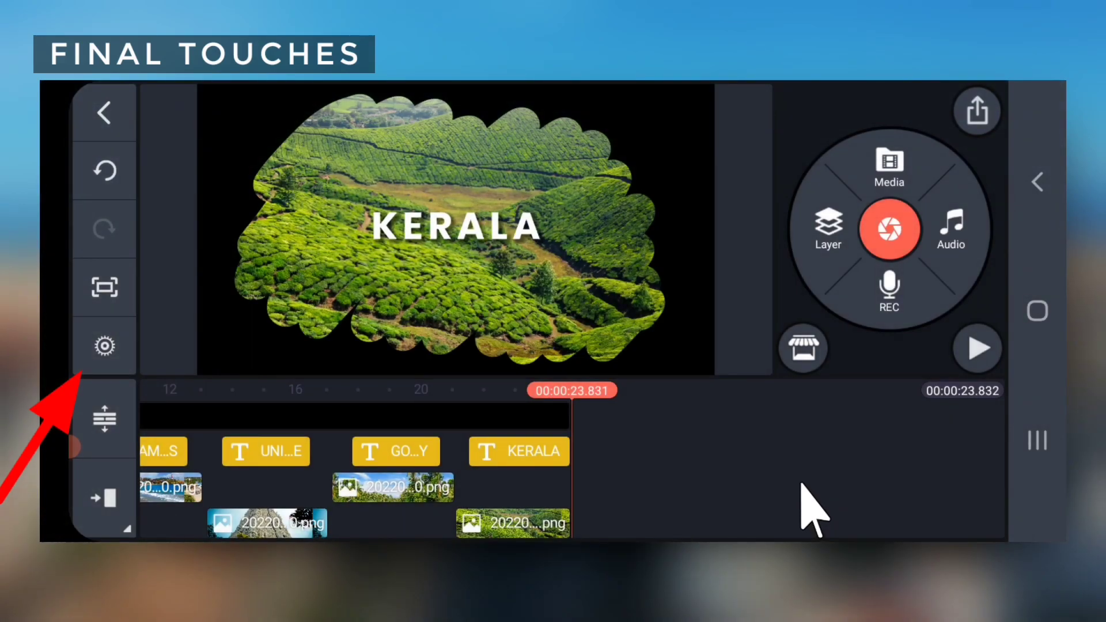
# - In Project Settings, enable a 0.5-second video fade-in and fade-out
pyautogui.click(103, 347)
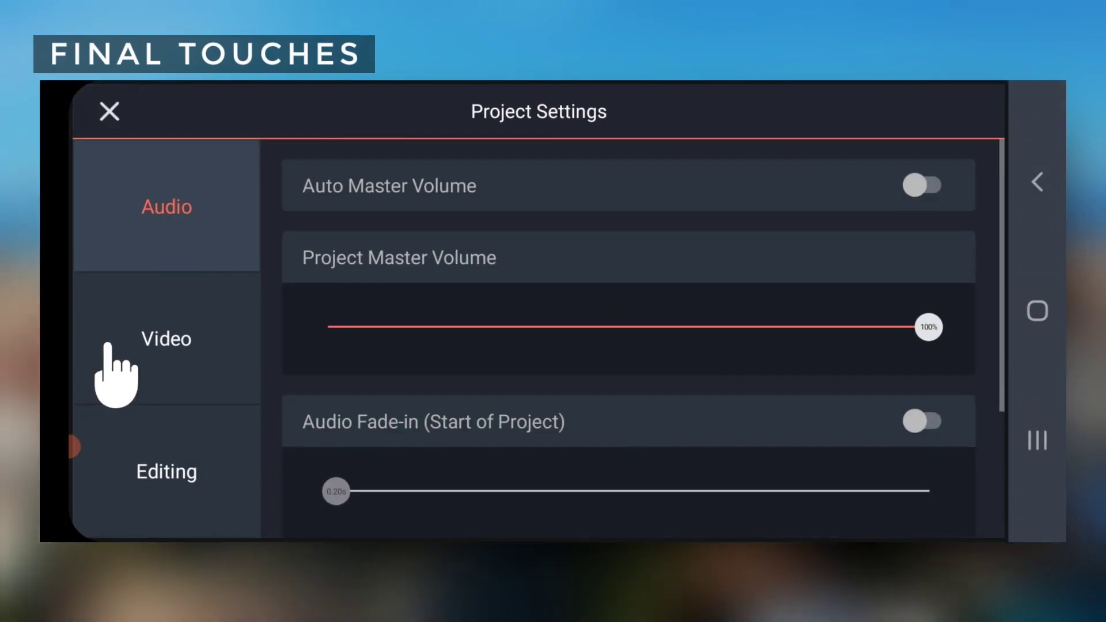
pyautogui.click(166, 339)
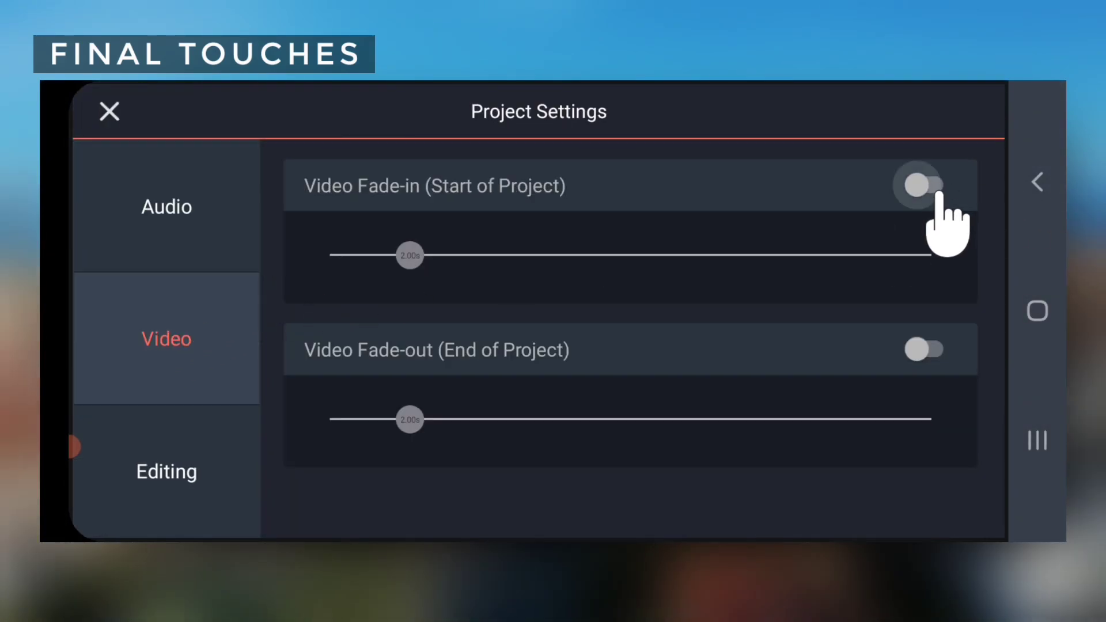
pyautogui.click(925, 186)
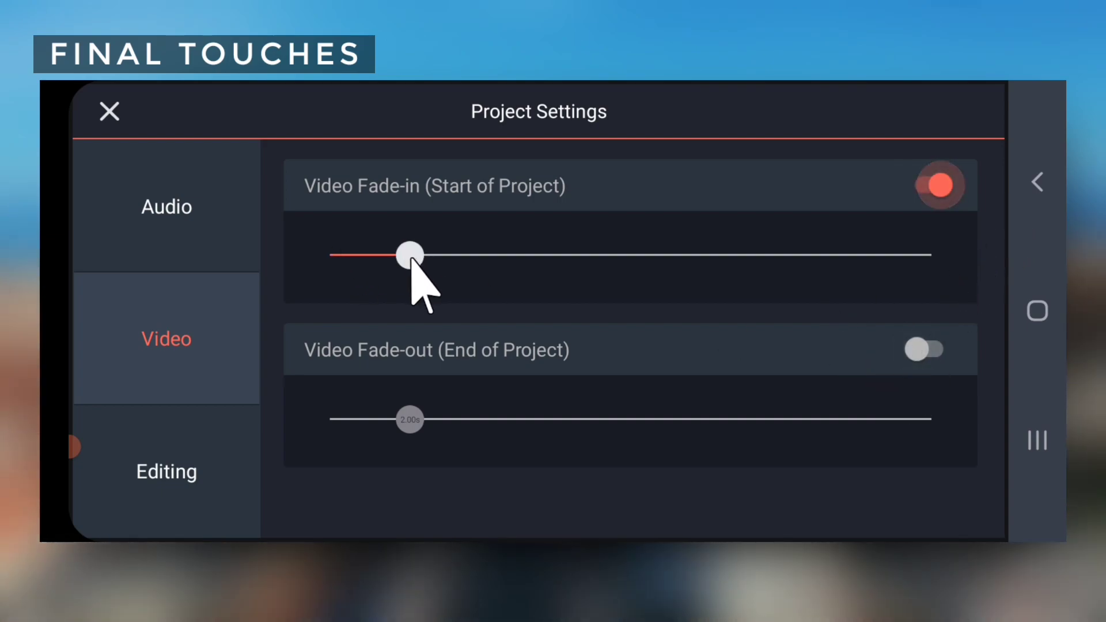
pyautogui.moveTo(408, 254); pyautogui.dragTo(349, 255)
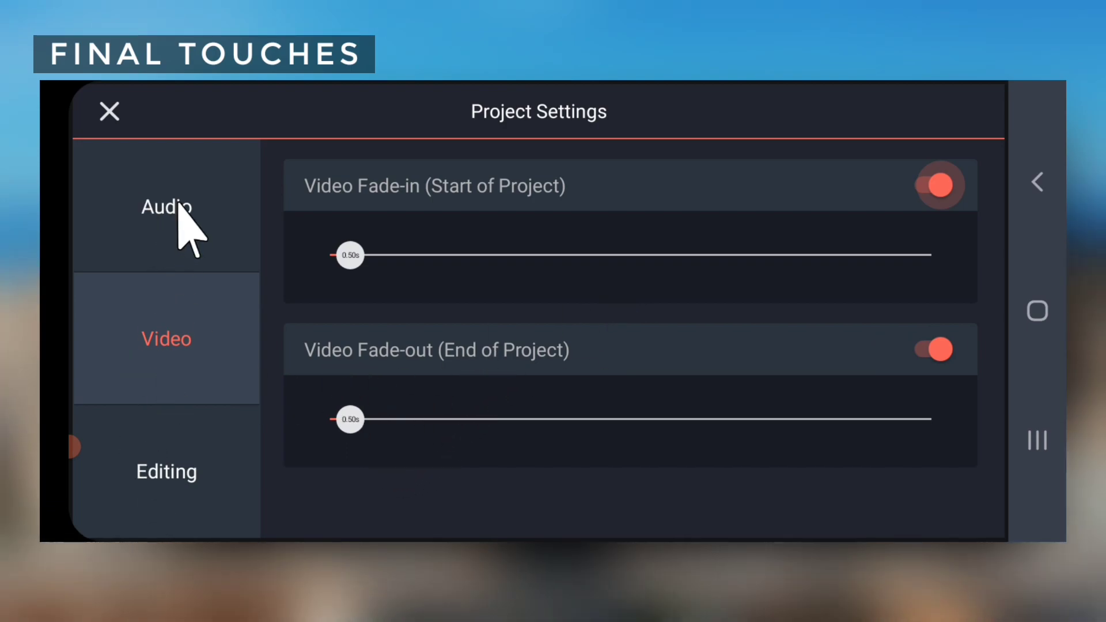
# - Enable a 0.5-second audio fade-out and close the project settings
pyautogui.click(166, 206)
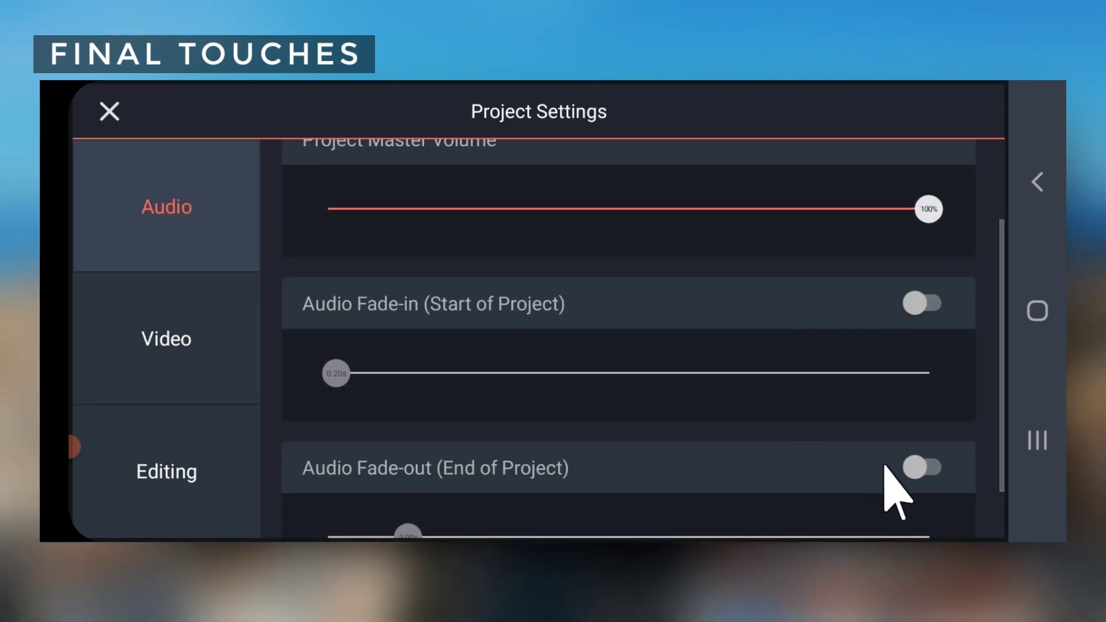
pyautogui.click(922, 468)
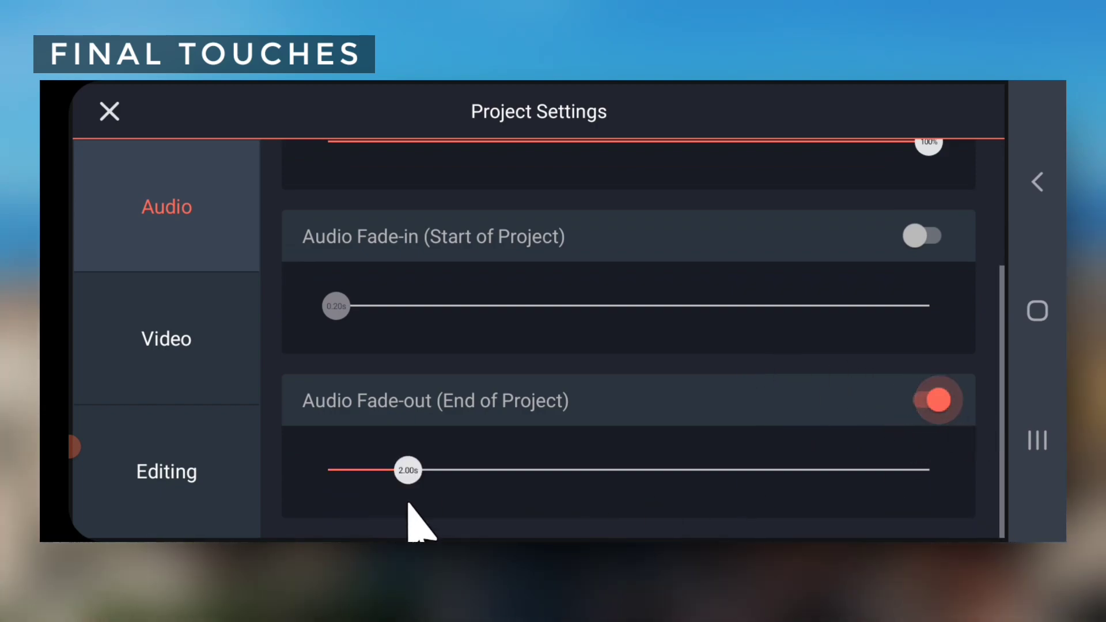
pyautogui.moveTo(407, 469); pyautogui.dragTo(347, 470)
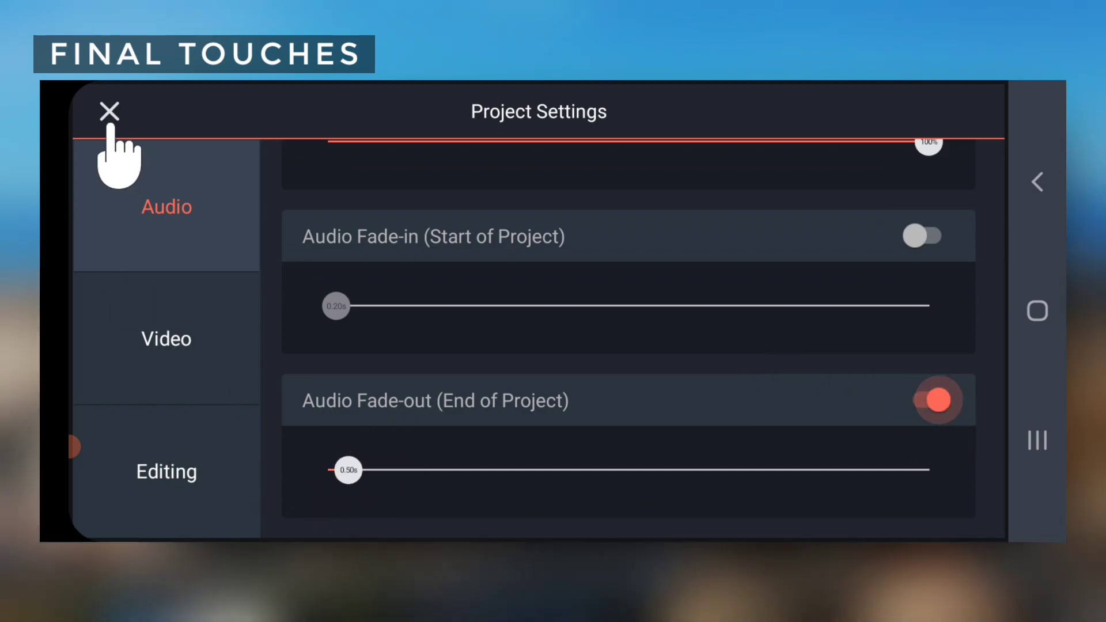
pyautogui.click(110, 112)
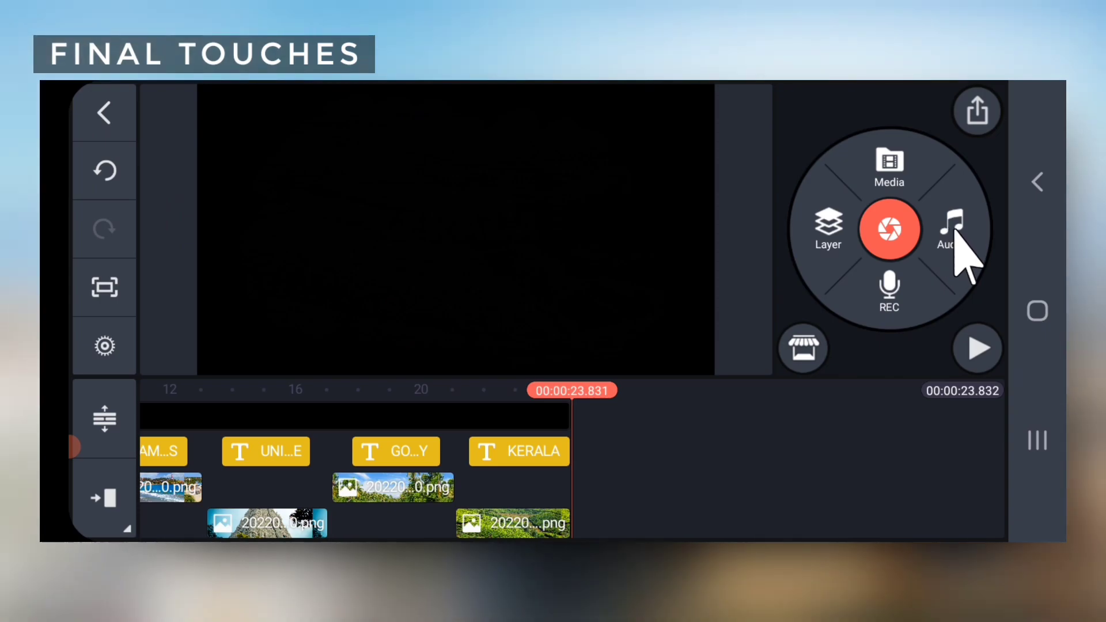
# - Add the Background Music track from the audio folders under the whole project
pyautogui.click(944, 229)
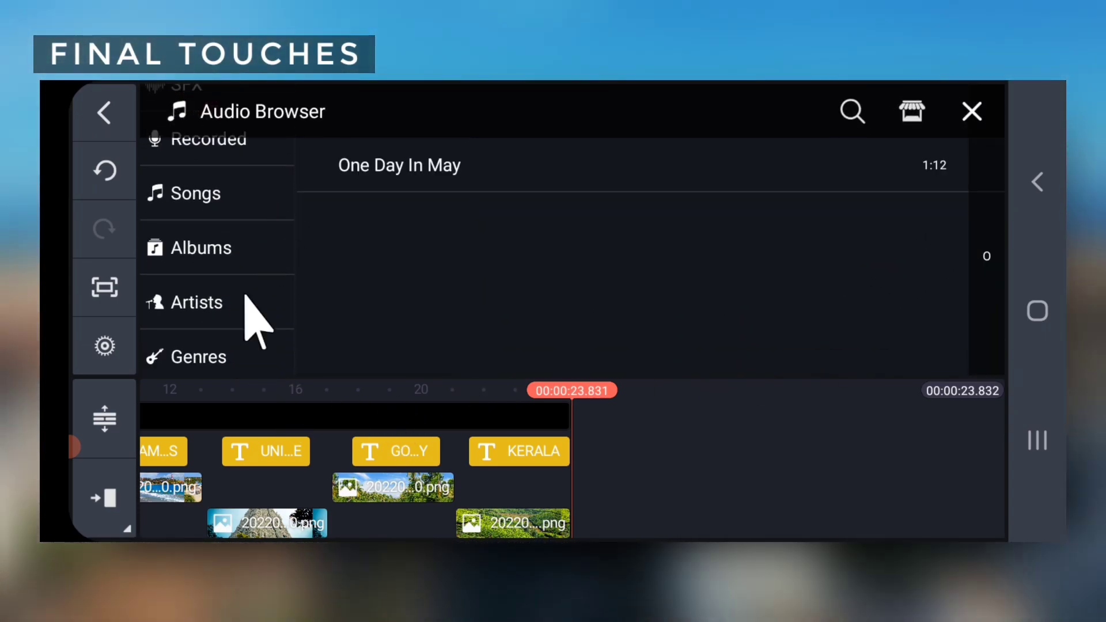
pyautogui.click(200, 192)
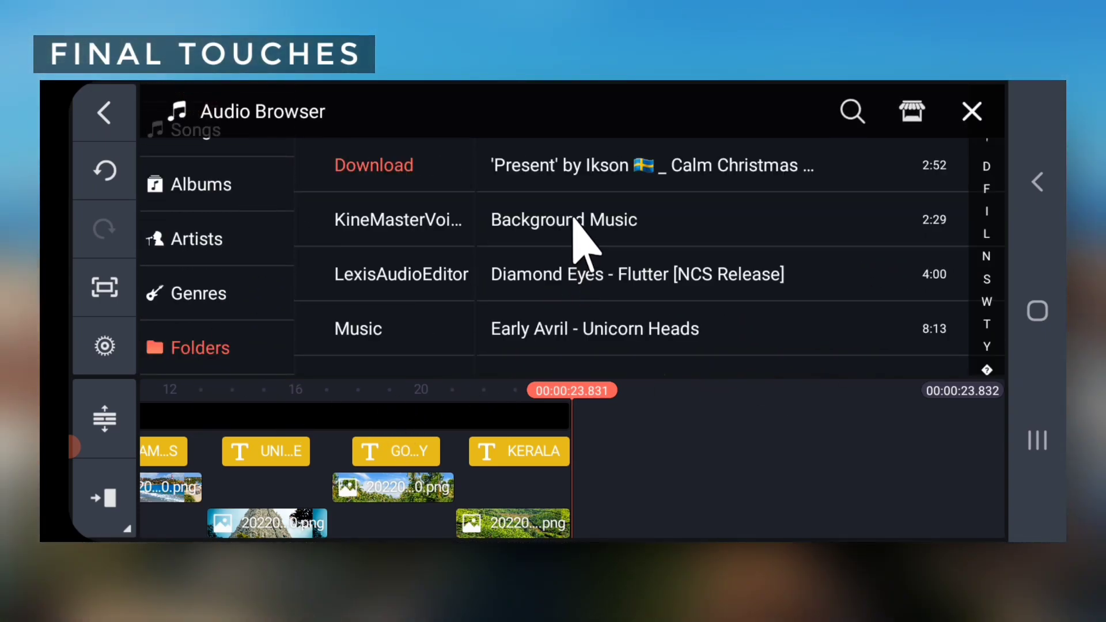
pyautogui.click(563, 219)
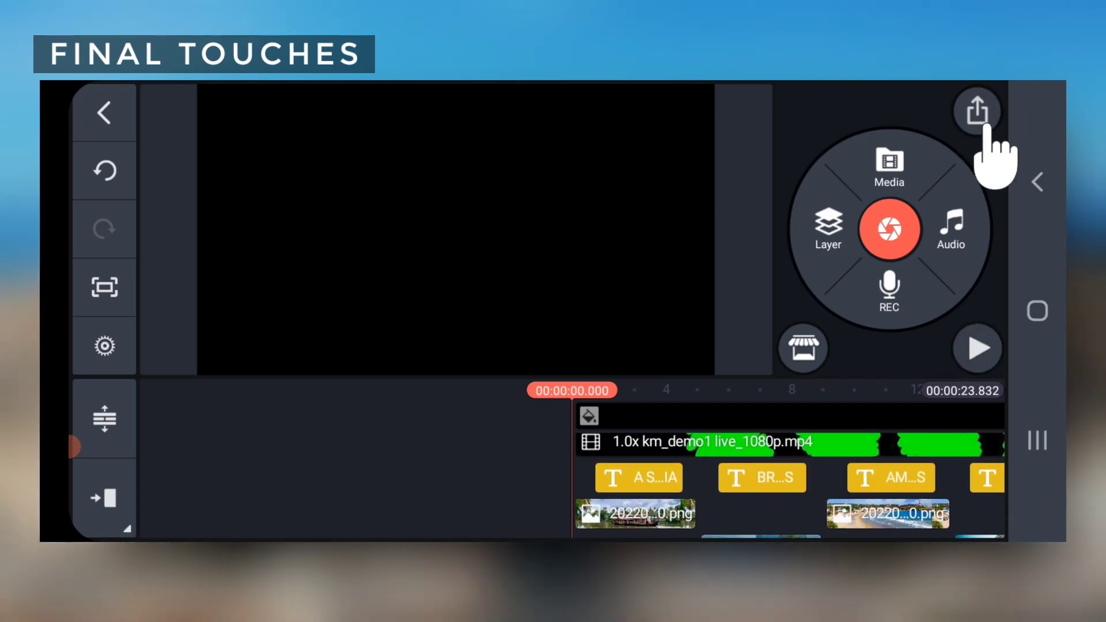
# - Export the project as a video at High bitrate, about 88MB
pyautogui.click(976, 110)
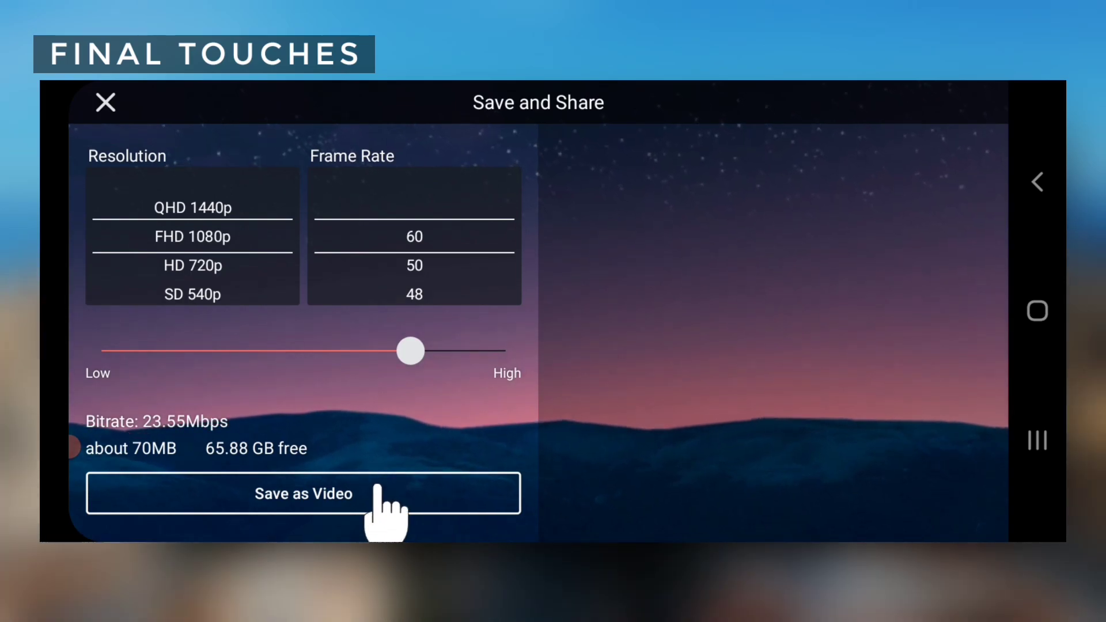
pyautogui.click(302, 493)
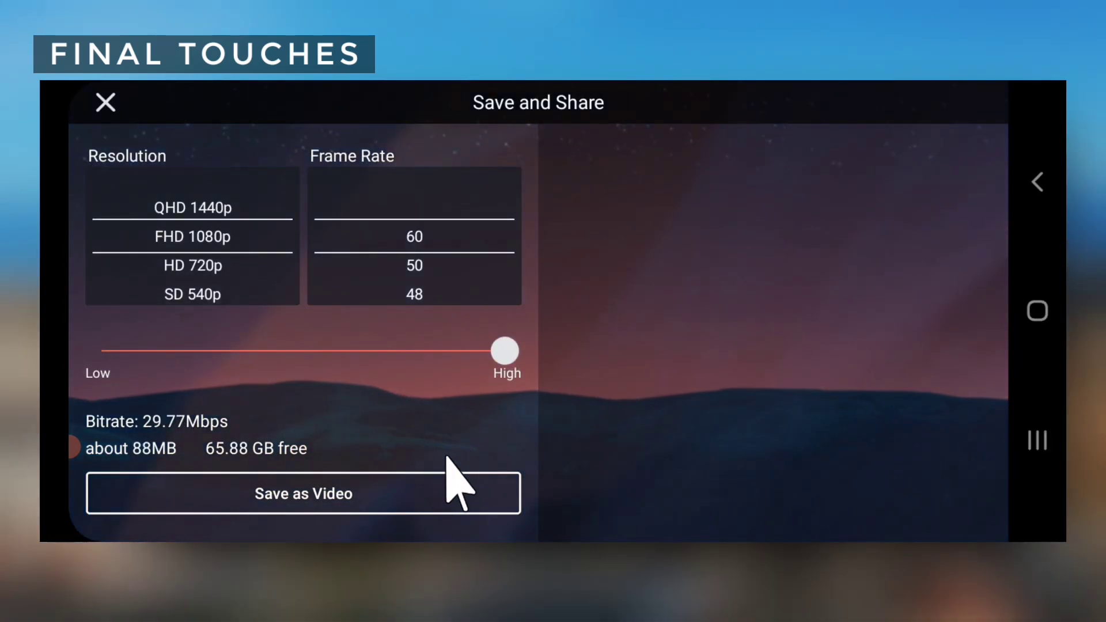
pyautogui.click(303, 493)
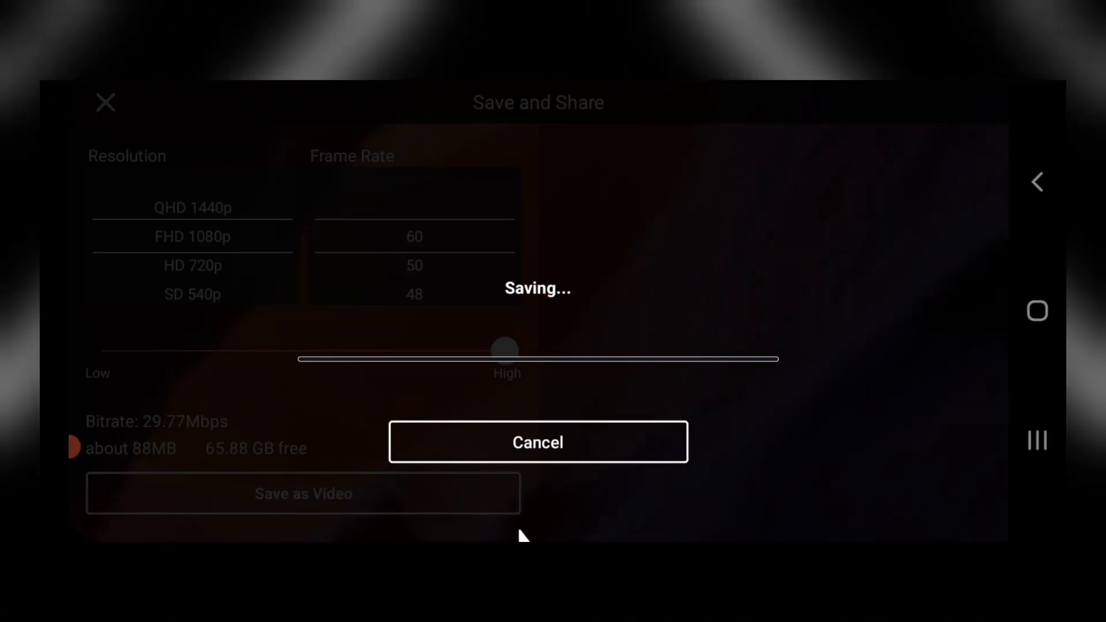